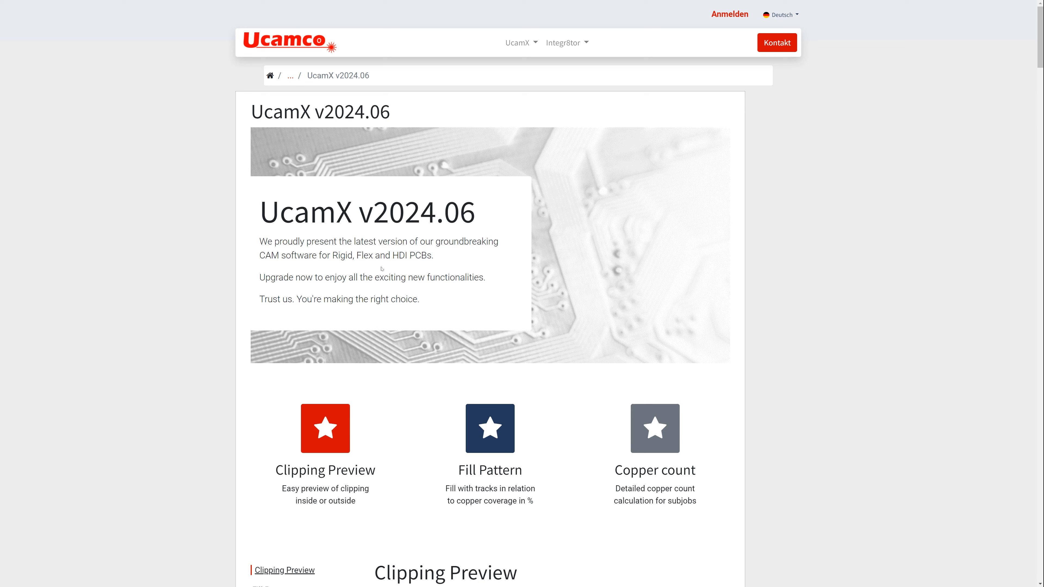
mouse_move(391, 273)
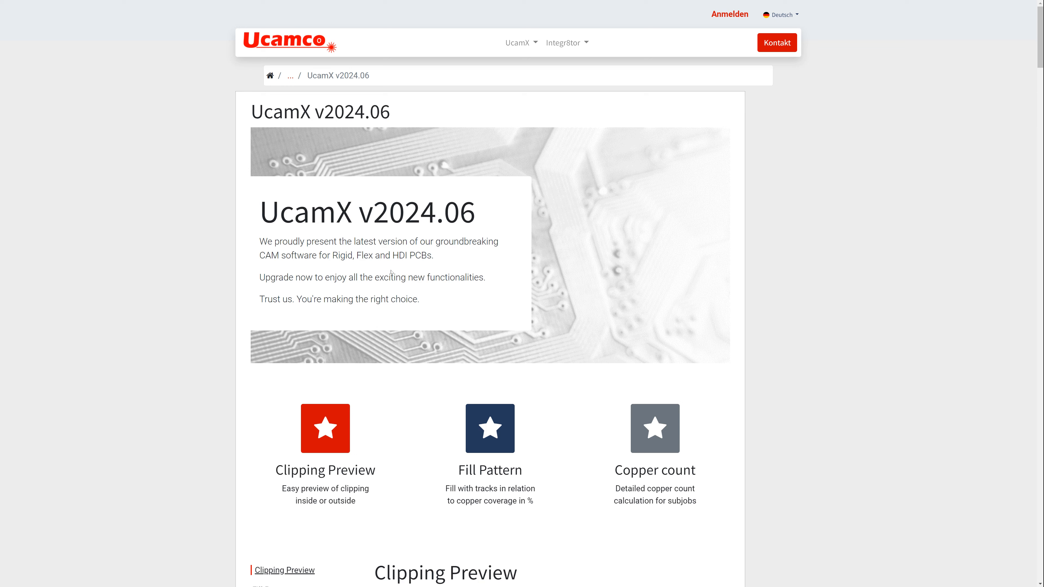
mouse_move(422, 152)
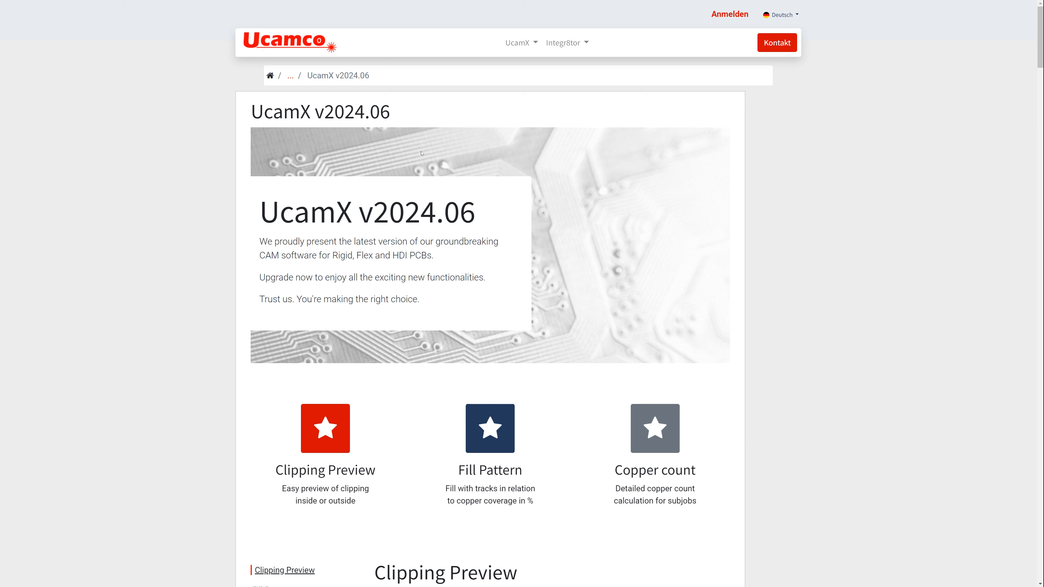
mouse_move(482, 114)
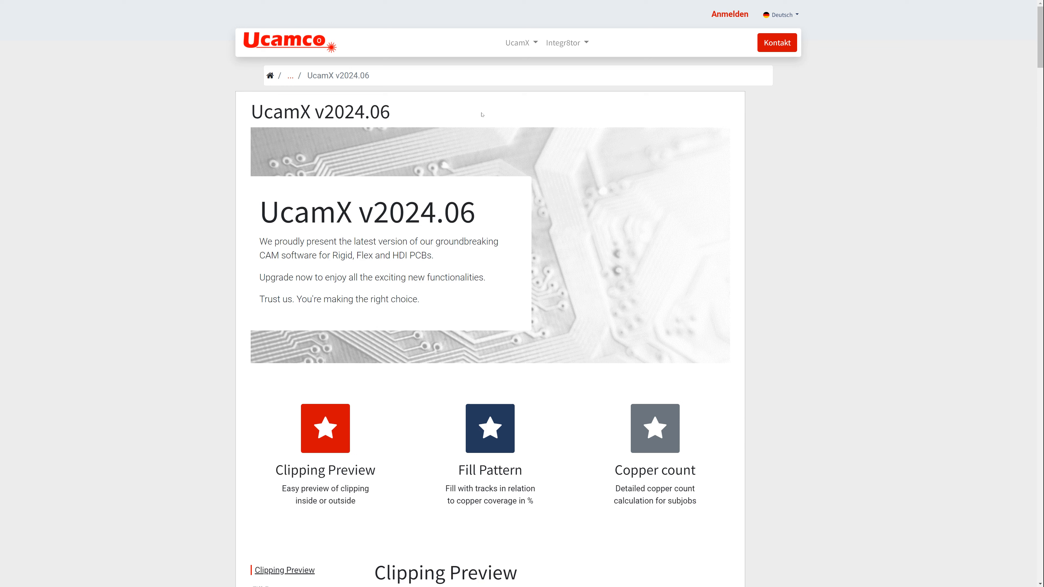
Navigate via the UcamX release timeline back to the v2024.06 notes and reach the Clipping Preview section
left_click(519, 42)
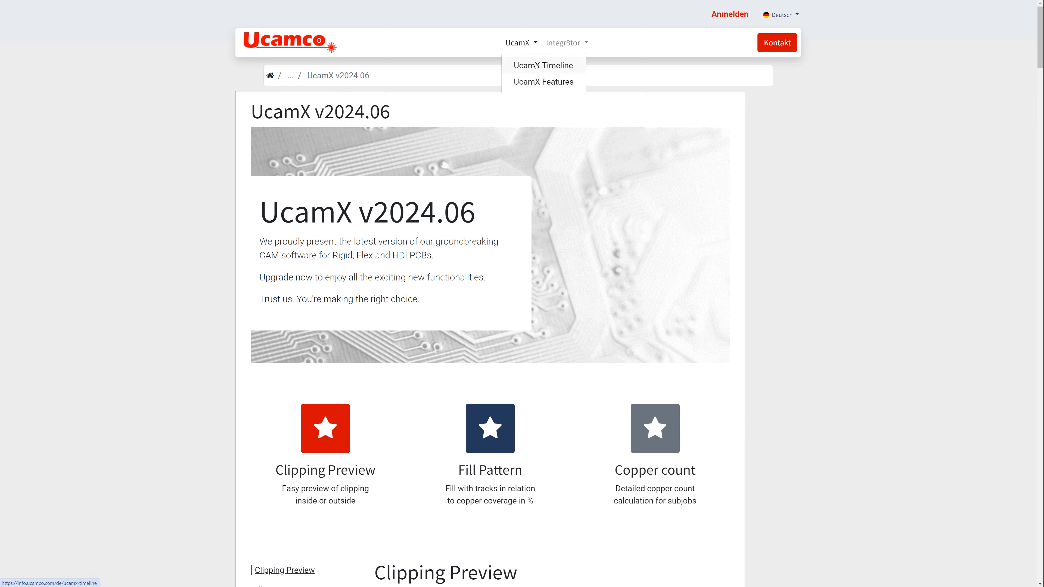
left_click(543, 64)
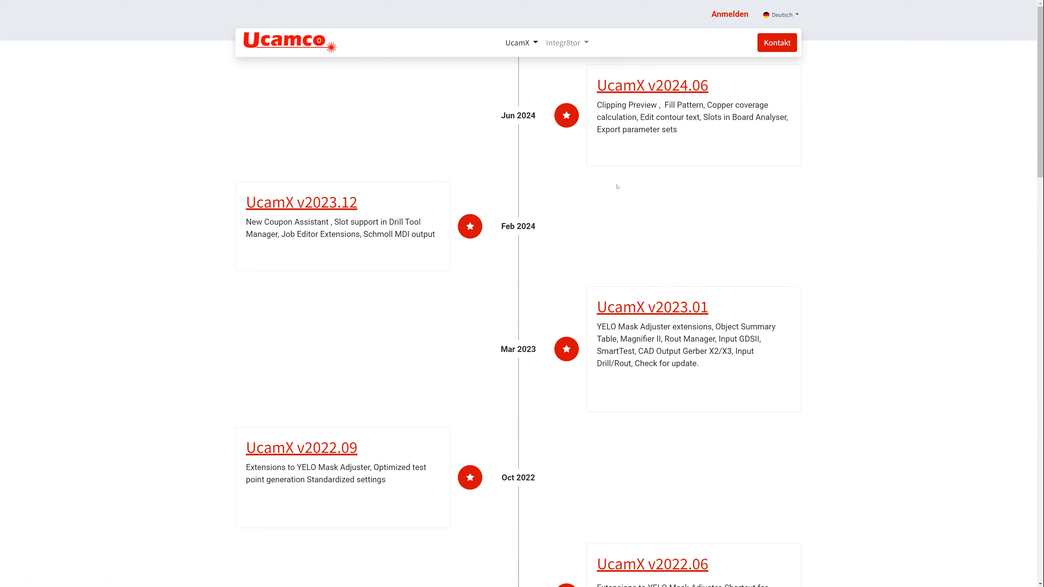
left_click(652, 84)
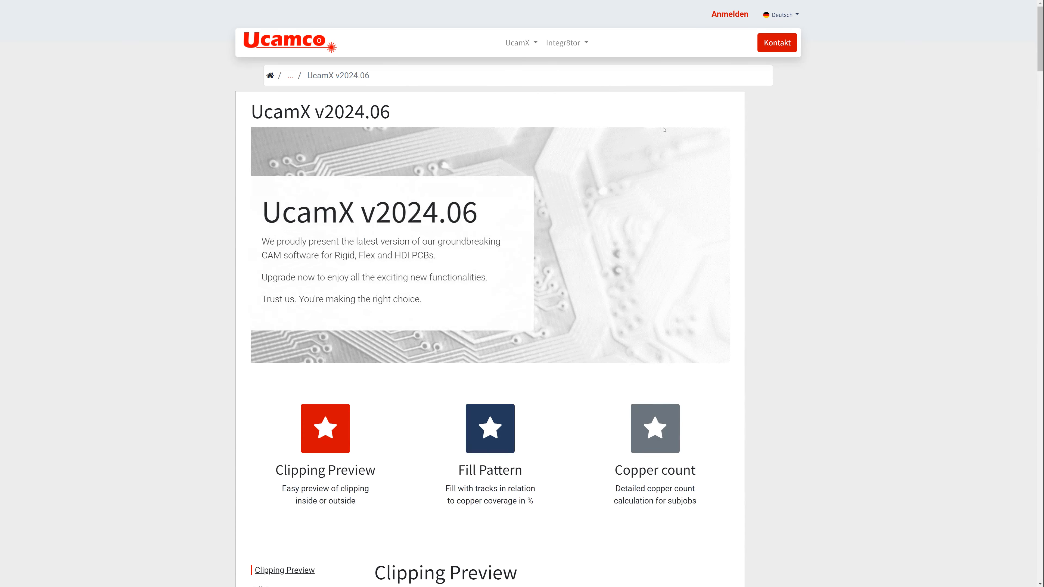
scroll("down", 3)
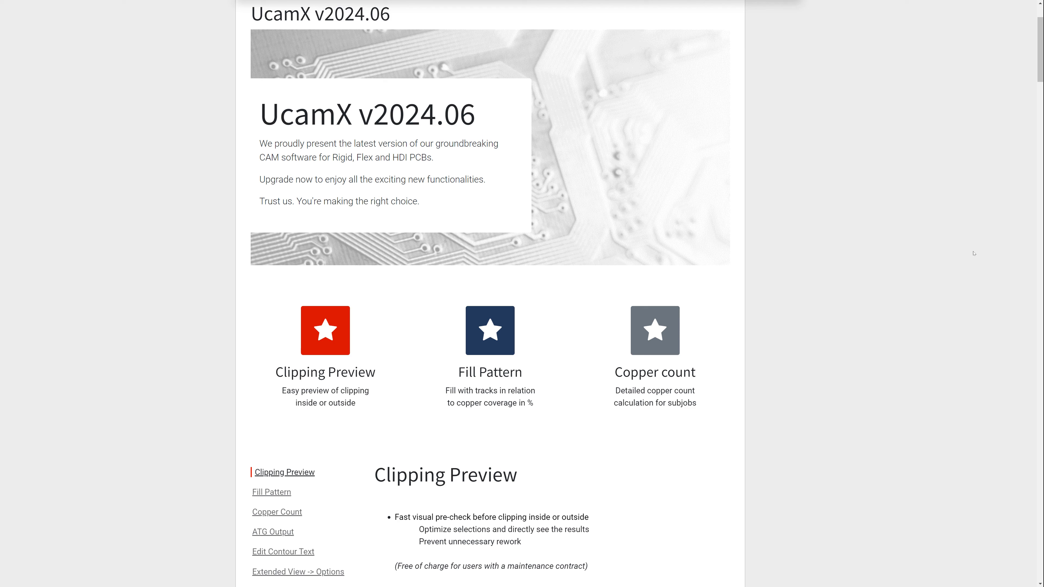
mouse_move(285, 472)
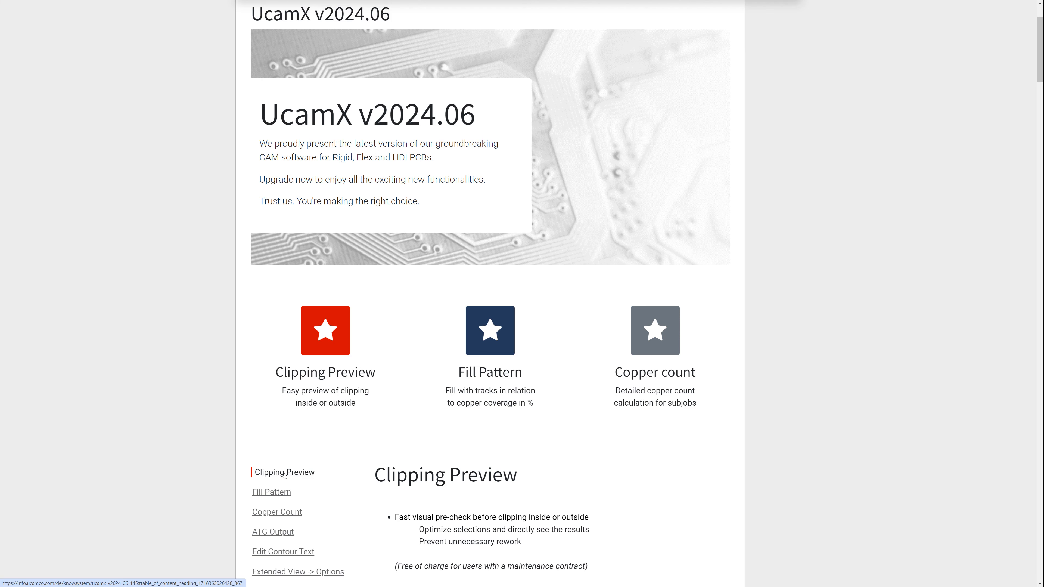
scroll("down", 3)
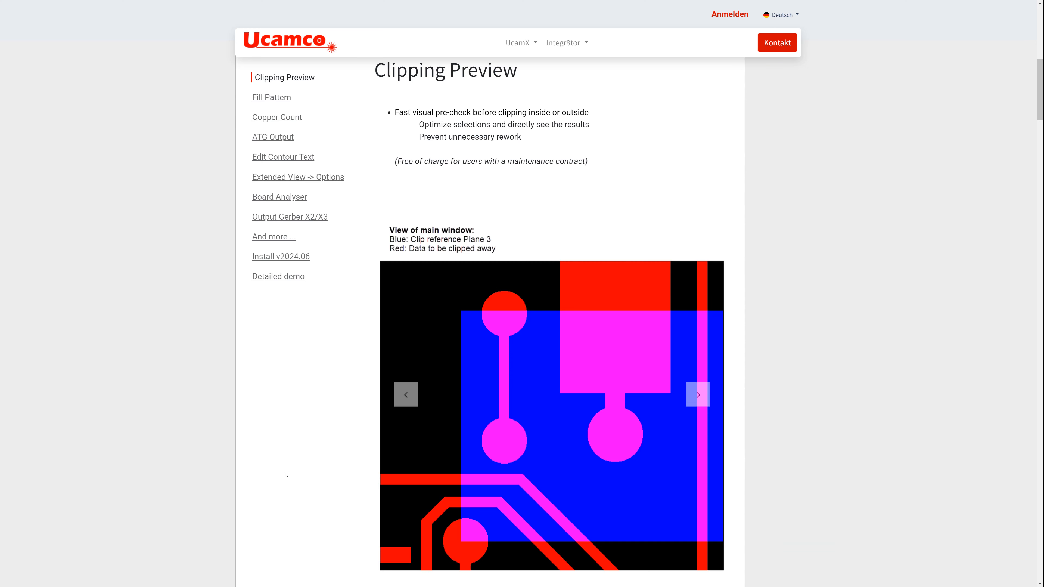
mouse_move(589, 386)
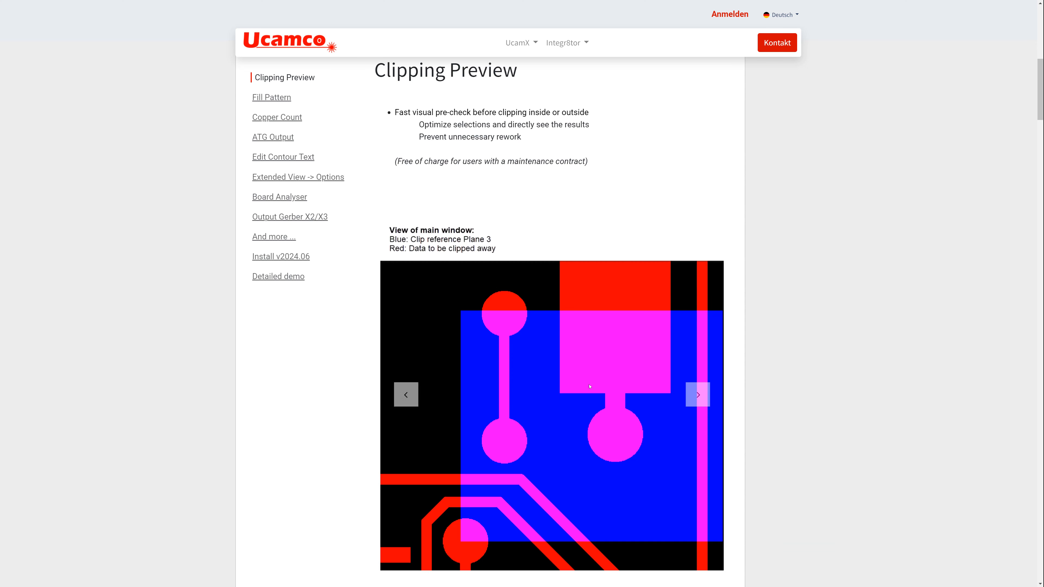
Switch to the UcamX demo job with the blue clip reference over red layer data
left_click(698, 394)
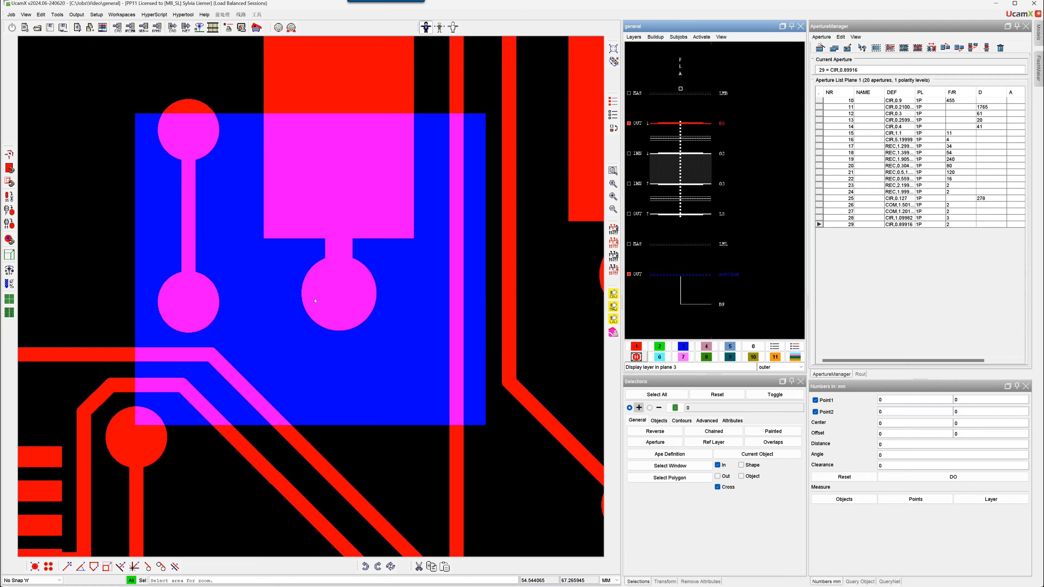
mouse_move(185, 148)
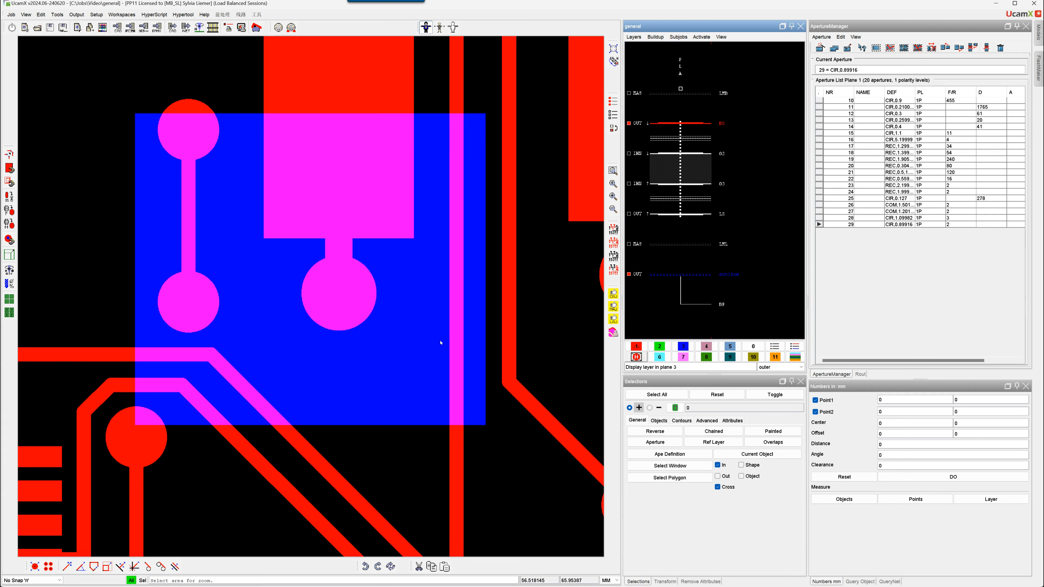
mouse_move(457, 148)
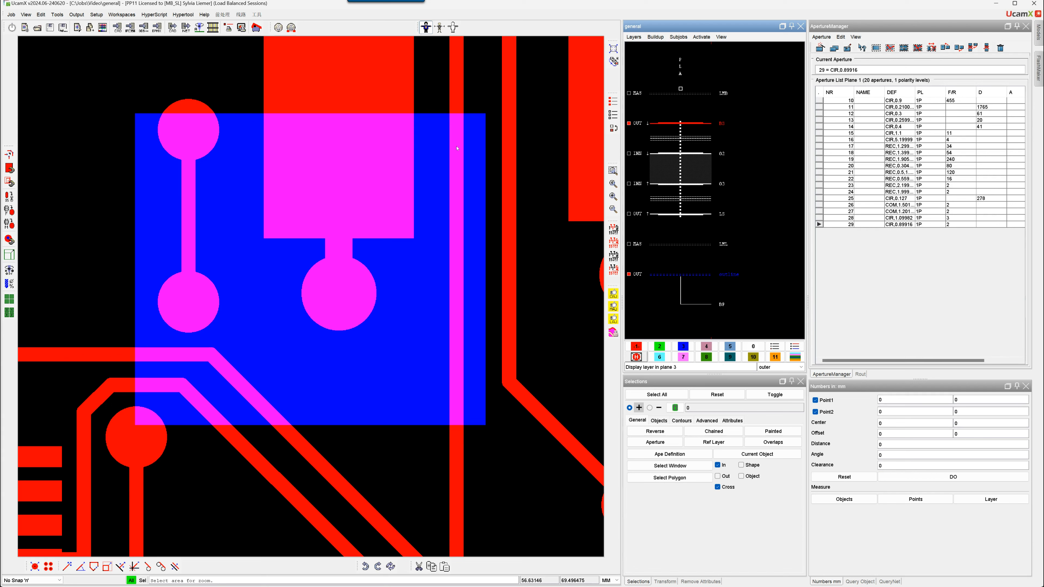
mouse_move(465, 486)
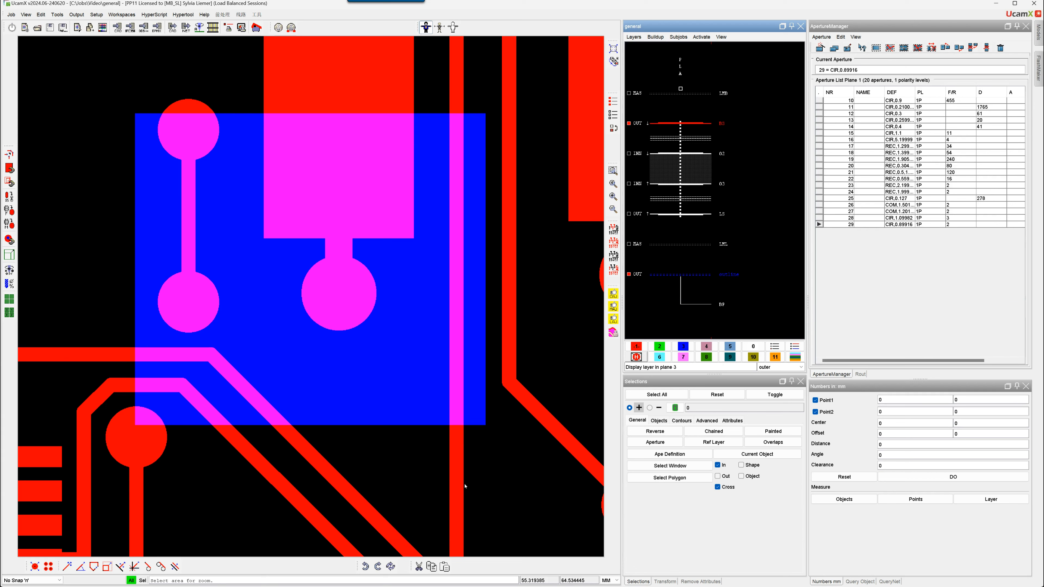
mouse_move(537, 212)
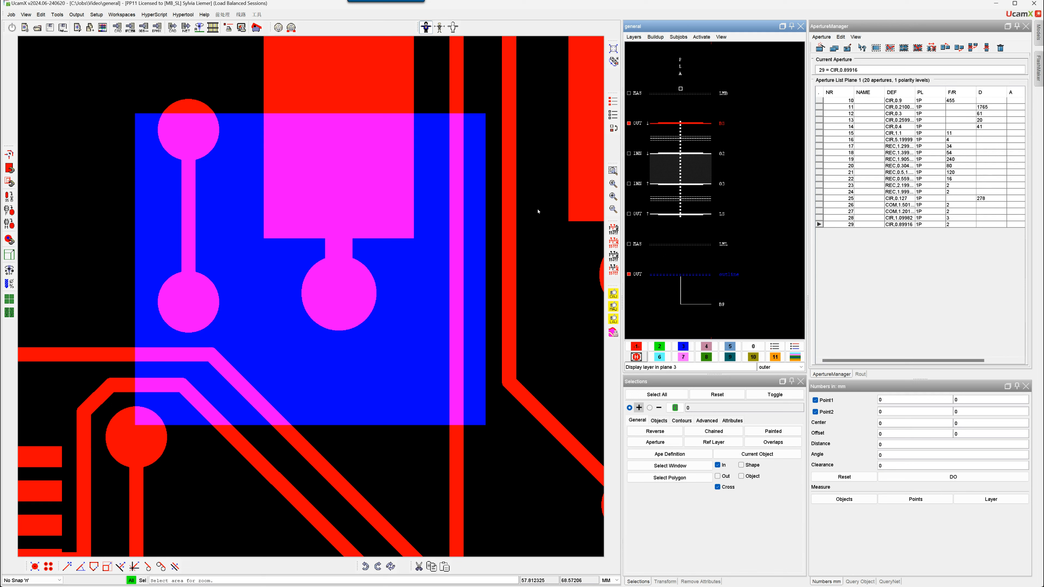
mouse_move(161, 115)
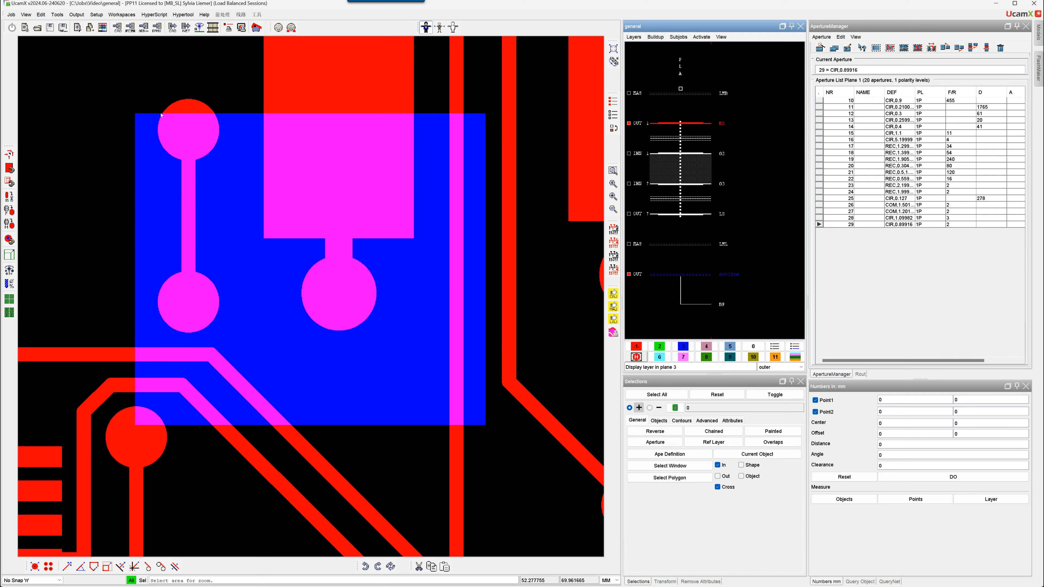
mouse_move(422, 128)
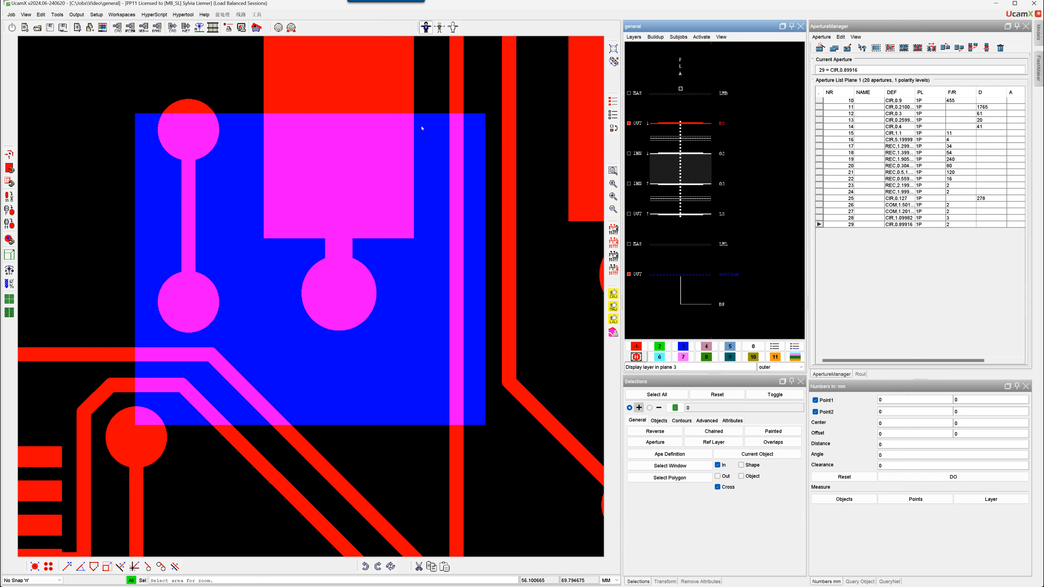
mouse_move(436, 118)
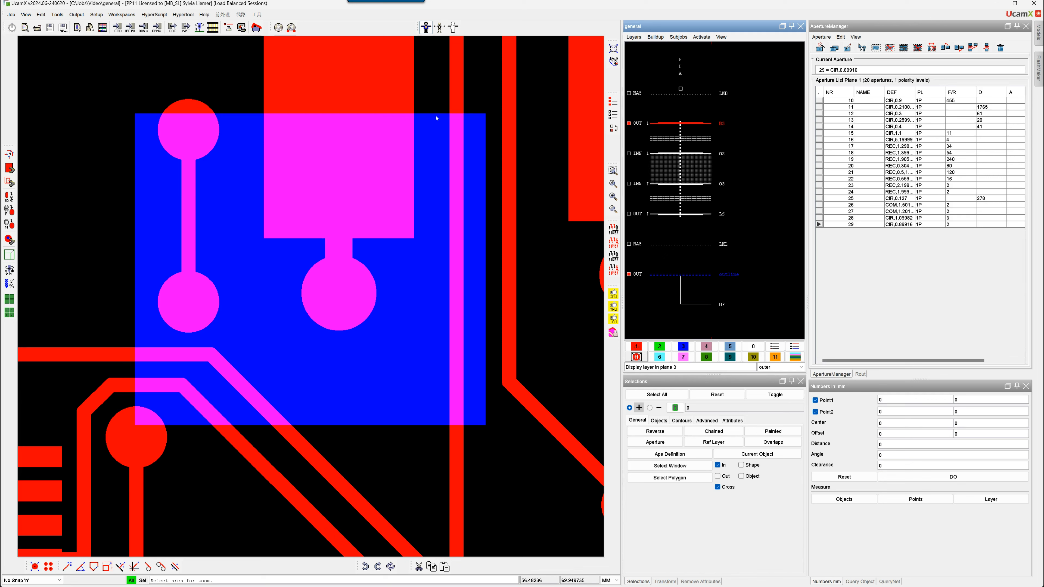
mouse_move(473, 427)
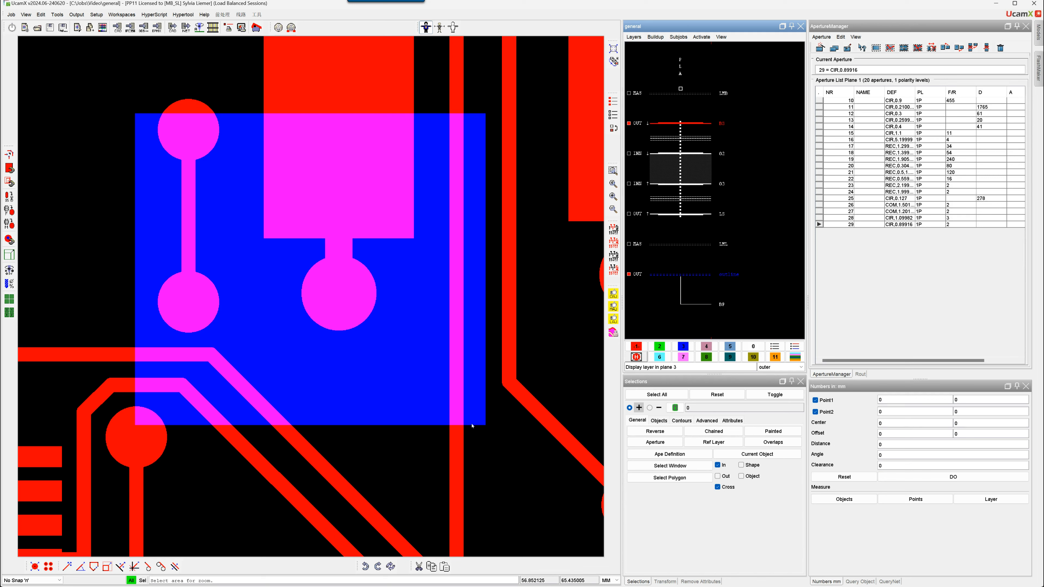
mouse_move(308, 419)
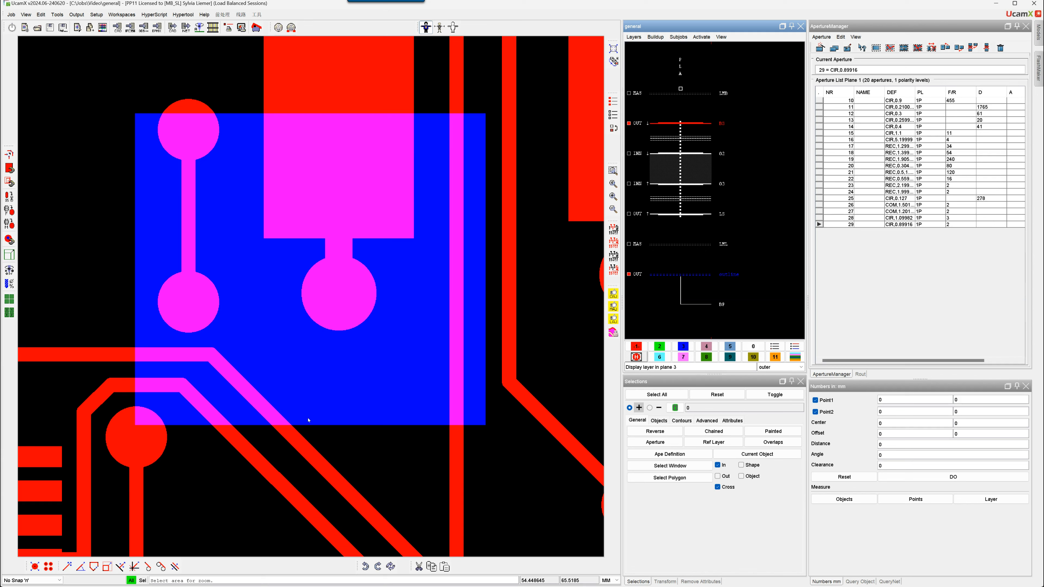
Open Clipping with a clip-outside reference outline and toggle its removal preview on
left_click(56, 14)
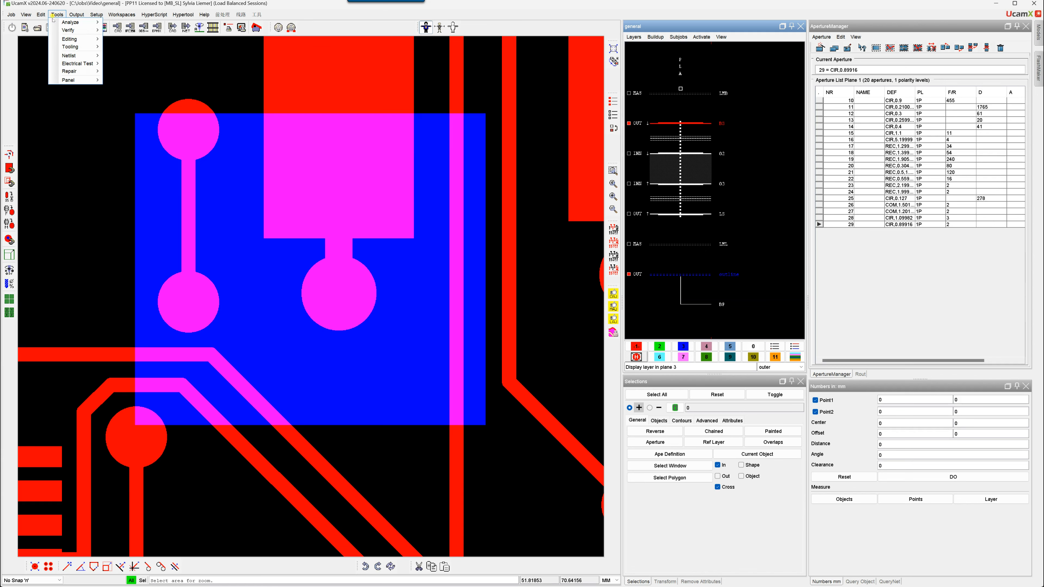
left_click(69, 38)
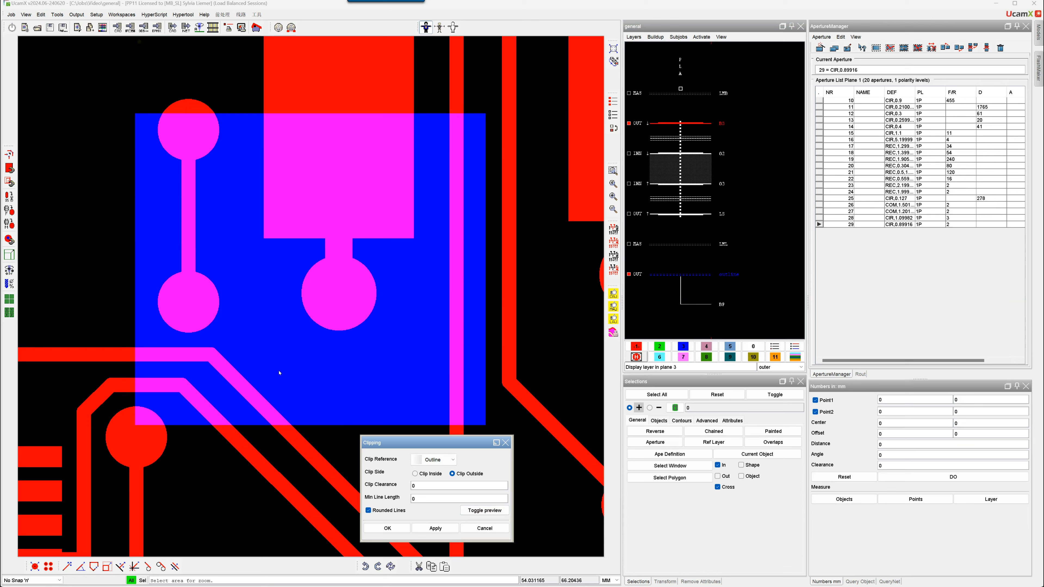
mouse_move(484, 509)
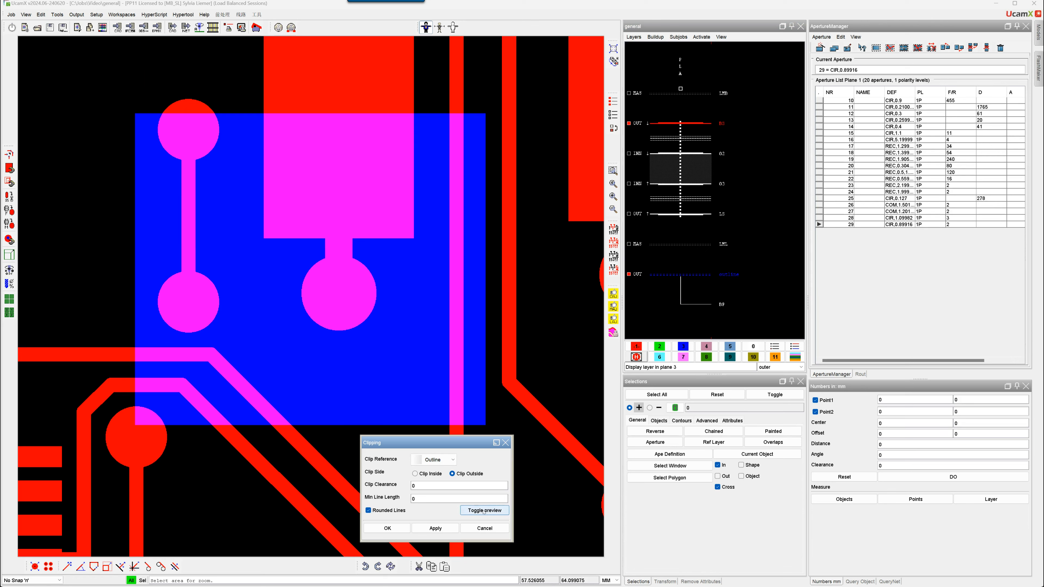
left_click(484, 510)
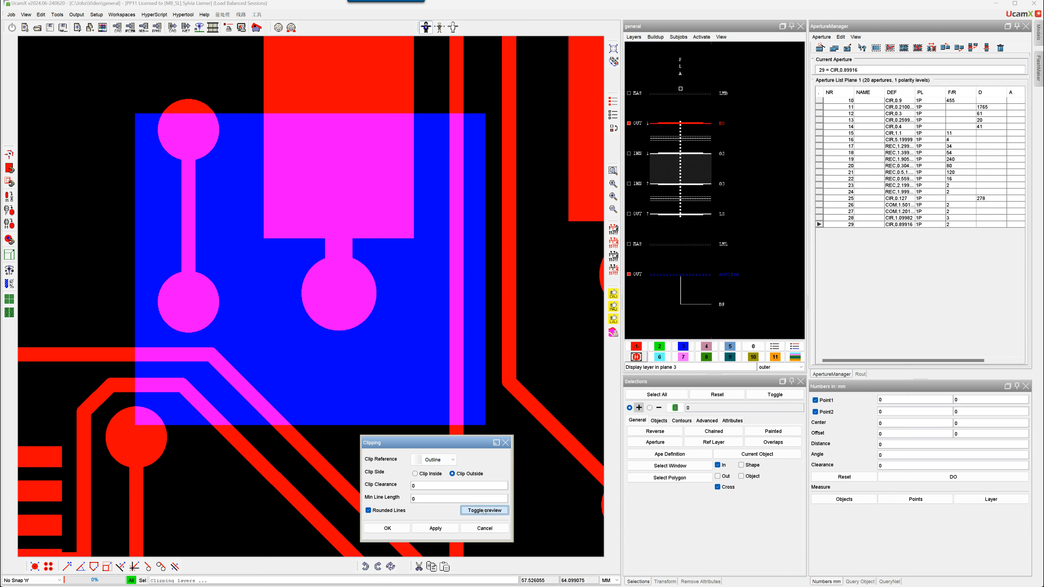
left_click(484, 510)
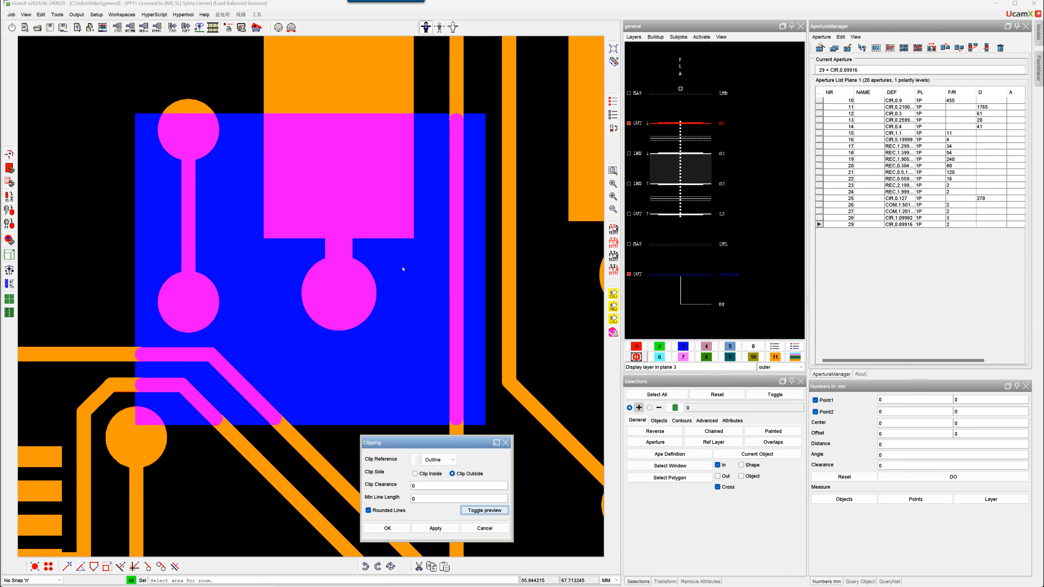
mouse_move(453, 118)
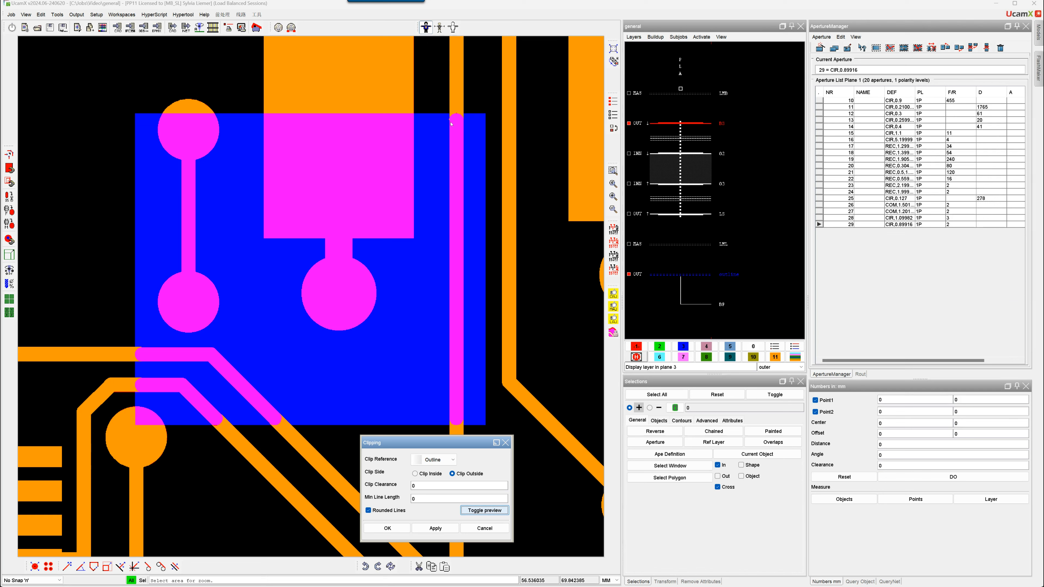
mouse_move(456, 120)
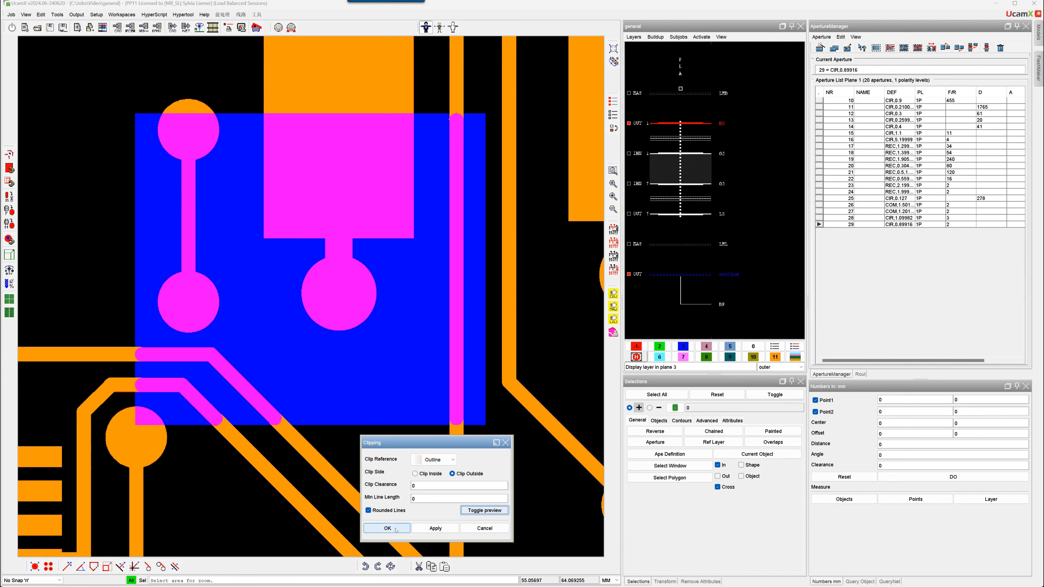
Apply the clip so only the traces and pads inside the blue outline remain
left_click(386, 528)
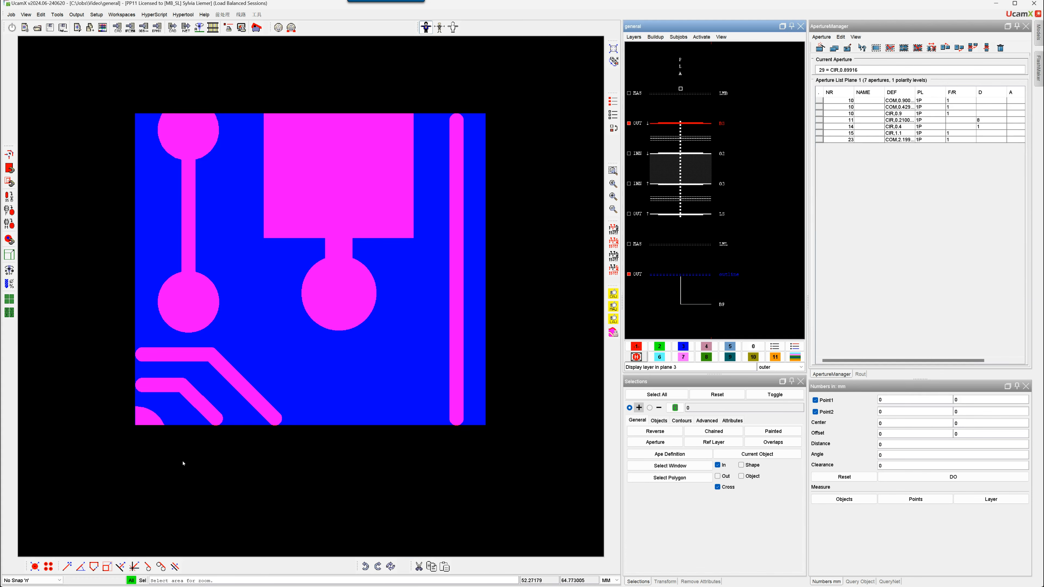
mouse_move(331, 338)
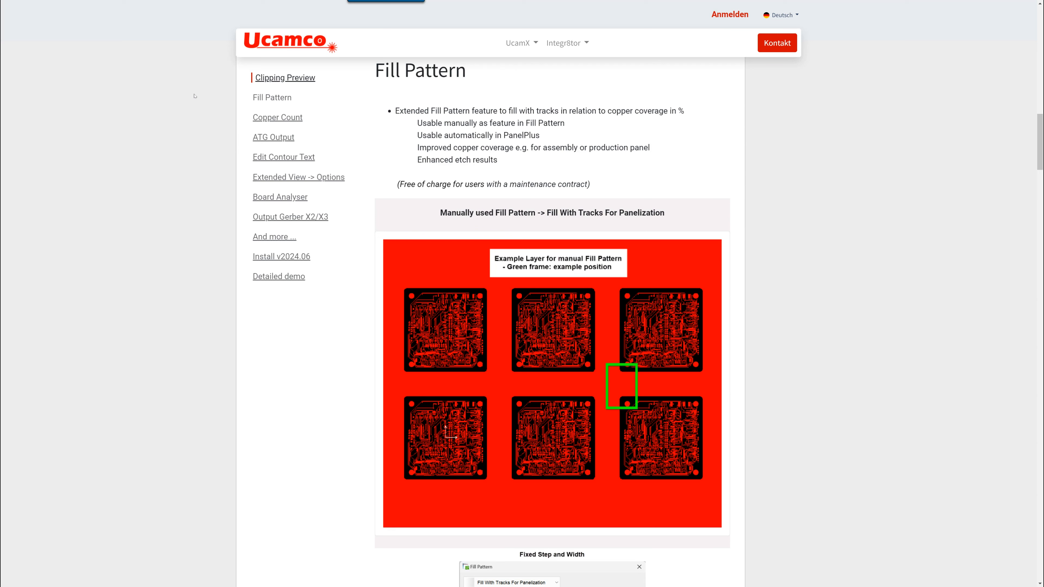
mouse_move(176, 287)
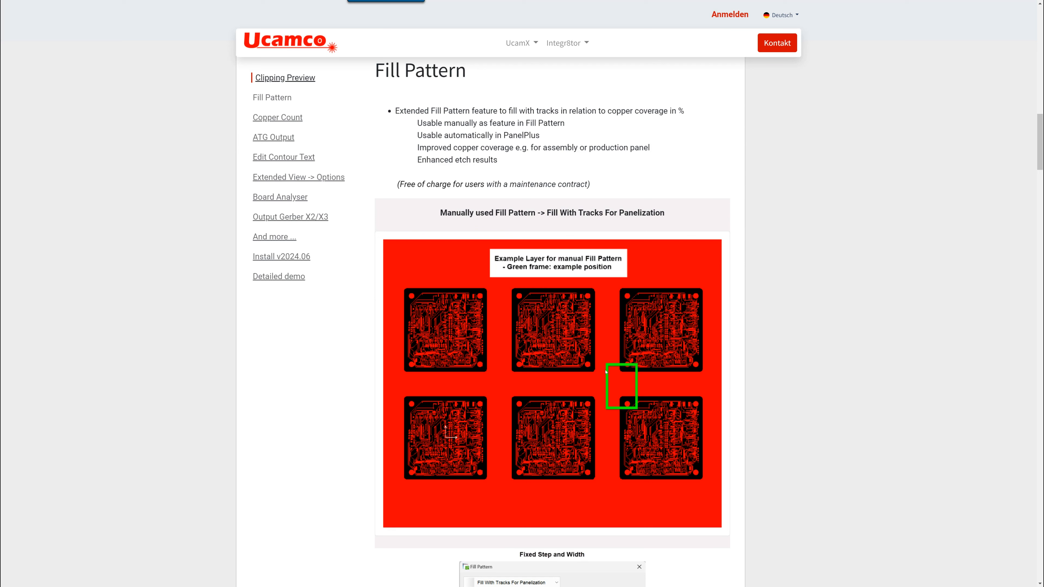
mouse_move(620, 394)
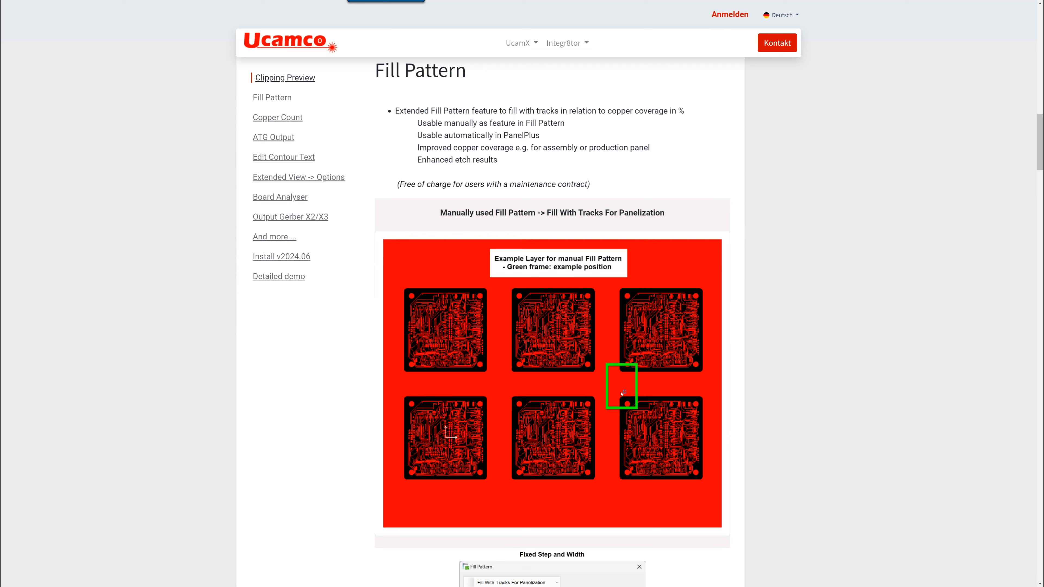
Scroll to the Fixed Step and Width fill pattern example with its crosshatched track result
scroll("down", 3)
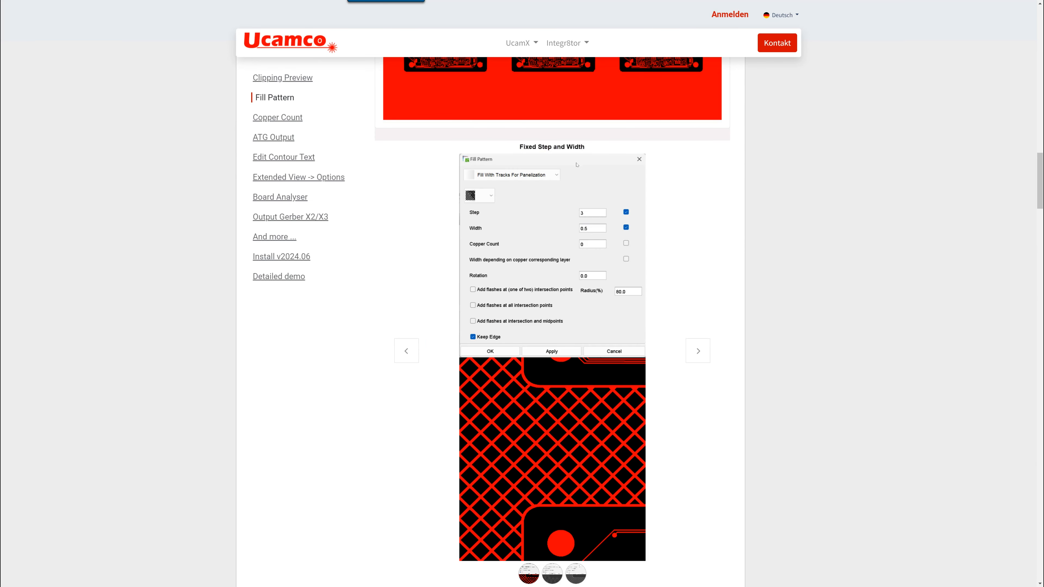
mouse_move(484, 177)
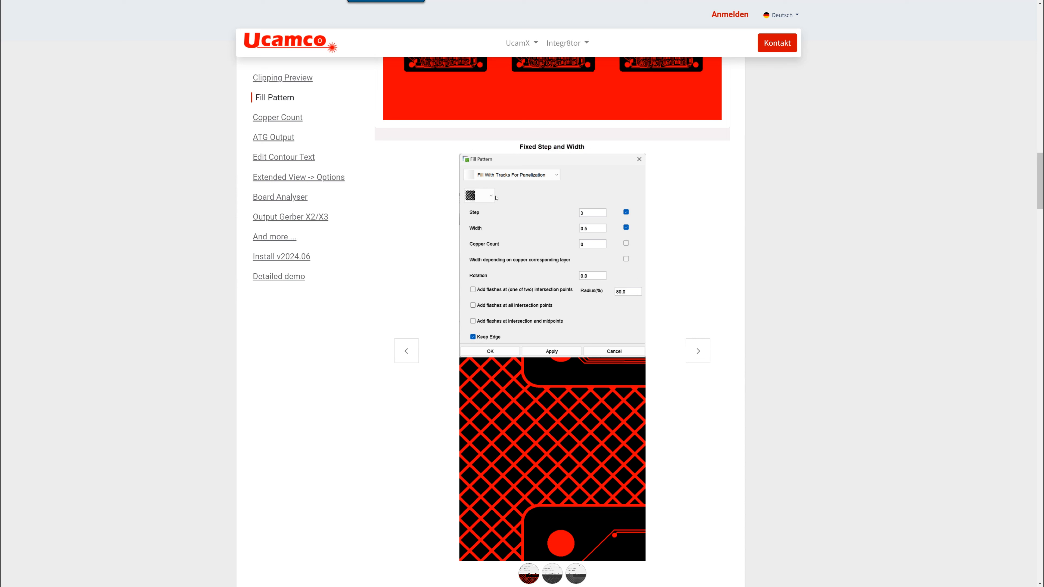
mouse_move(495, 197)
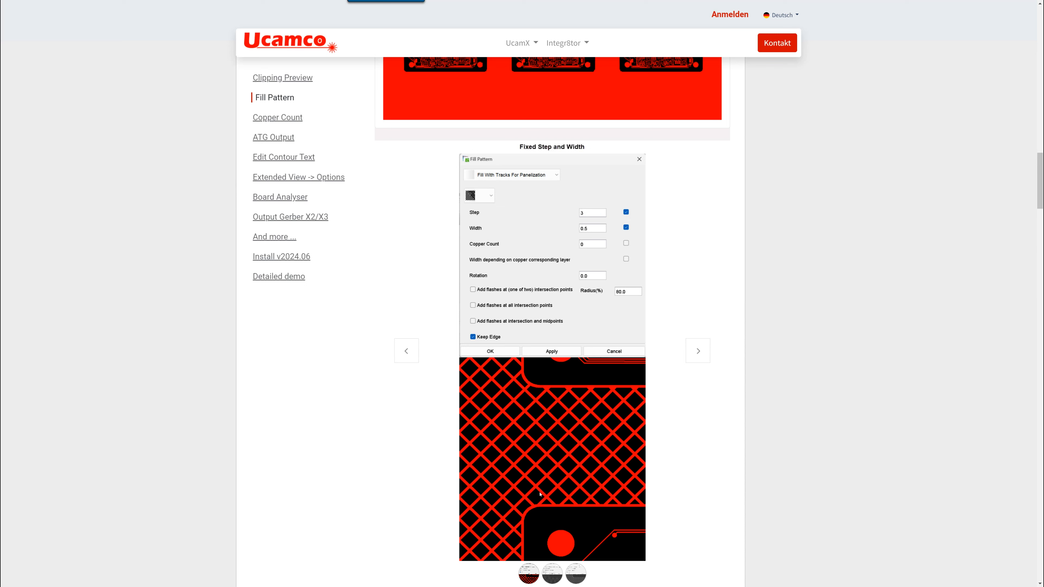
mouse_move(557, 496)
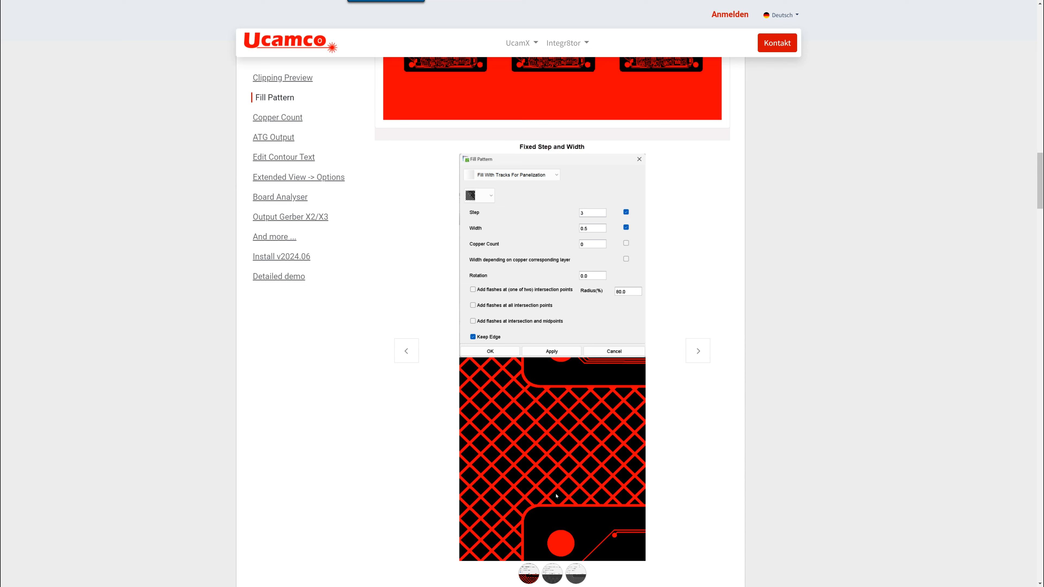
mouse_move(556, 455)
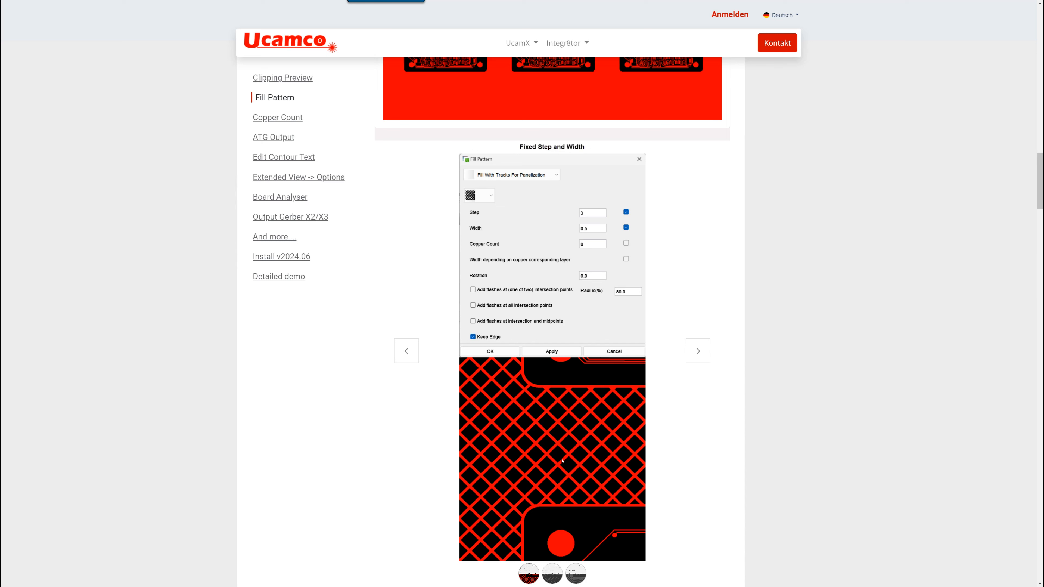
mouse_move(575, 446)
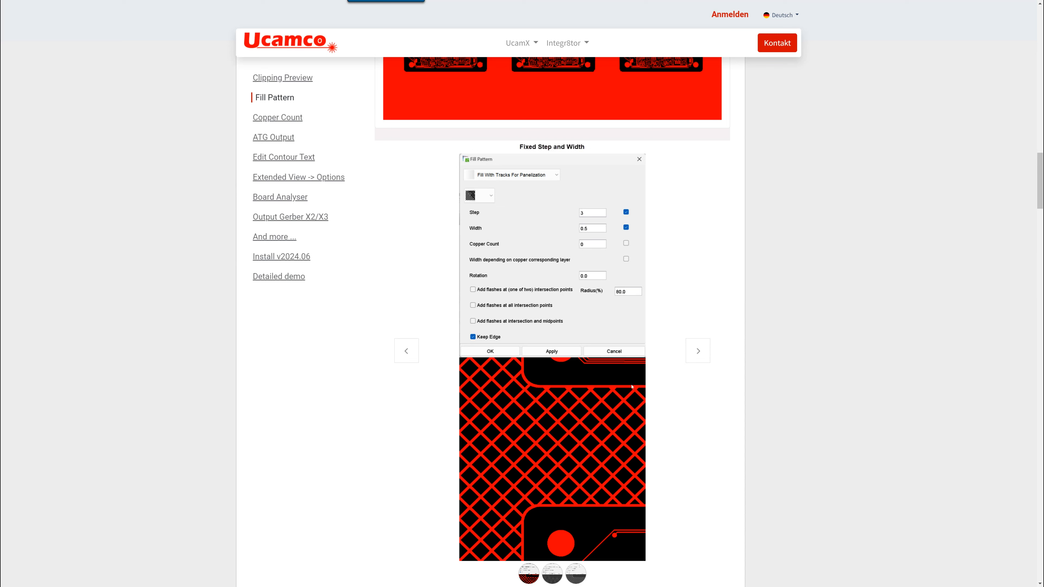
mouse_move(526, 557)
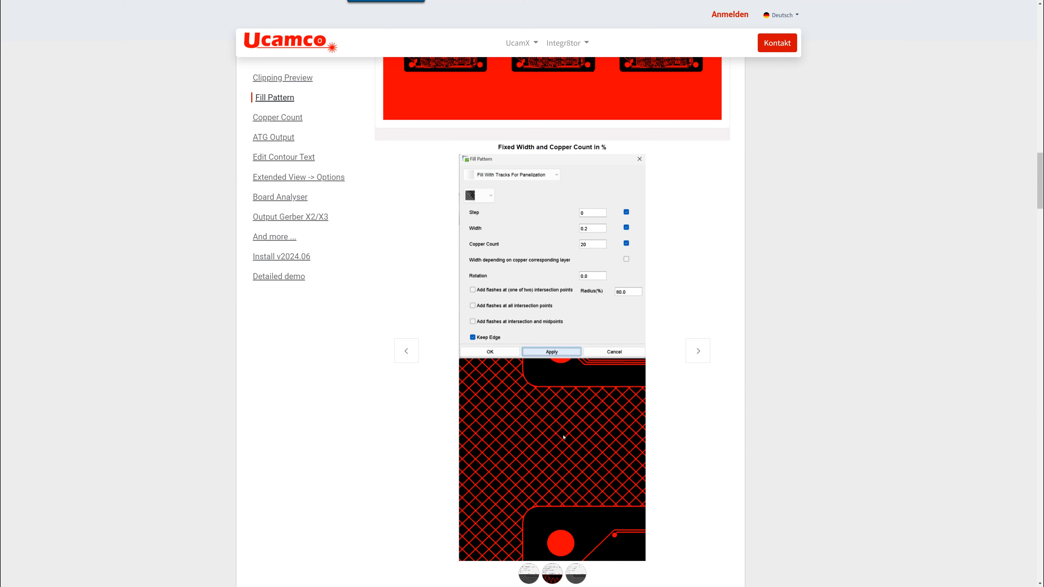
mouse_move(562, 455)
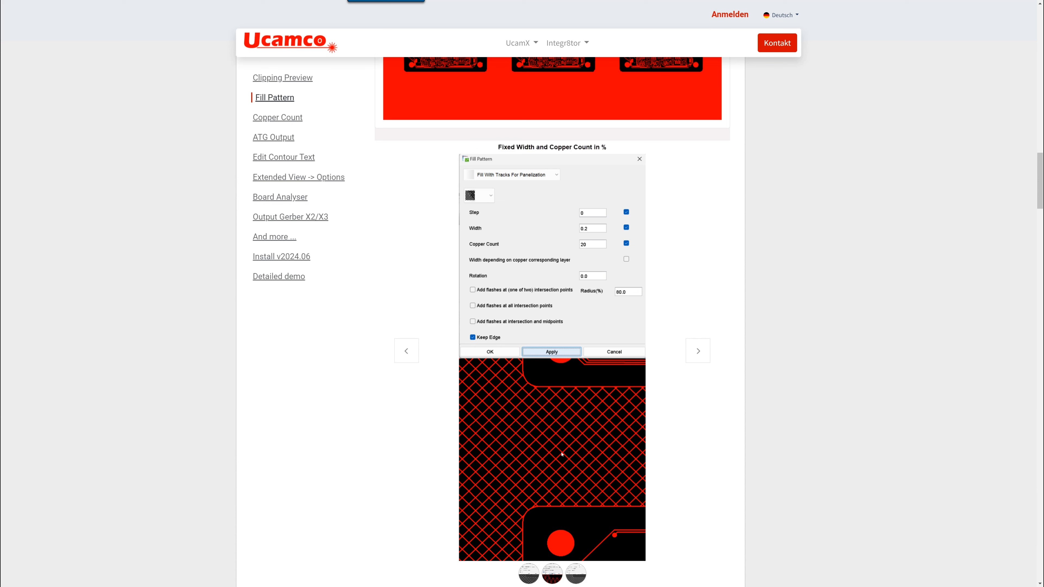
mouse_move(552, 427)
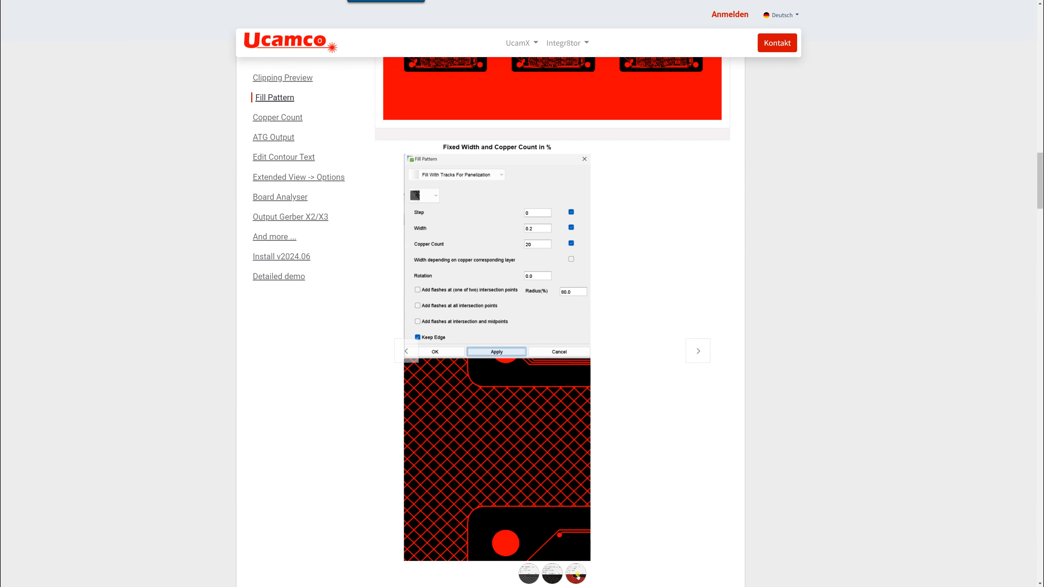
Advance the fill pattern carousel to the Fixed Step and Copper Count in % example
left_click(698, 350)
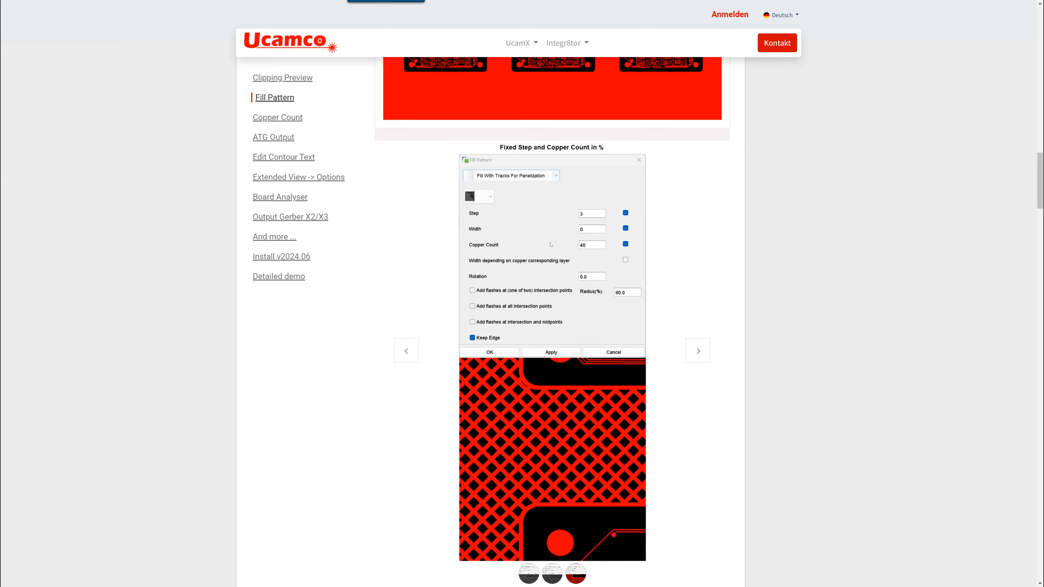
mouse_move(576, 229)
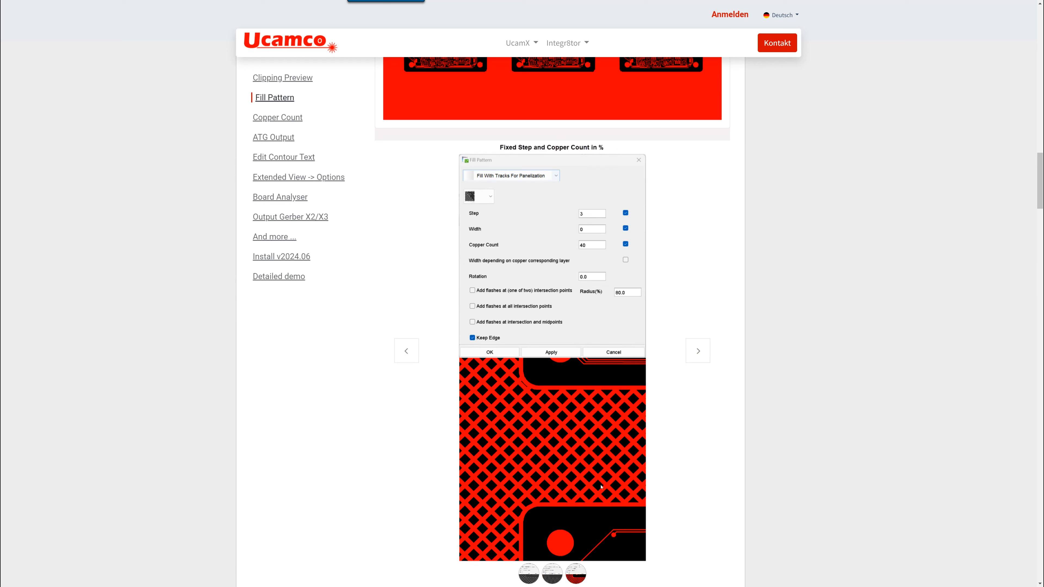
mouse_move(575, 459)
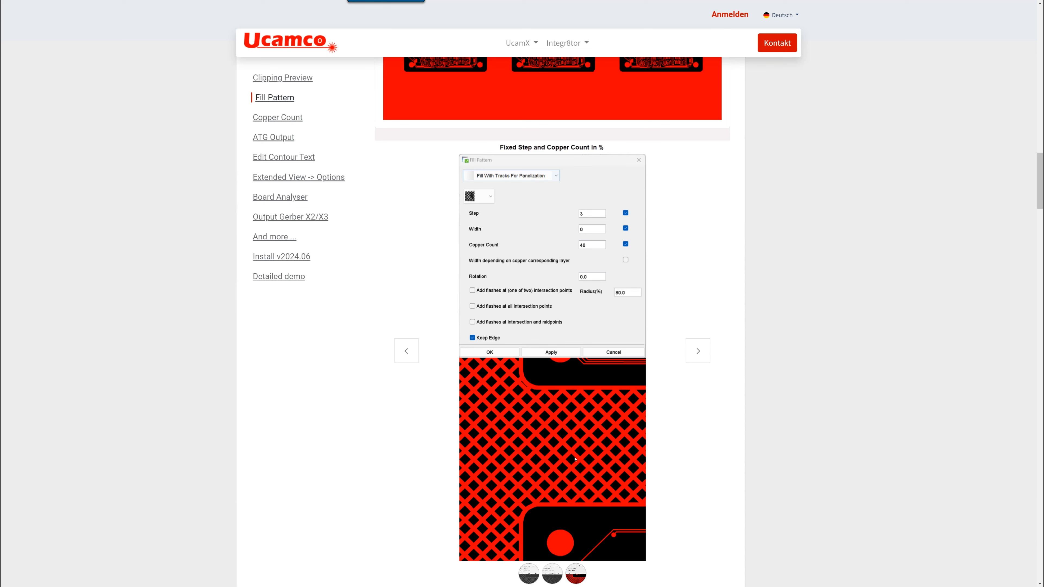
mouse_move(579, 463)
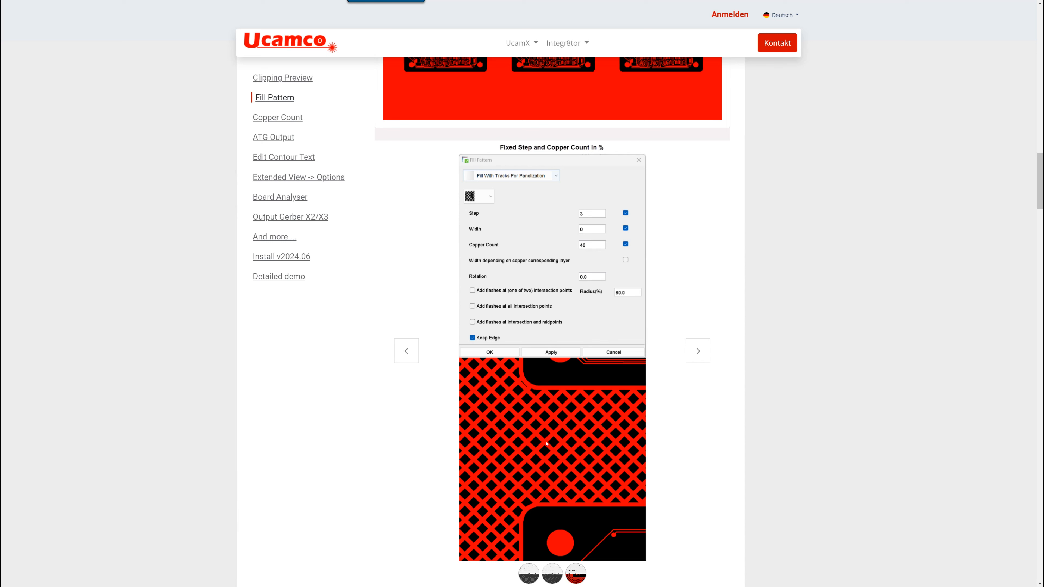
mouse_move(525, 460)
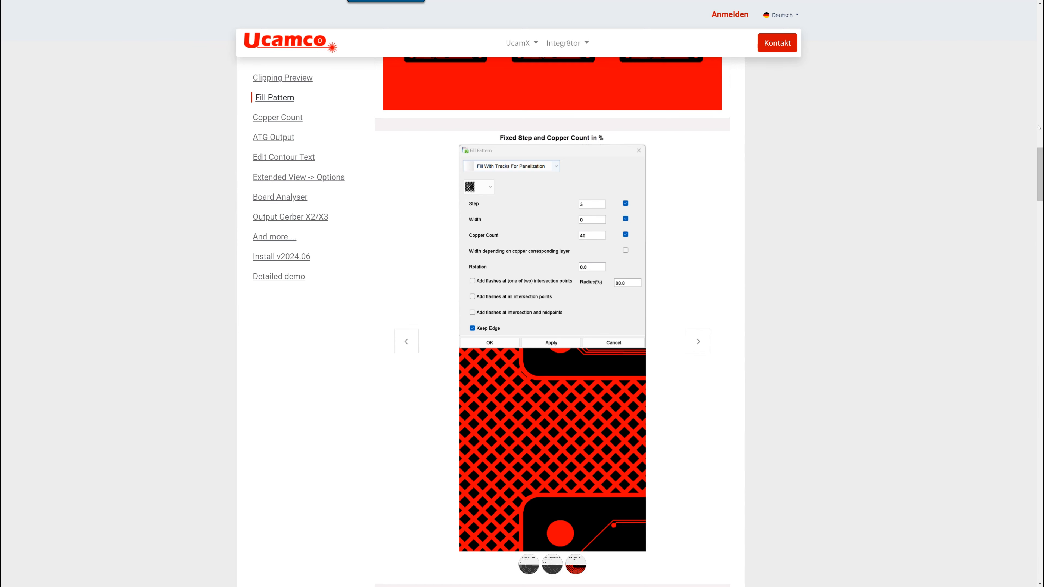
Scroll down to the automatically used Fill Pattern in PanelPlus section
scroll("down", 3)
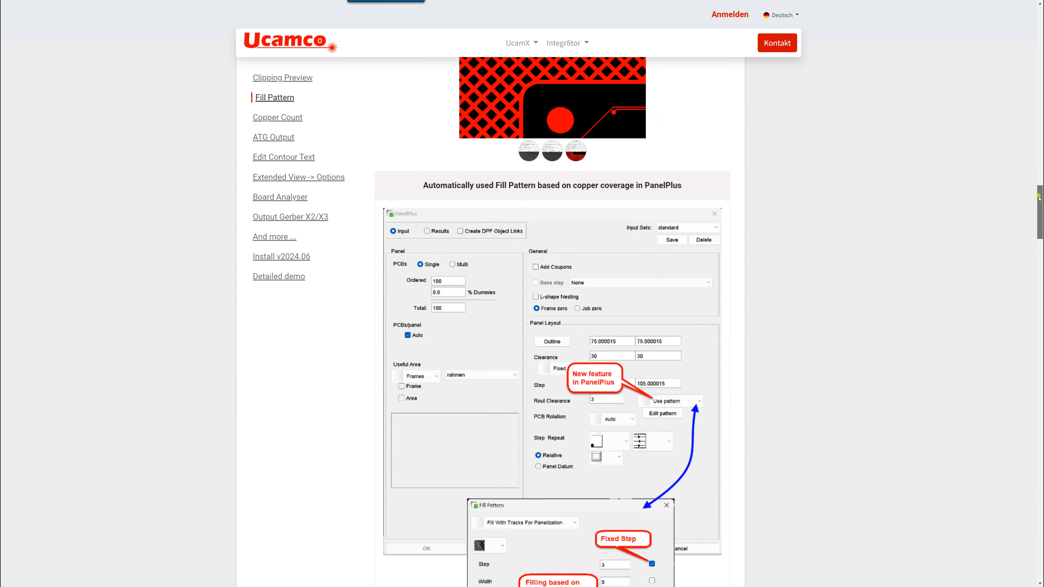
scroll("down", 3)
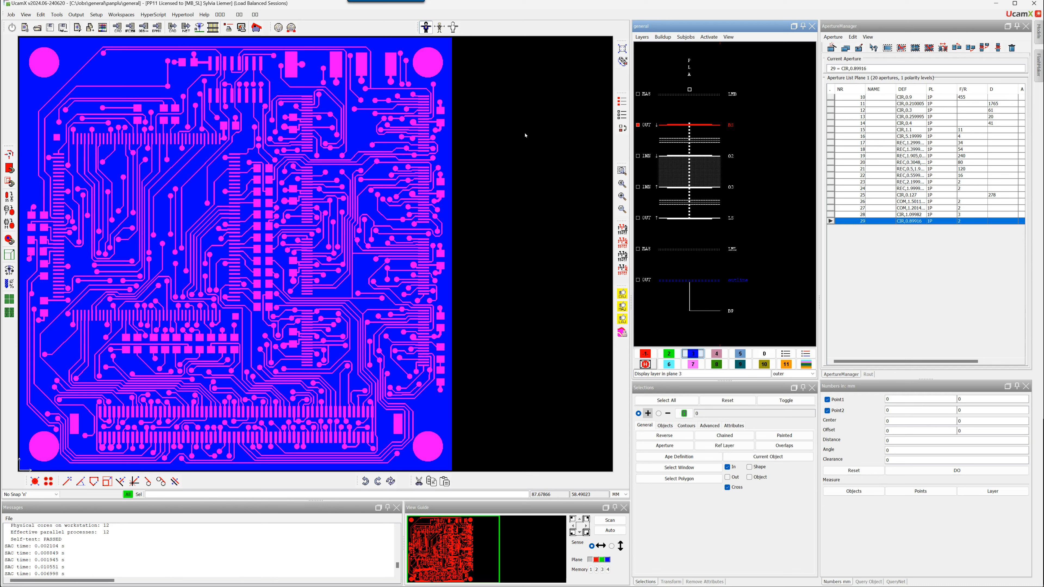
mouse_move(440, 174)
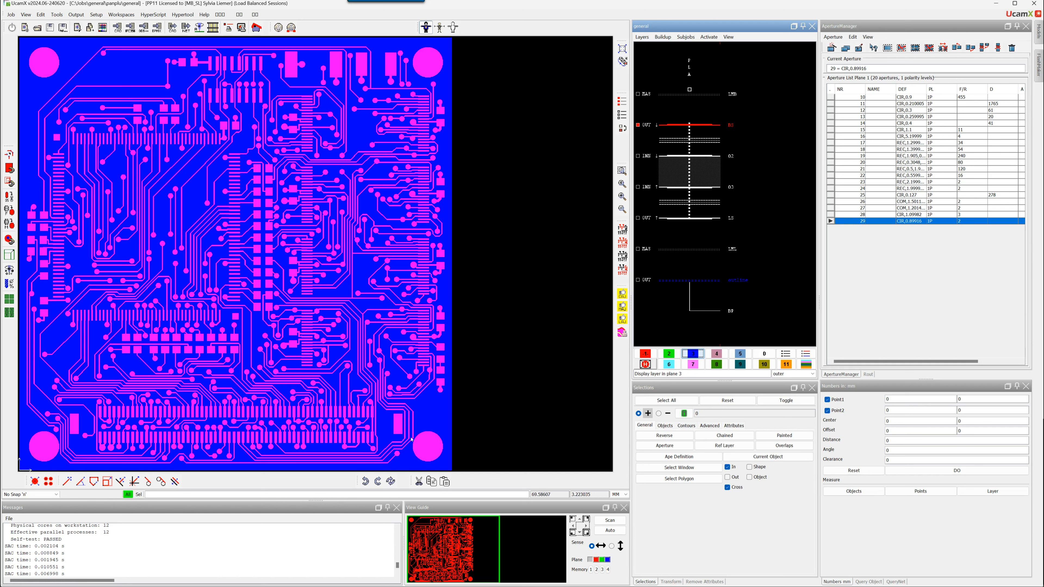
mouse_move(529, 341)
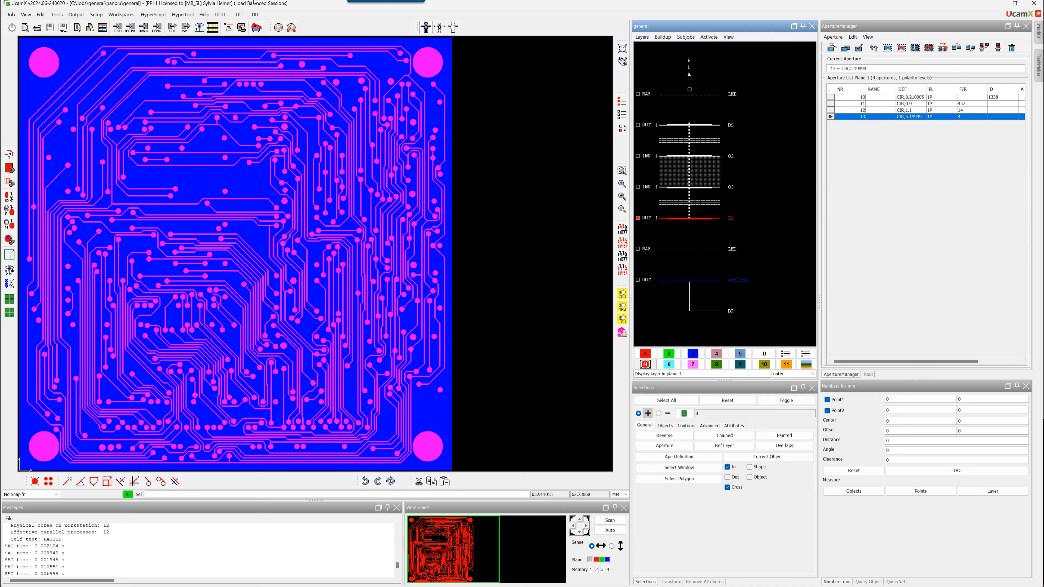
Open PanelPlus Input settings and set the panel border frame to 'Use pattern'
left_click(57, 14)
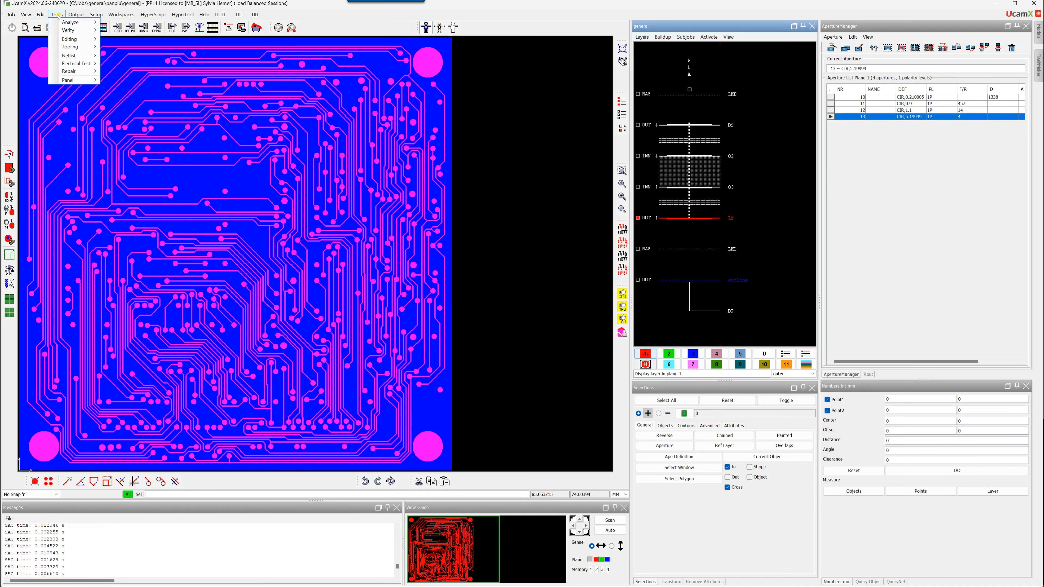
left_click(68, 80)
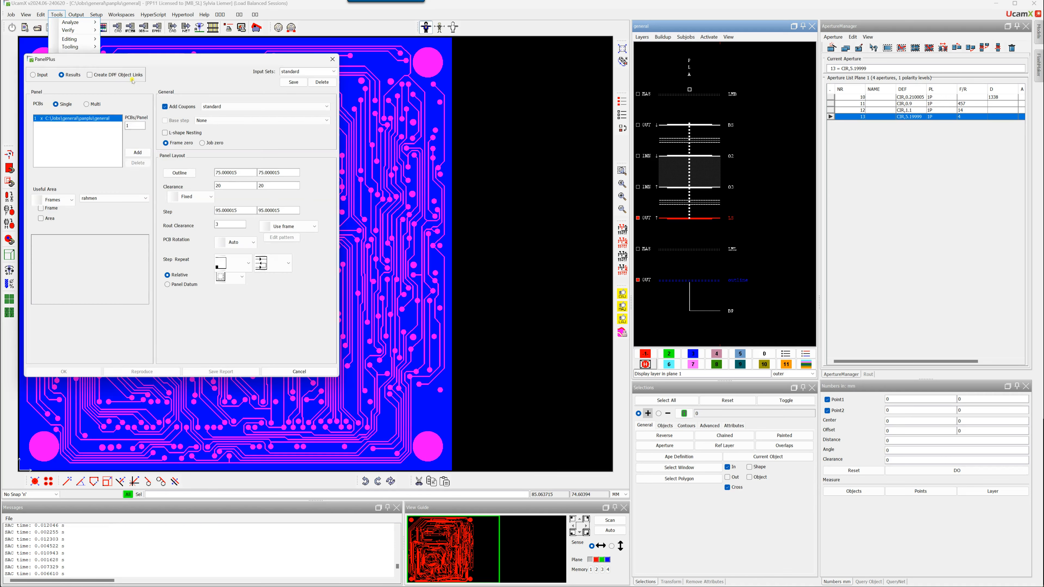
left_click(33, 74)
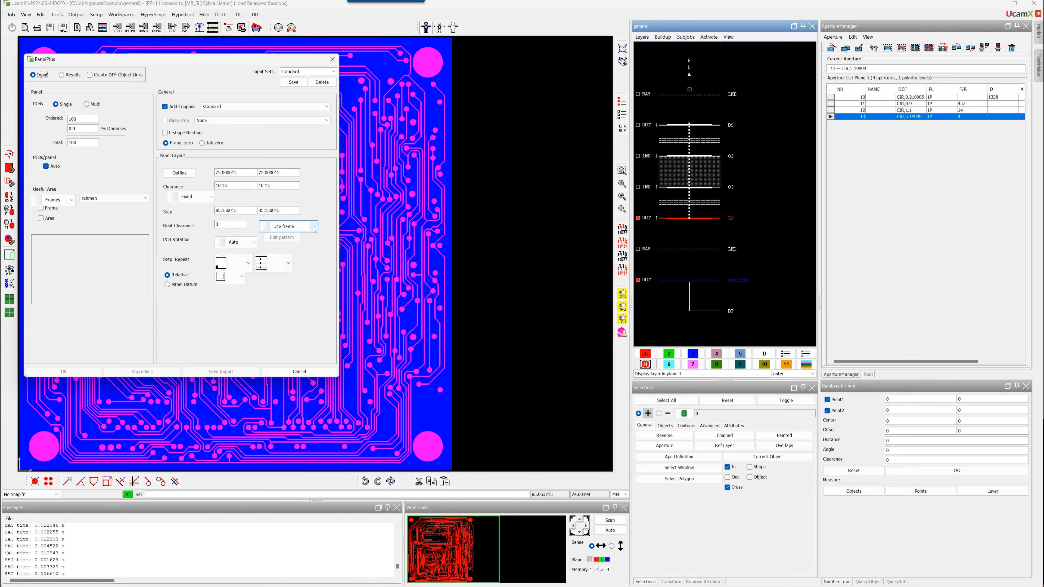
left_click(314, 226)
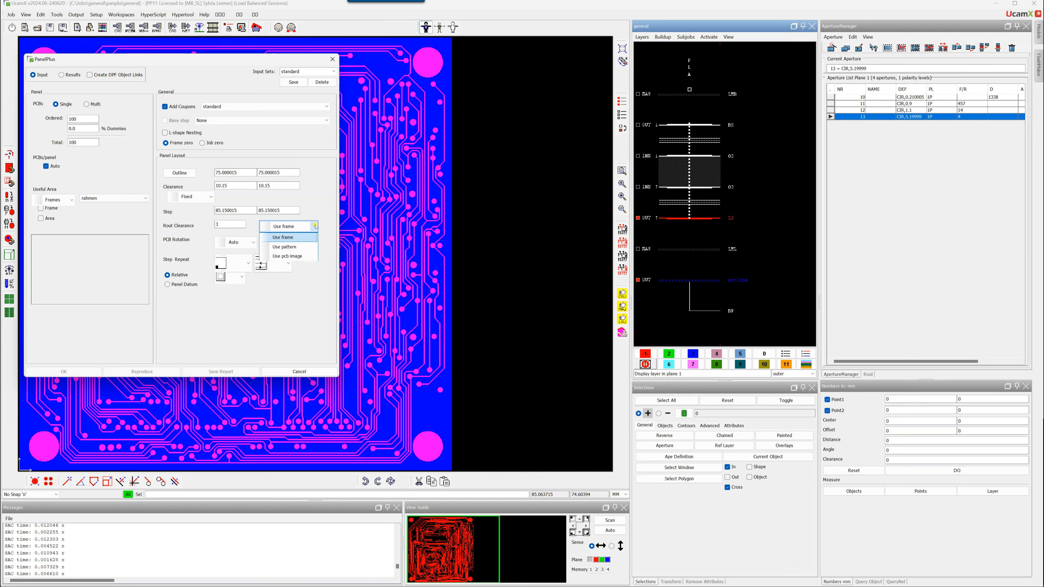
left_click(284, 237)
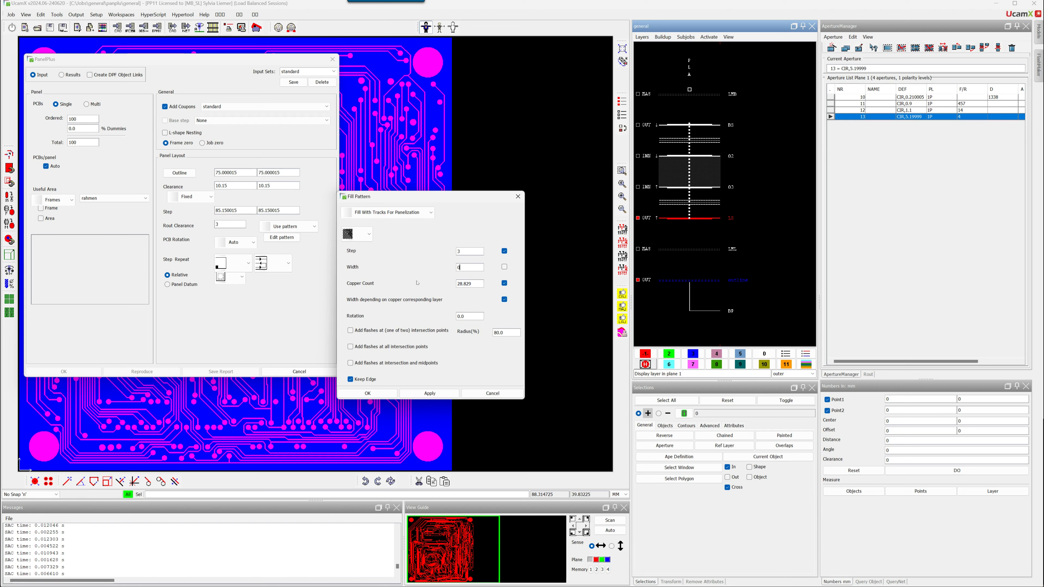
Set the border fill pattern's copper count to 10, keeping step 3 and width 0
triple_click(466, 282)
type("10")
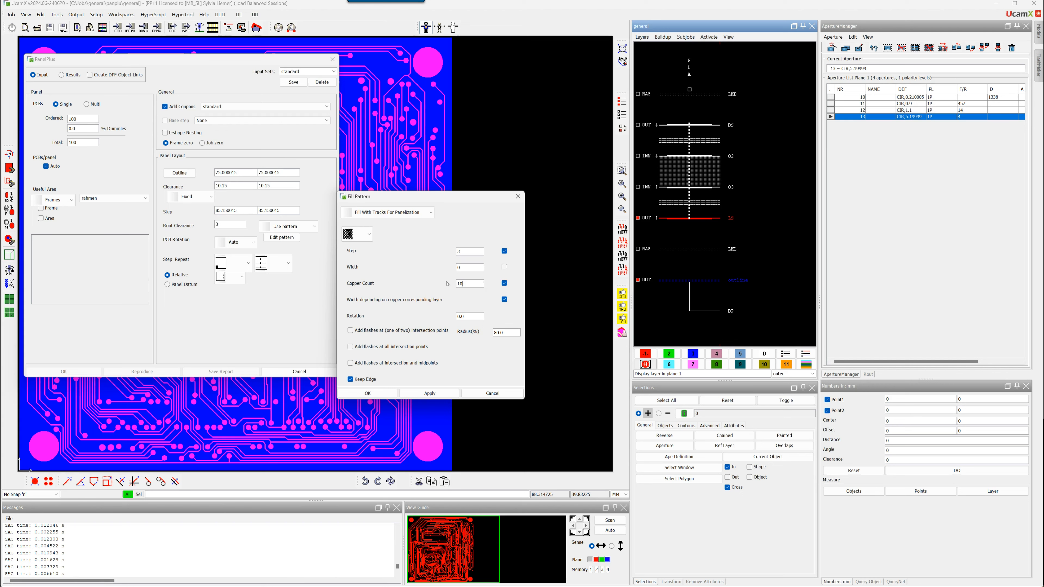
left_click(504, 299)
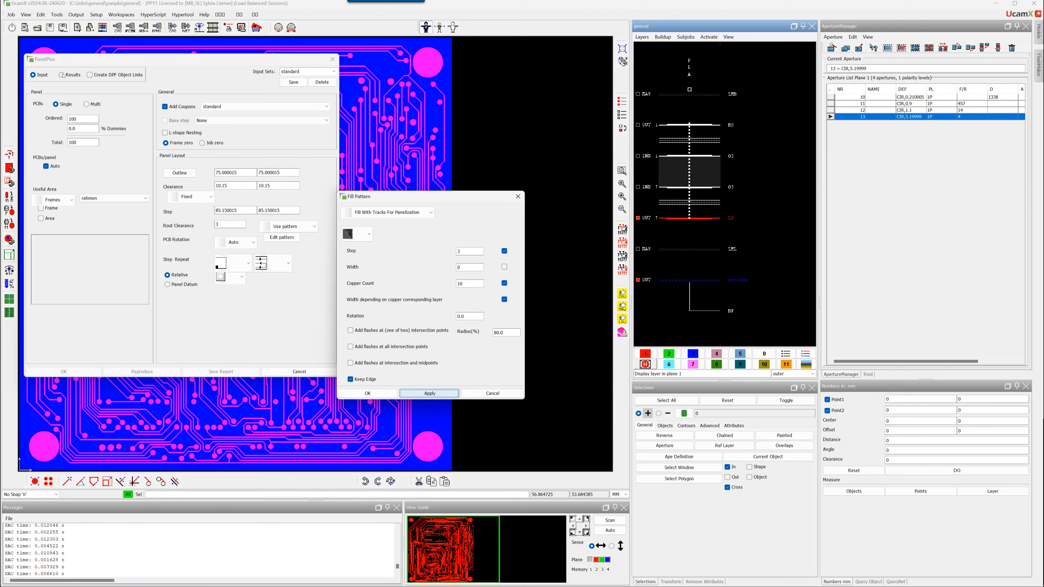
Calculate the panel layouts despite inactive layers and build the 24-board panel
left_click(429, 392)
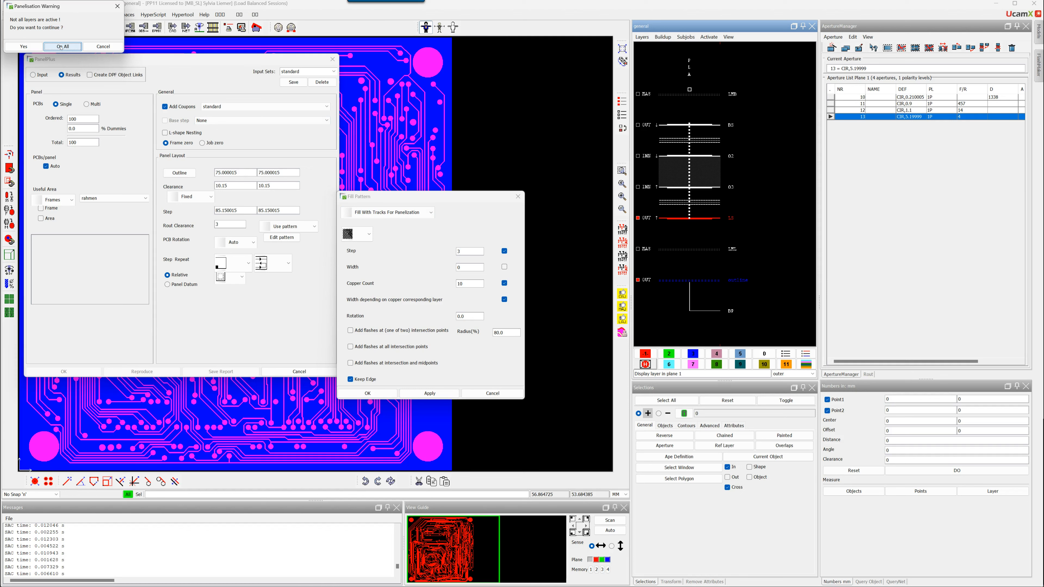
left_click(62, 46)
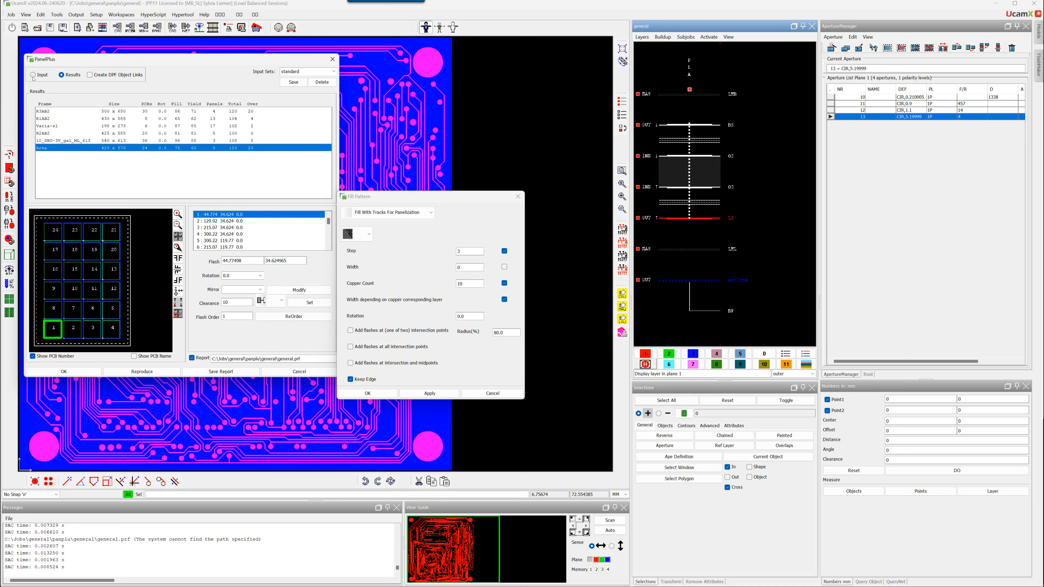
left_click(63, 371)
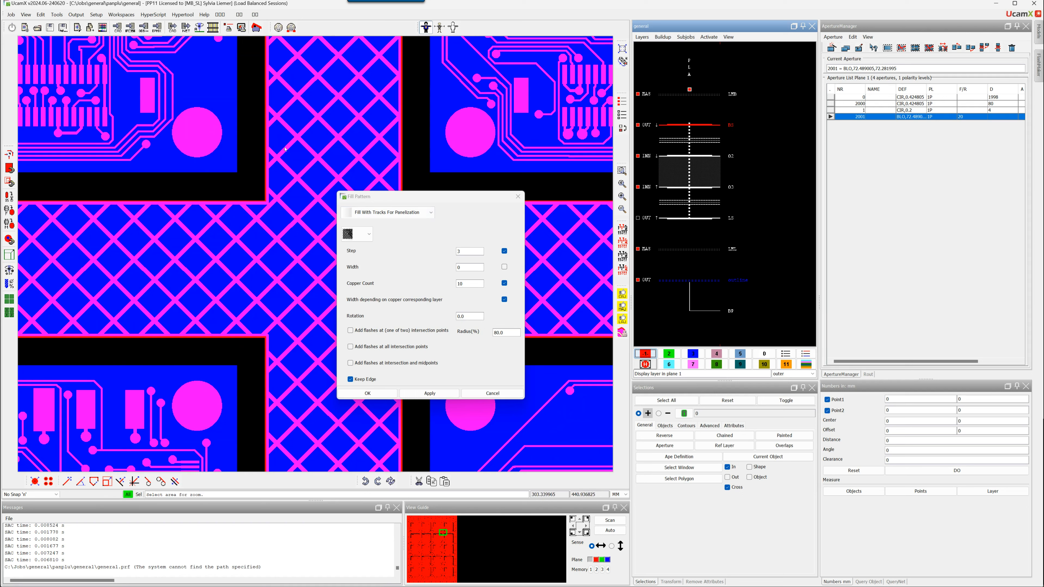
Select the first aperture and apply the Fill With Tracks For Panelization pattern, Step 3, Copper Count 10
left_click(866, 97)
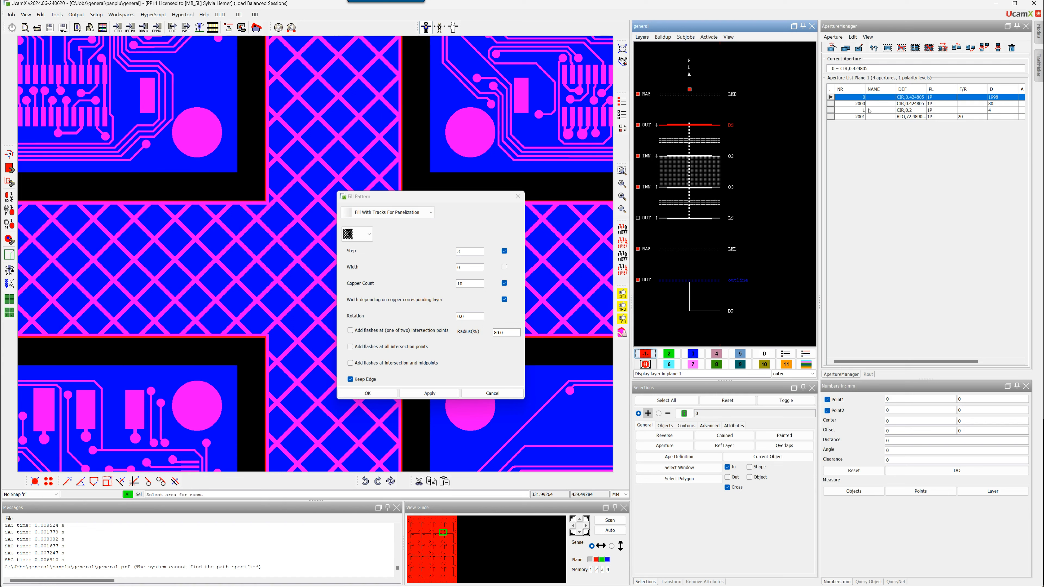
mouse_move(349, 133)
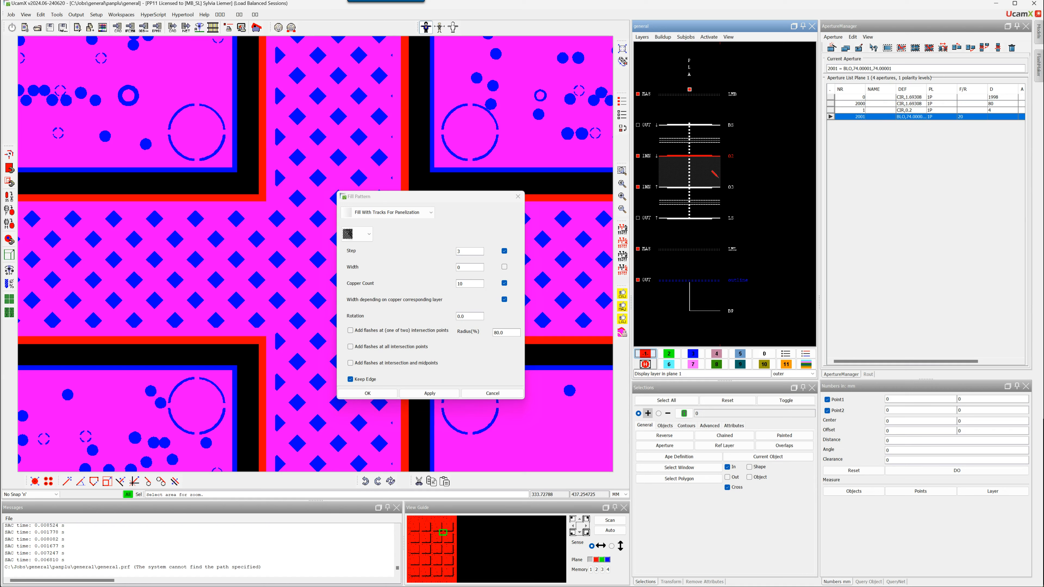
left_click(430, 392)
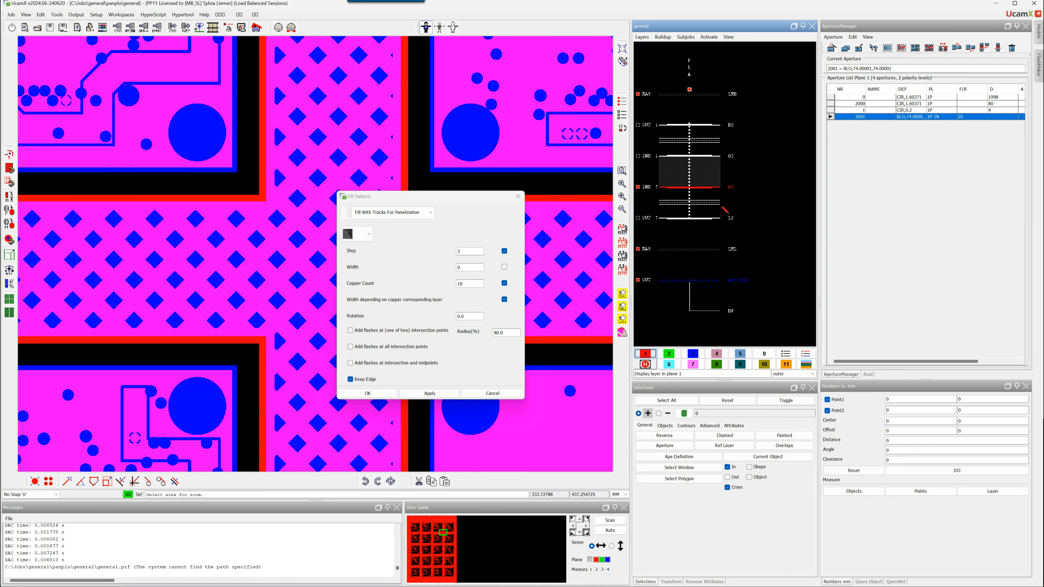
left_click(430, 393)
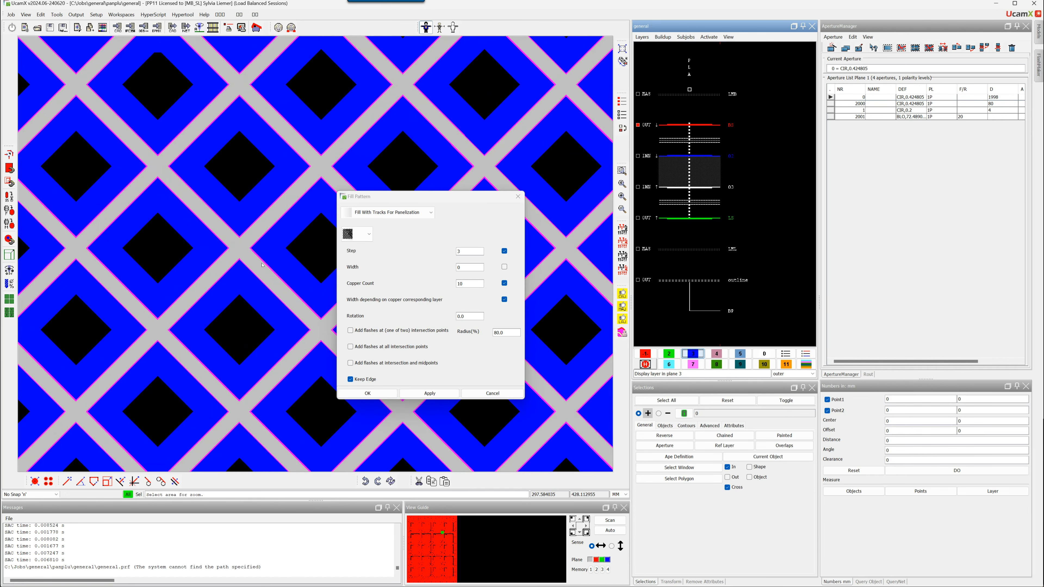
mouse_move(222, 247)
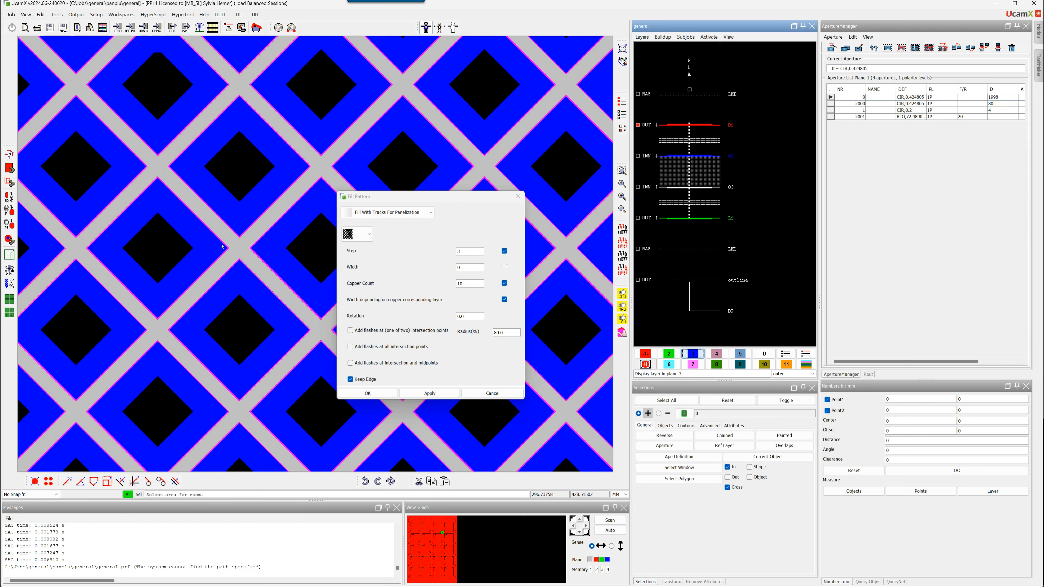
mouse_move(207, 130)
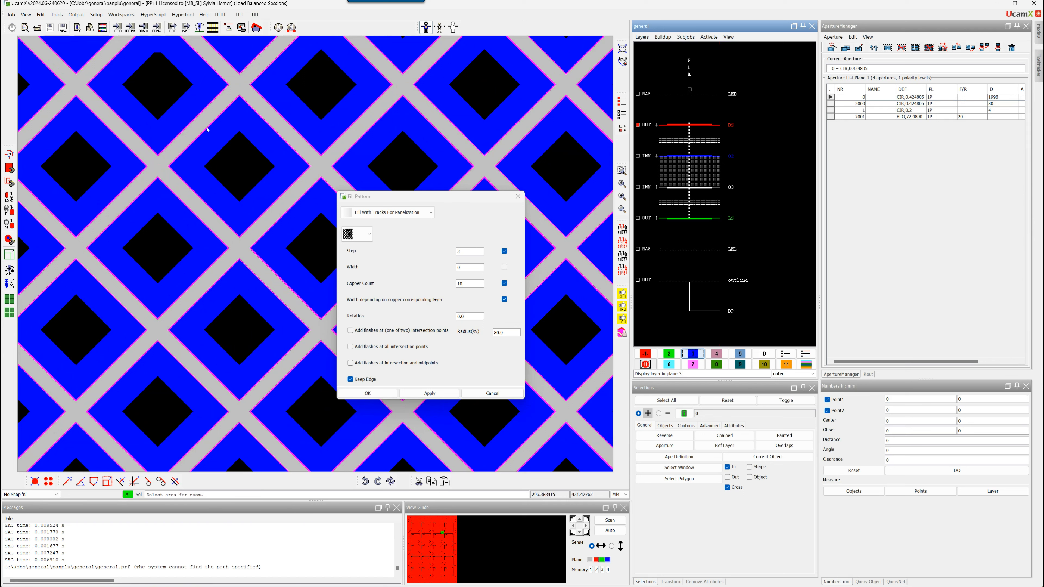
mouse_move(234, 209)
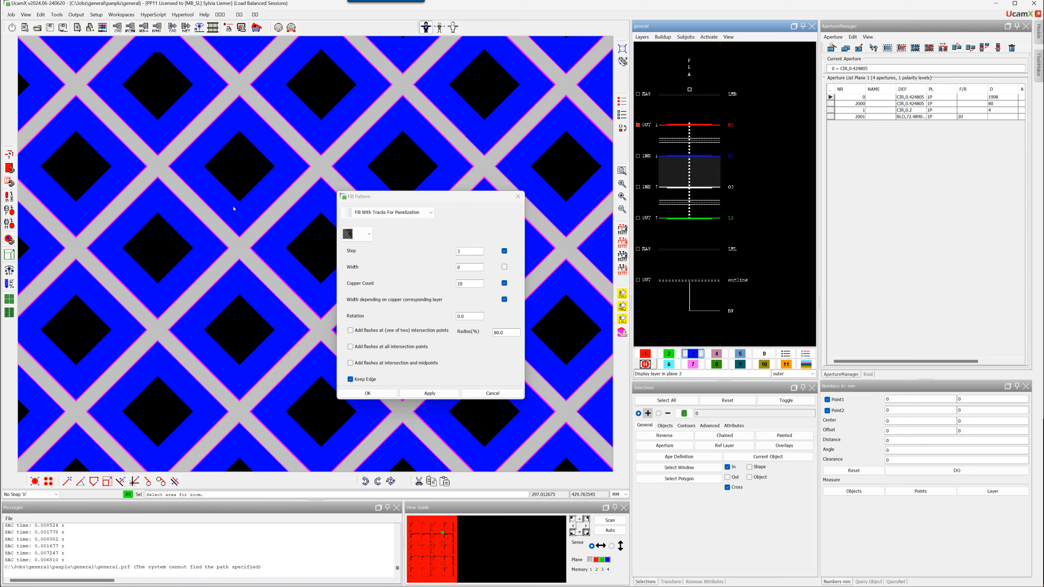
mouse_move(264, 269)
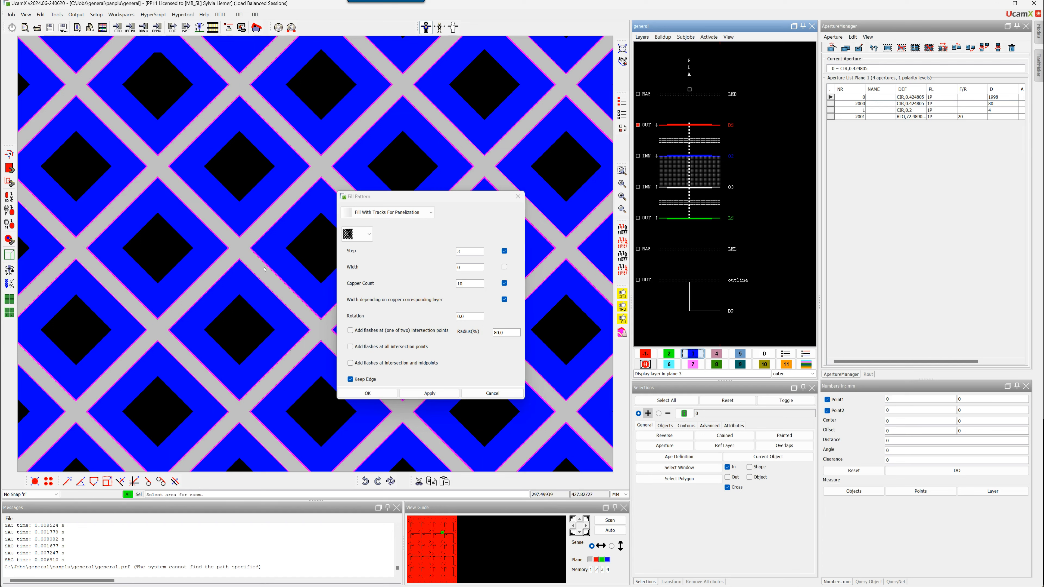
mouse_move(265, 228)
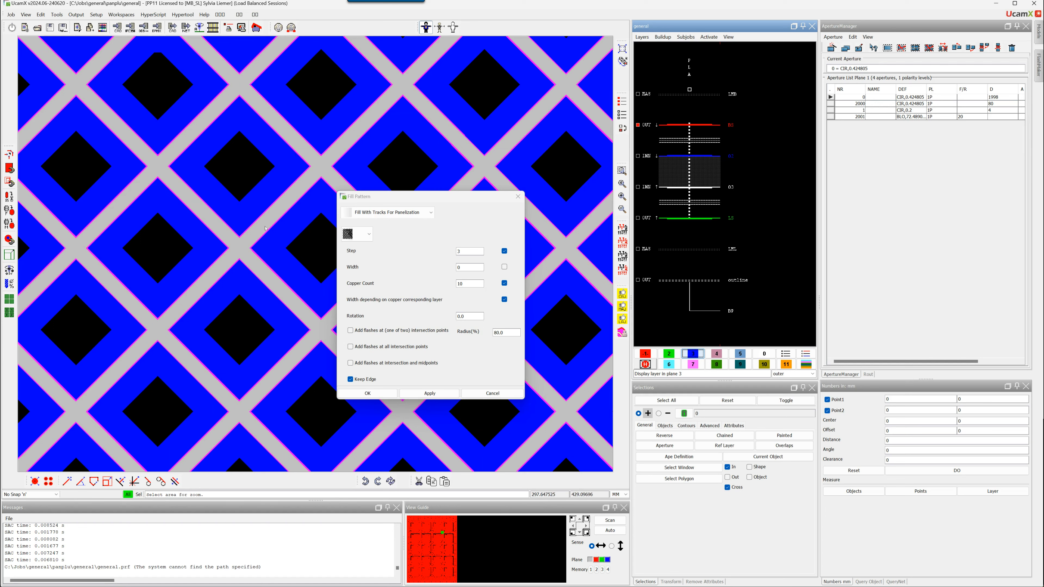
mouse_move(270, 233)
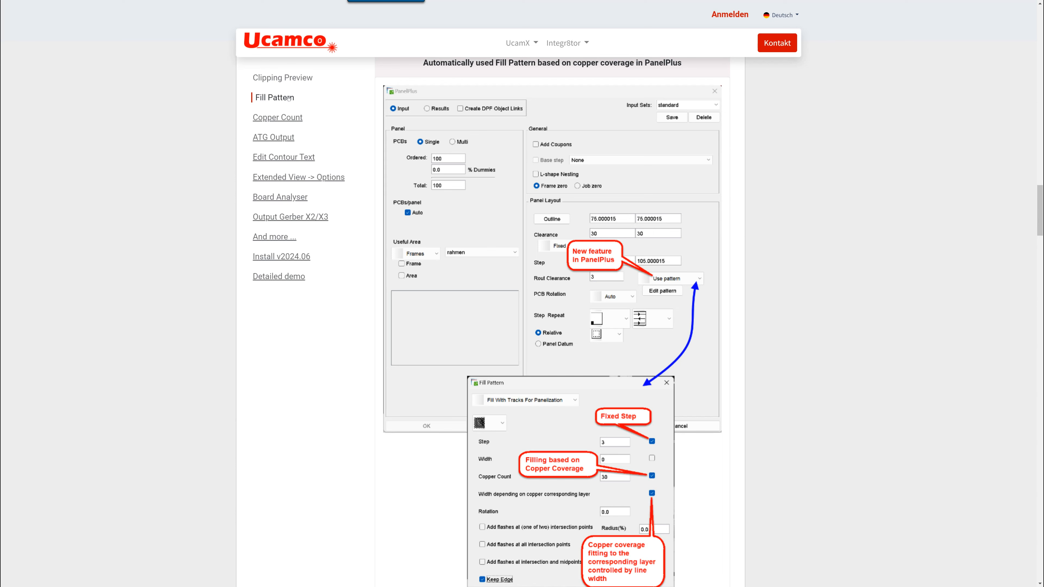
Jump to the Fill Pattern section of the v2024.06 release notes
left_click(277, 117)
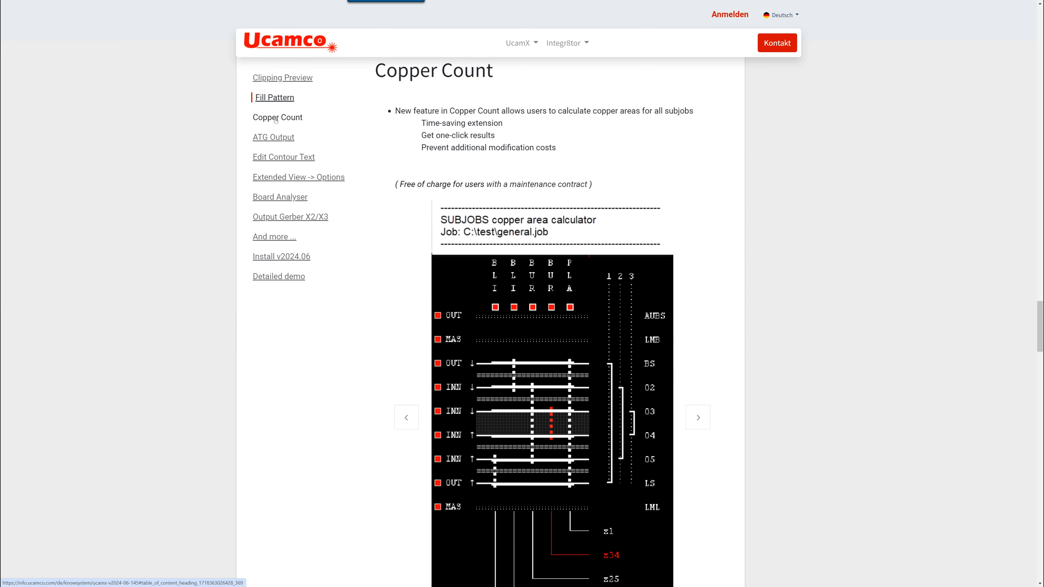
Scroll the Copper Count section down to the SUBJOBS copper area calculator image
scroll("down", 3)
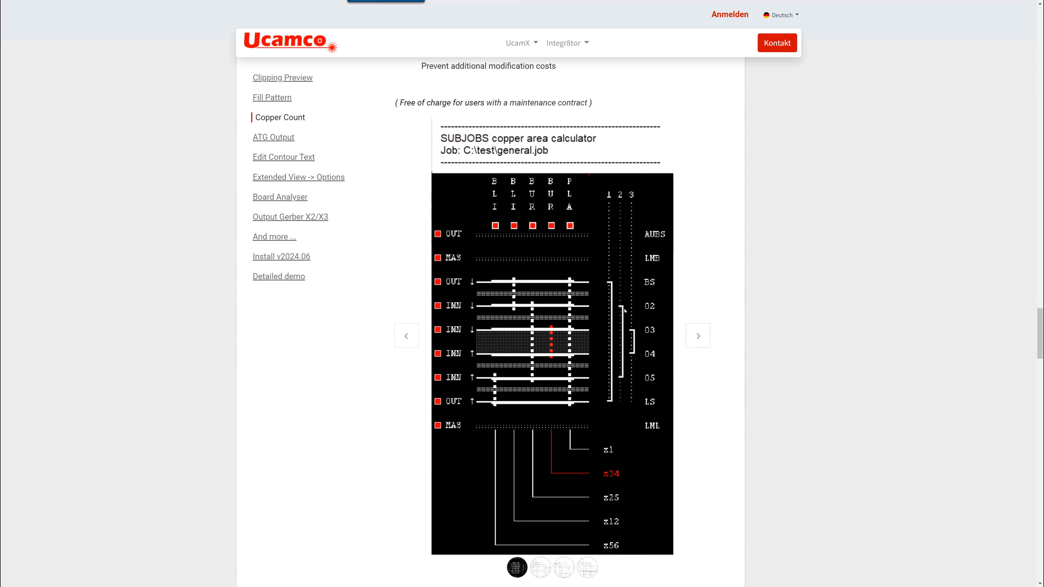
mouse_move(623, 379)
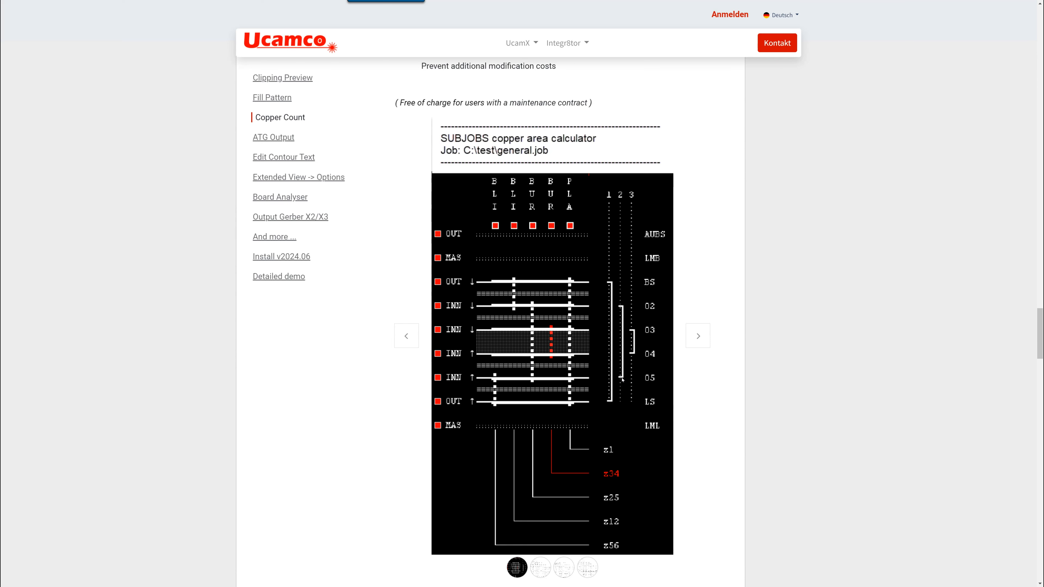
mouse_move(659, 310)
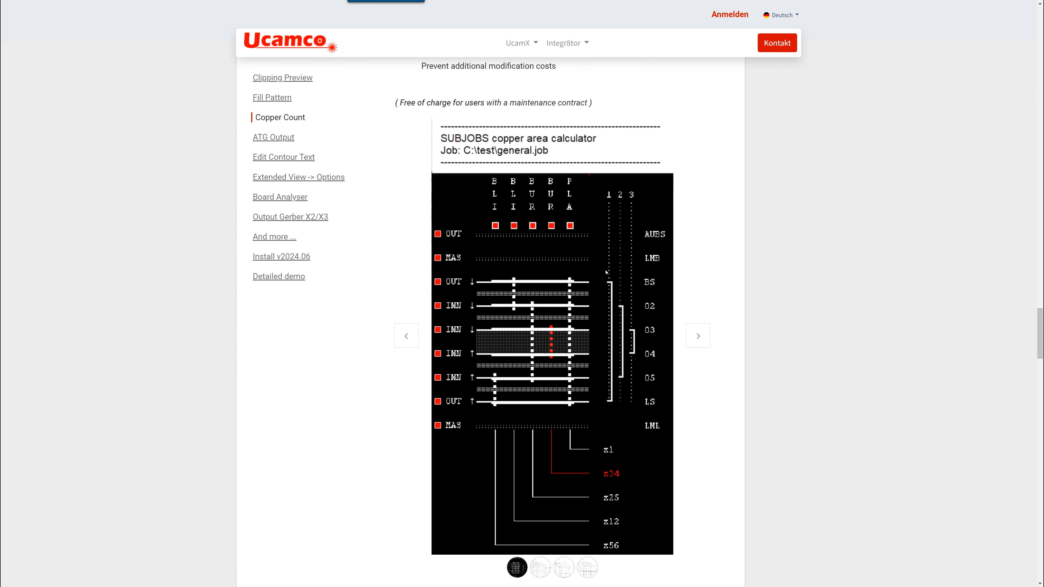
mouse_move(599, 404)
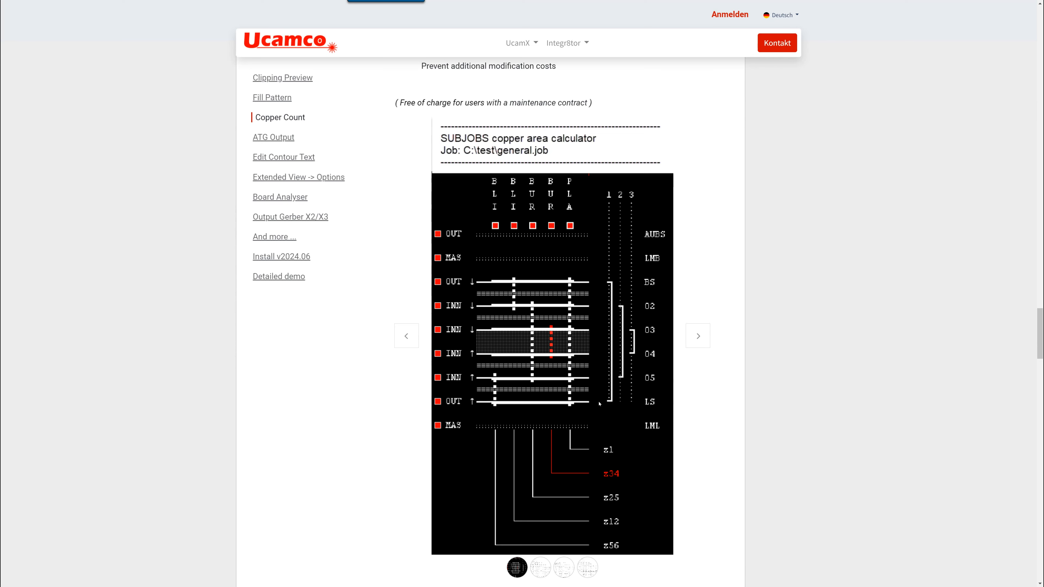
scroll("down", 3)
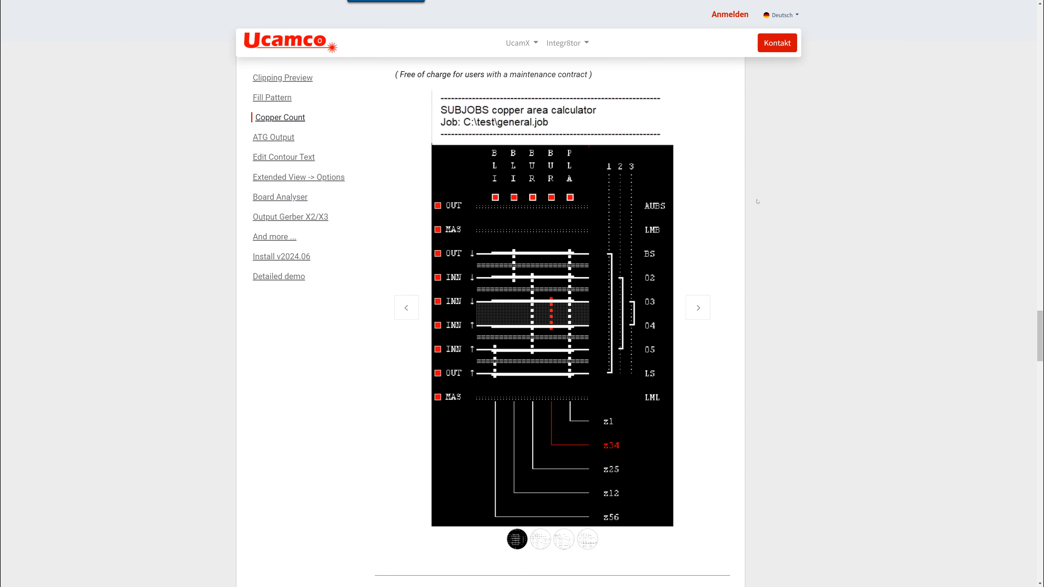
mouse_move(537, 545)
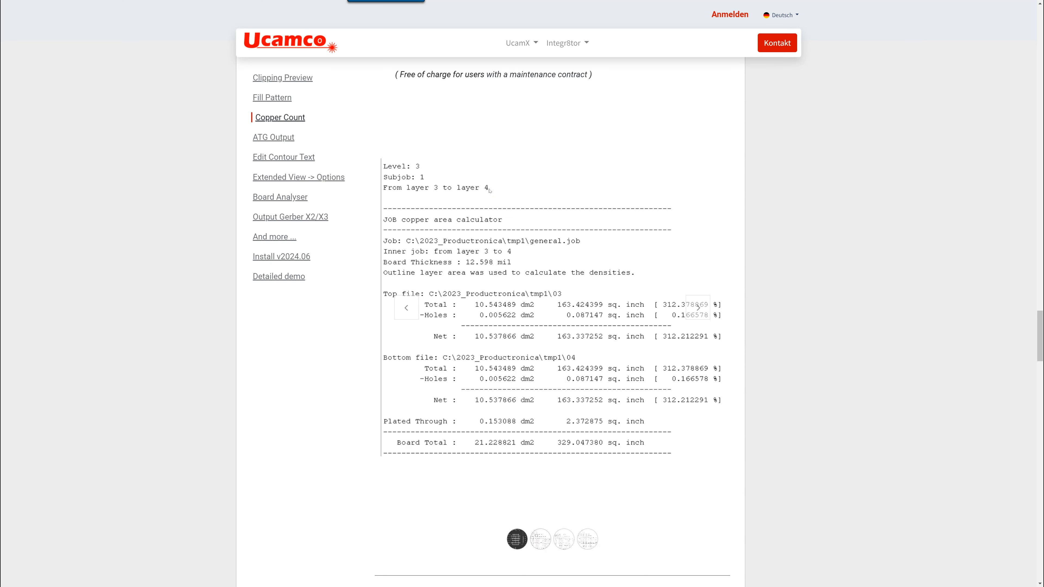
mouse_move(515, 195)
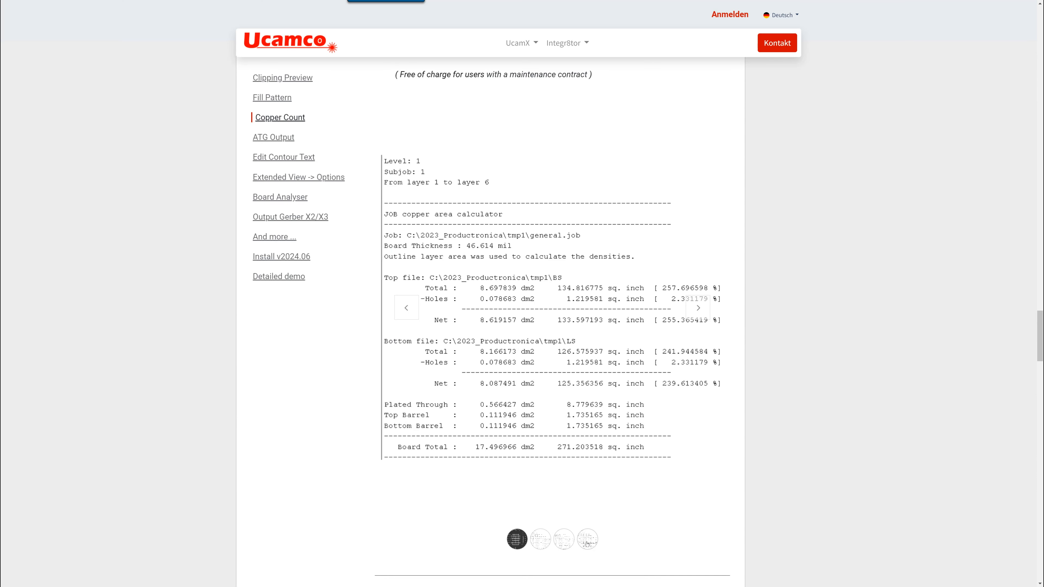
mouse_move(607, 432)
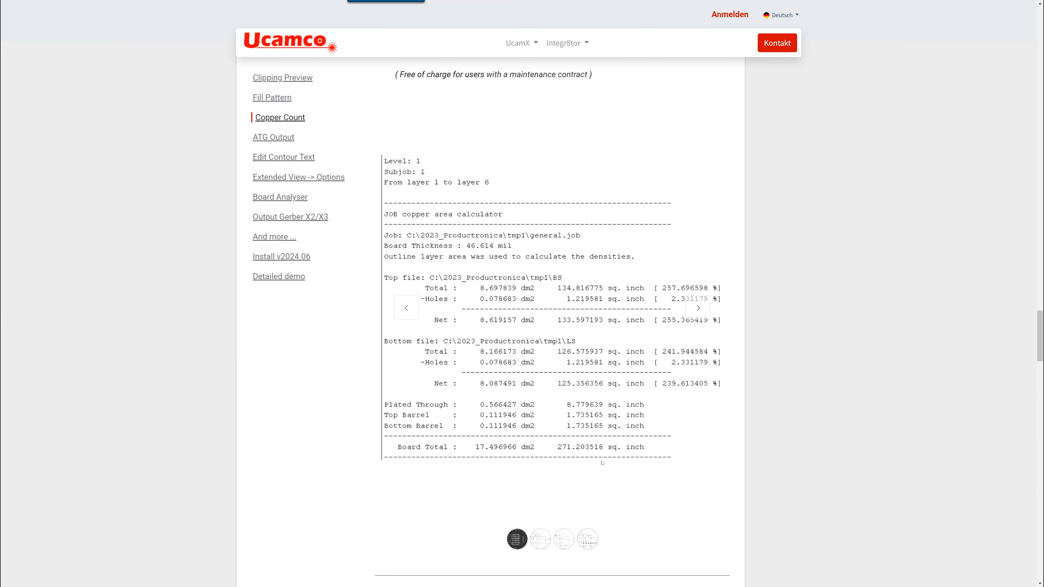
mouse_move(599, 480)
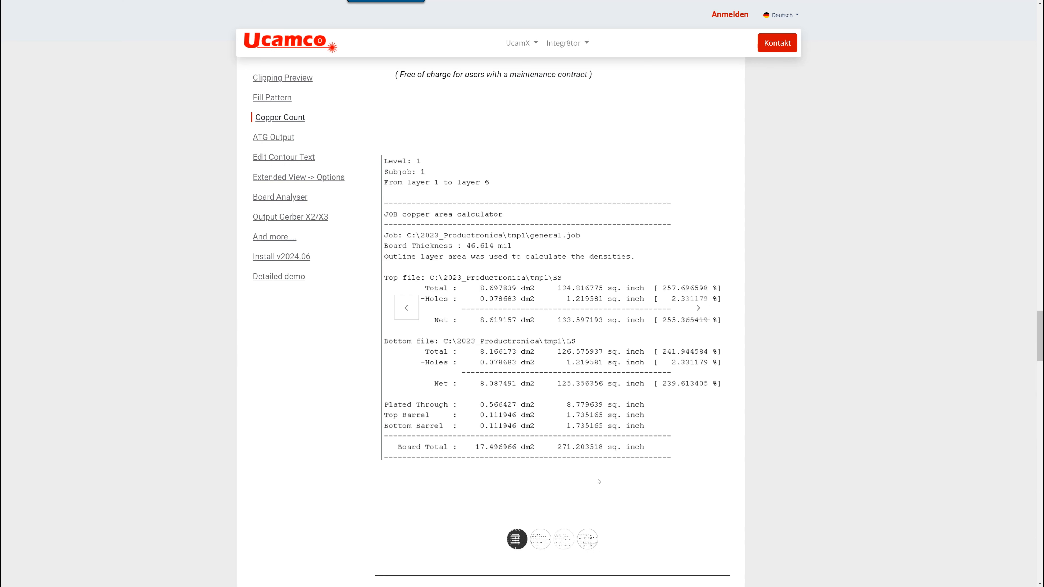
mouse_move(273, 137)
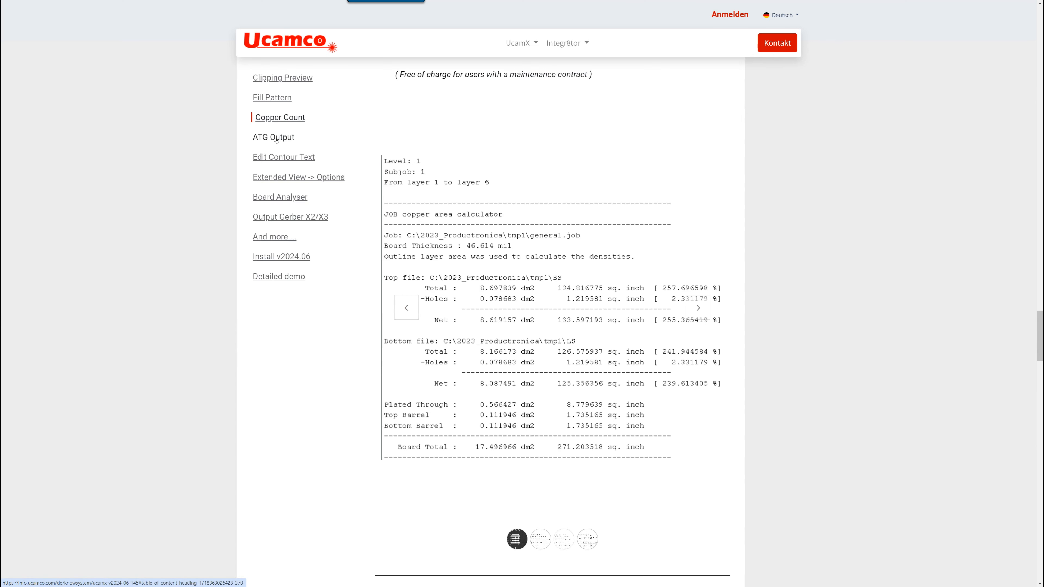
Scroll the release notes down to the ATG Output section
scroll("down", 3)
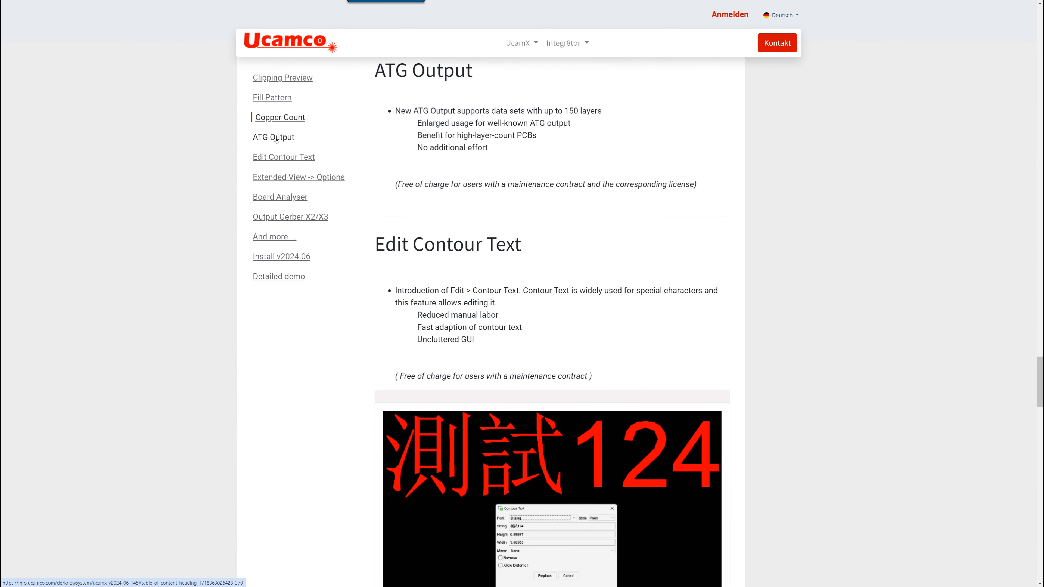
mouse_move(625, 134)
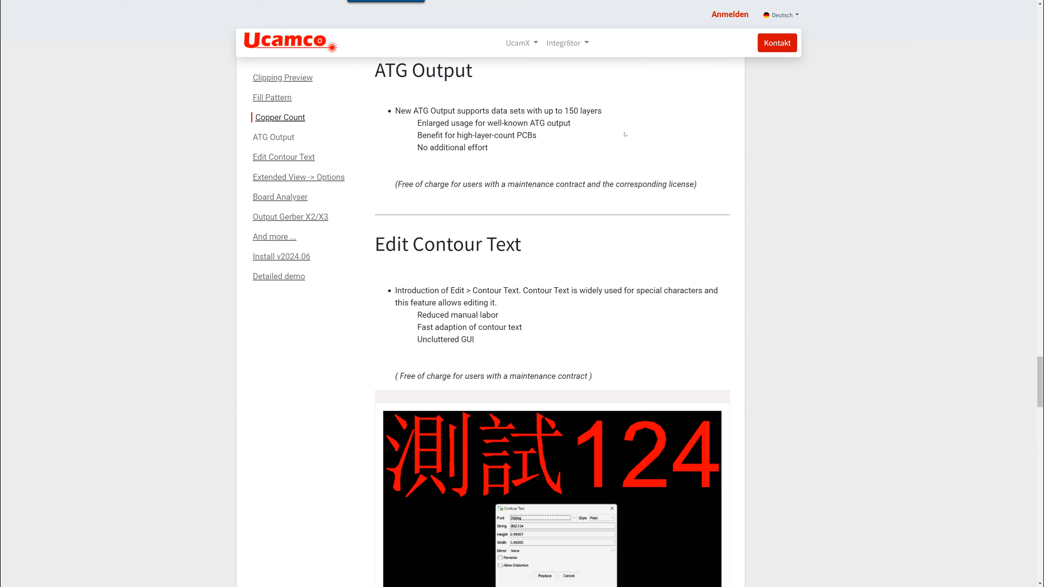
Scroll to the Edit Contour Text section with its 124-to-421 before-and-after images
scroll("down", 3)
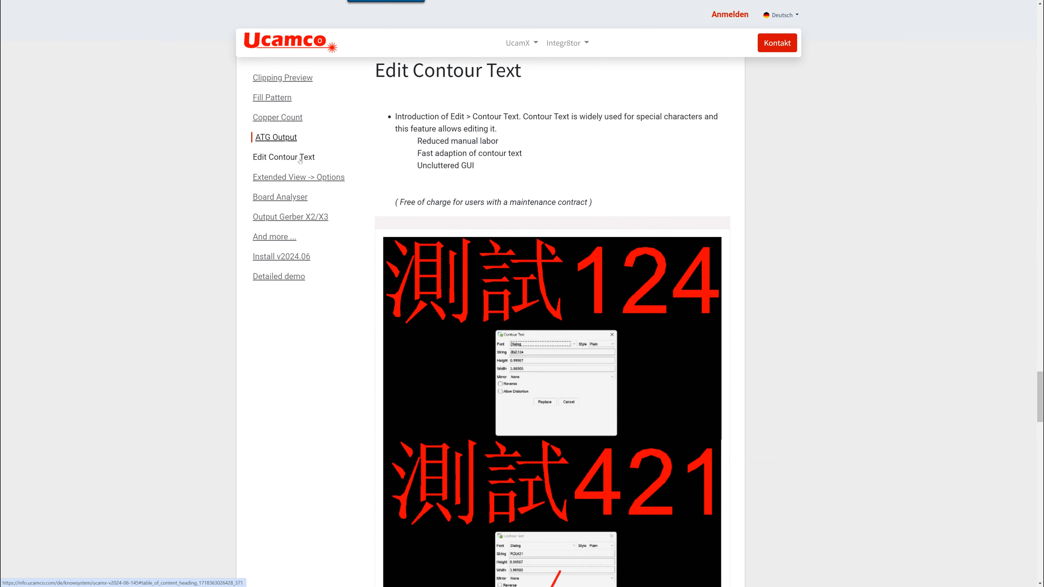
mouse_move(670, 305)
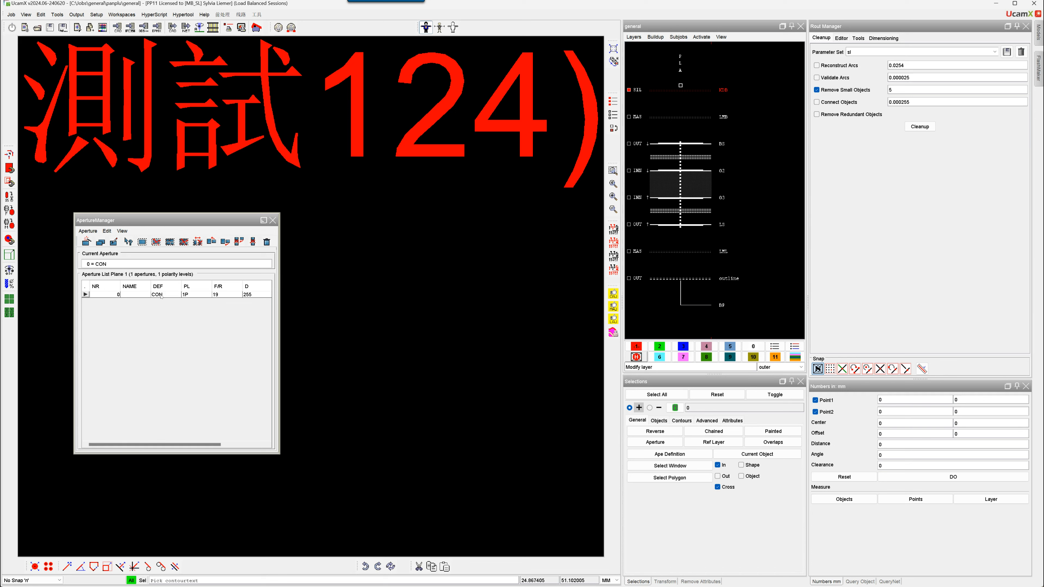
Open the CON contour aperture's definition in the Aperture Editor
left_click(176, 293)
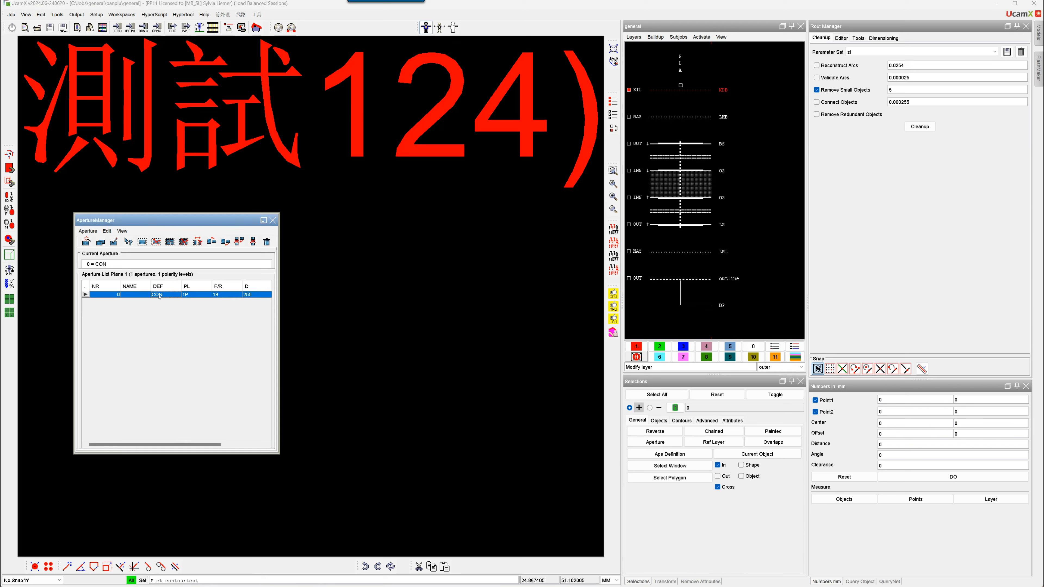
double_click(158, 294)
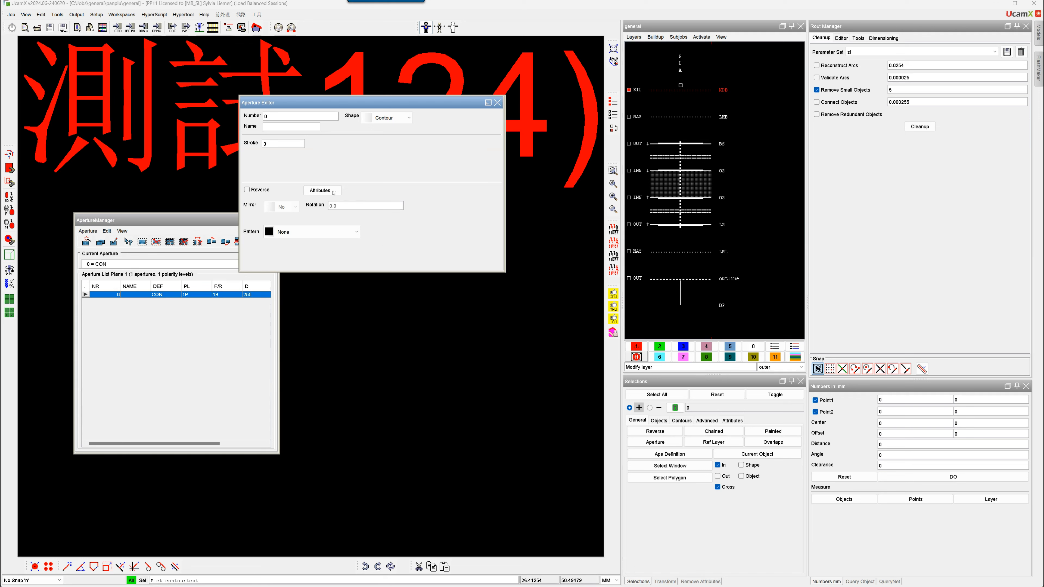
left_click(320, 190)
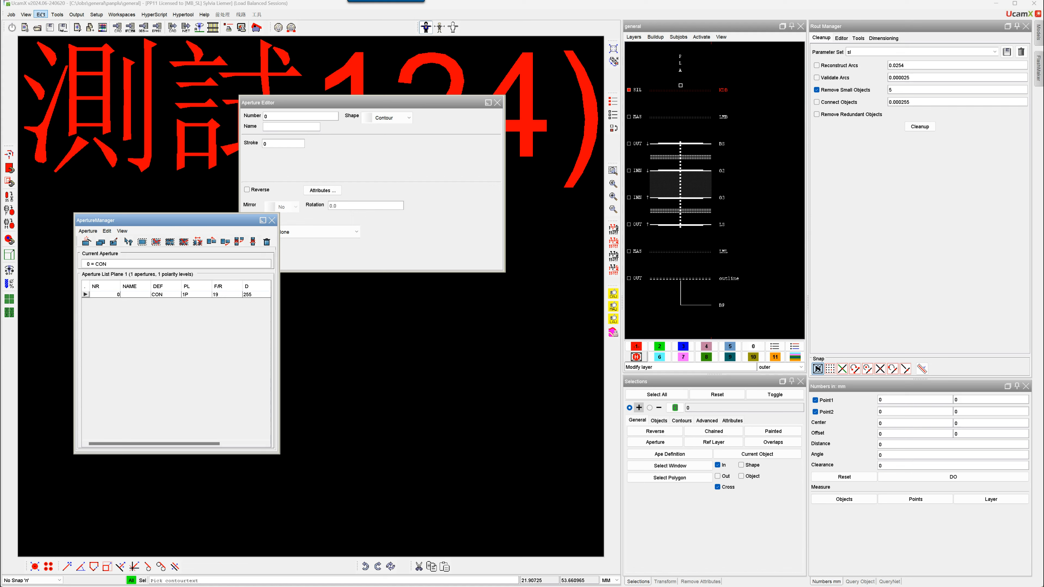
Start the Edit > Contour Text command showing the 124 string with font, height and width
left_click(40, 14)
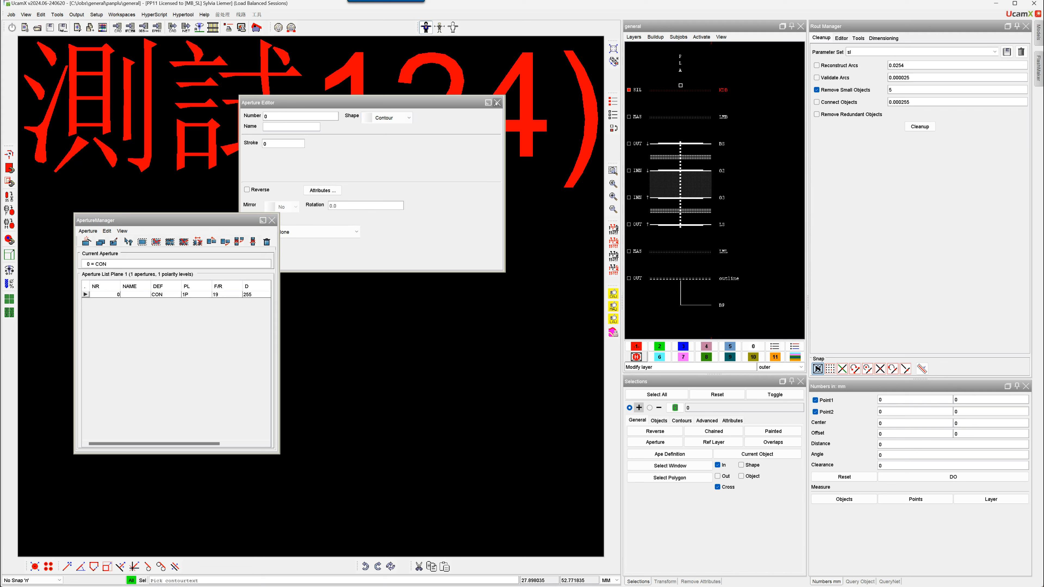
left_click(496, 102)
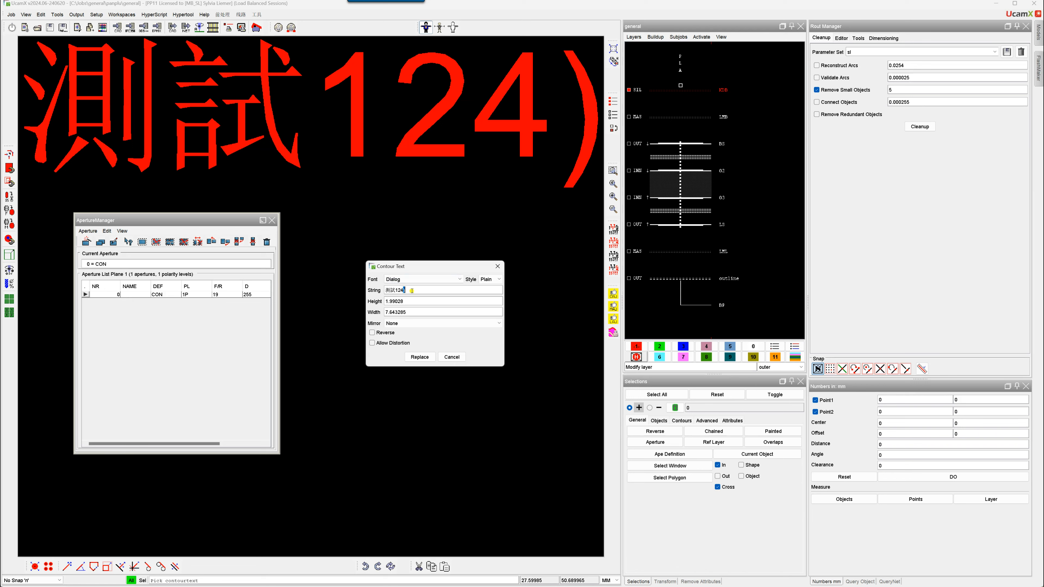
Replace the contour string 測試124) with 嘗試421) so the red board text updates
triple_click(395, 289)
type("量測(421)")
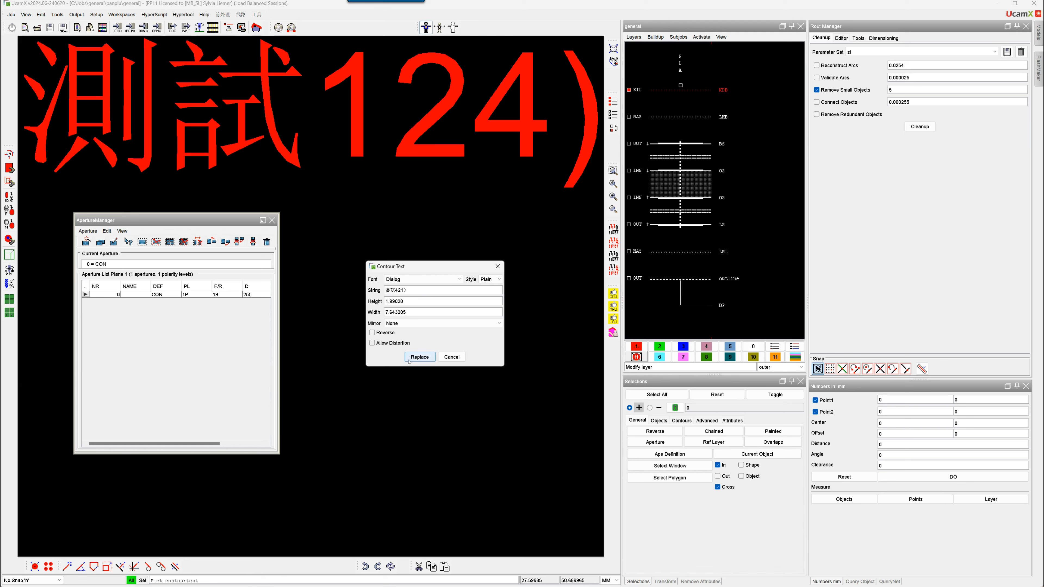
left_click(419, 356)
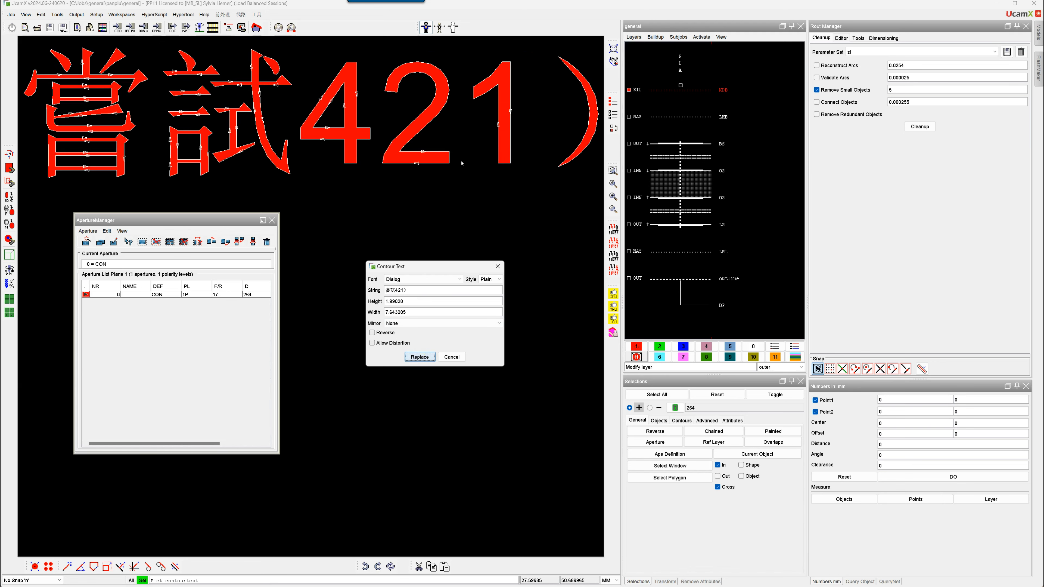
mouse_move(539, 132)
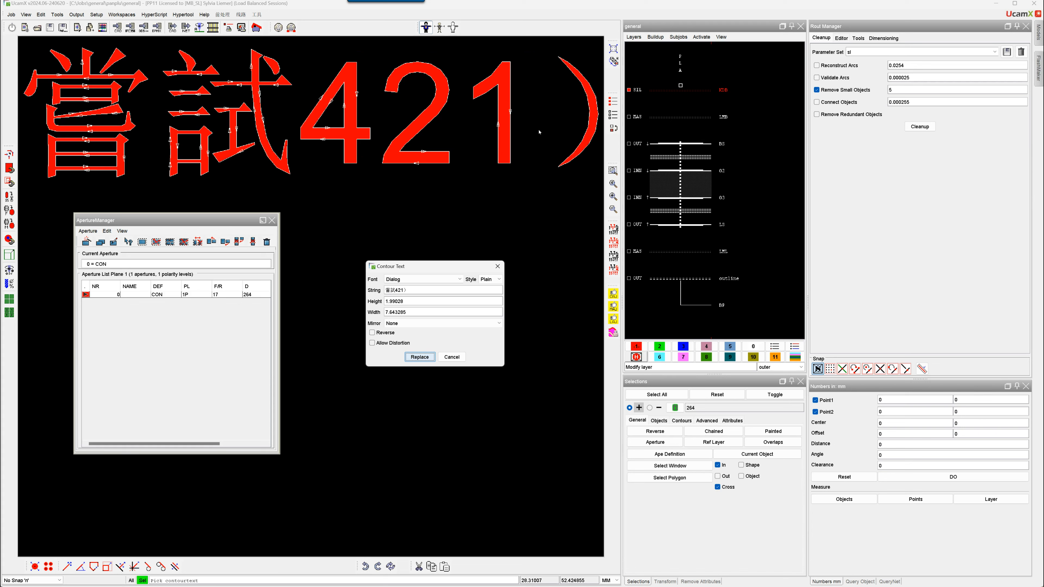
mouse_move(508, 149)
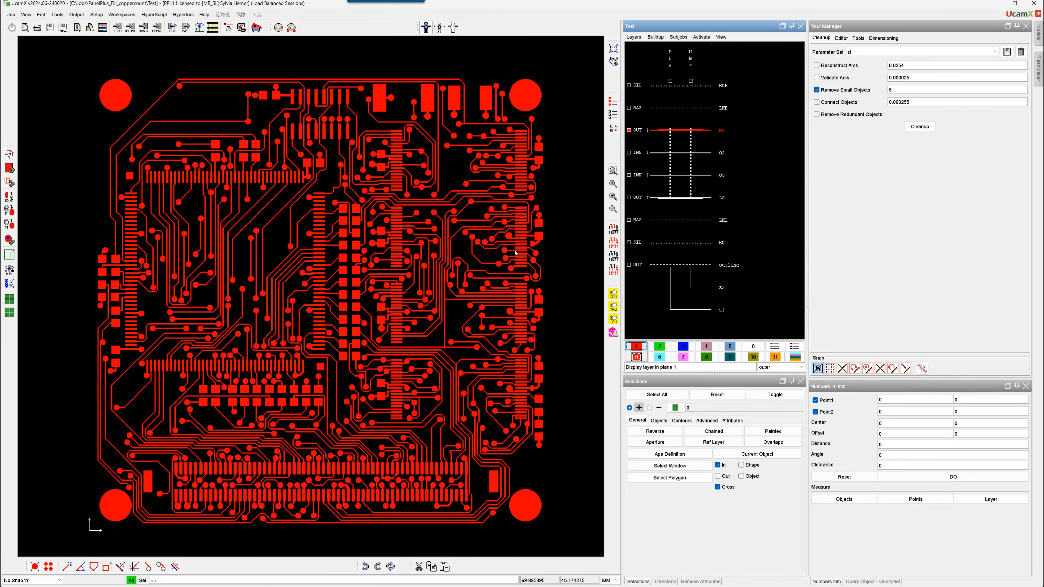
Turn on View > Options > Step Outline so the board outline shows as a white frame
left_click(683, 346)
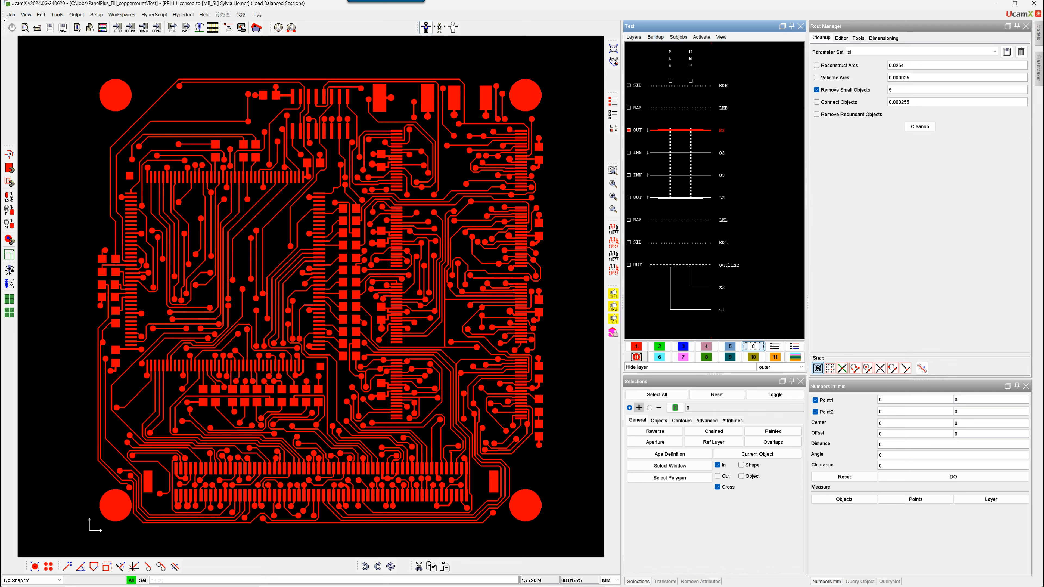
left_click(26, 14)
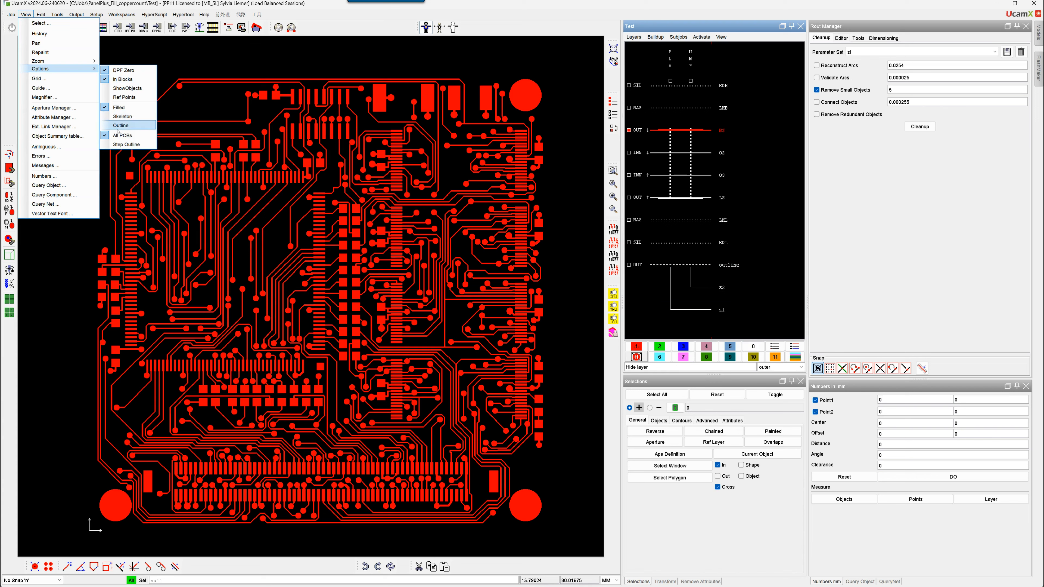
left_click(122, 125)
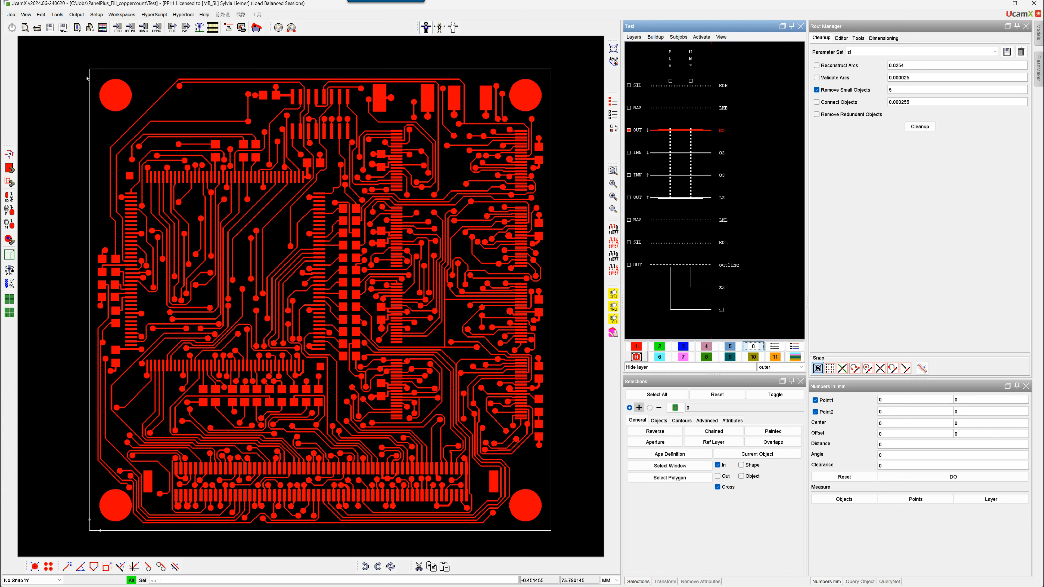
mouse_move(107, 250)
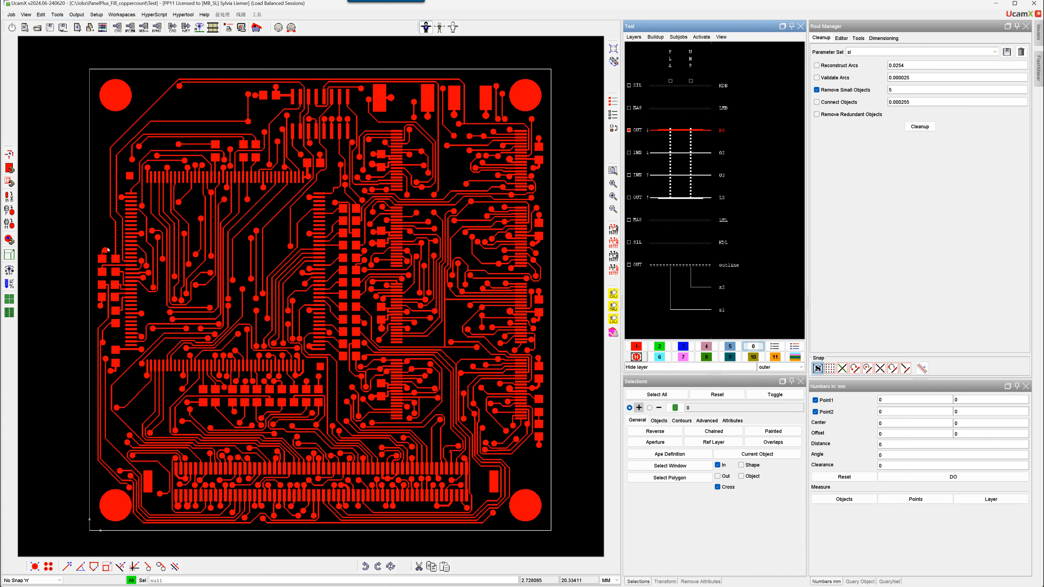
mouse_move(721, 177)
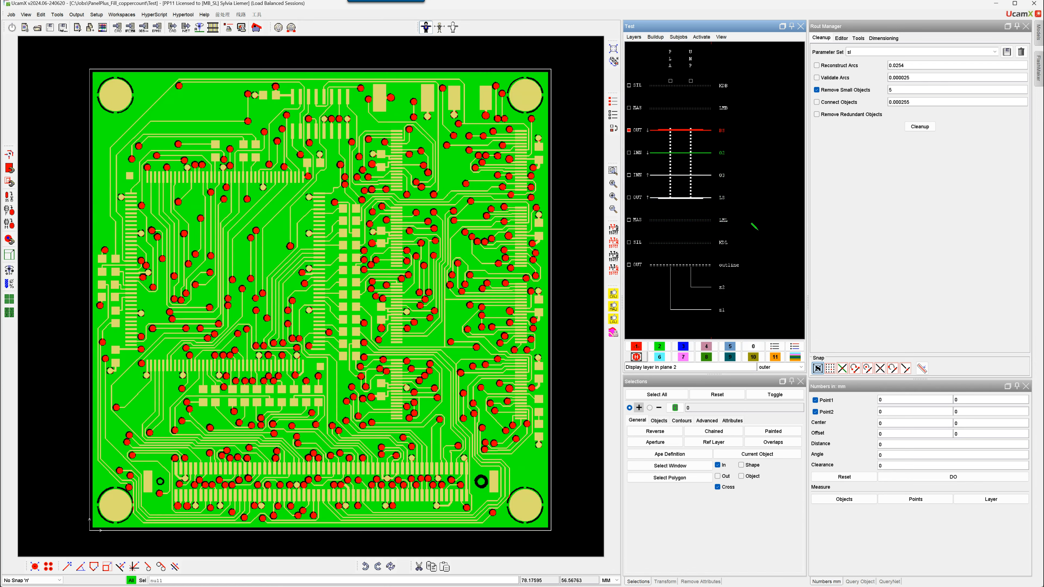
mouse_move(171, 119)
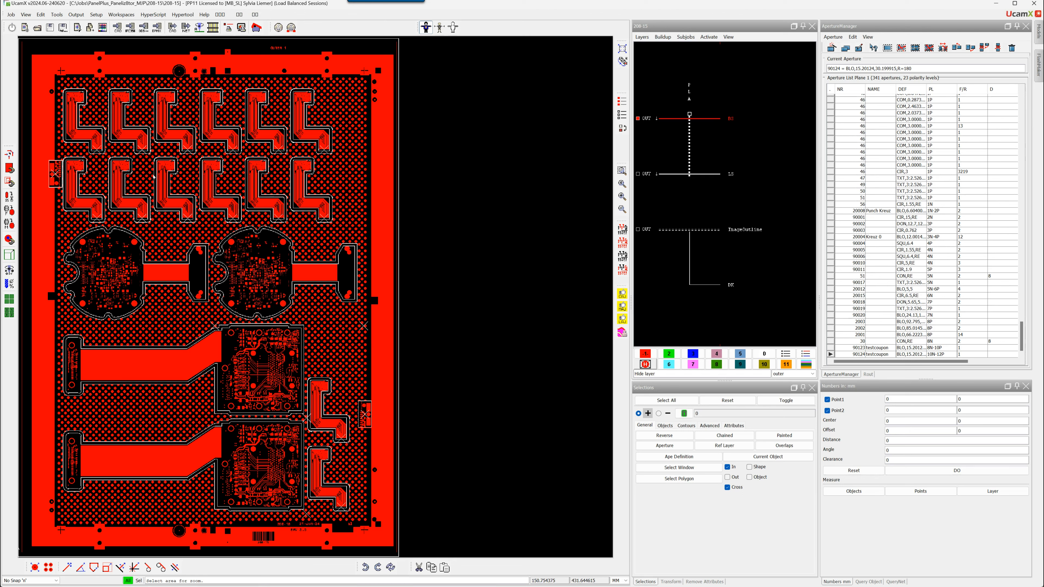
mouse_move(154, 178)
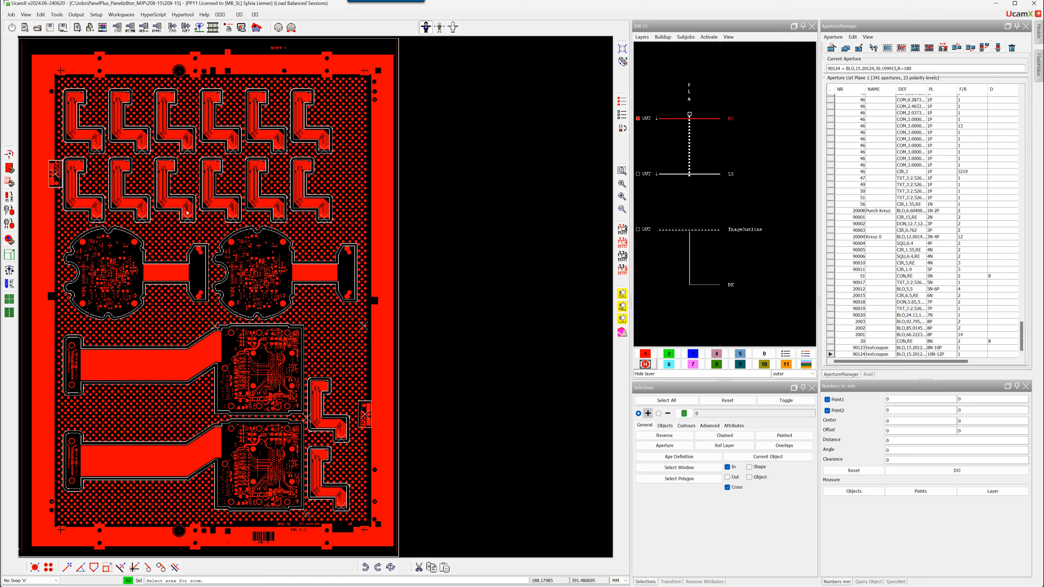
Toggle All PCBs to show substeps as enclosing rectangles, then restore their layer content
left_click(26, 15)
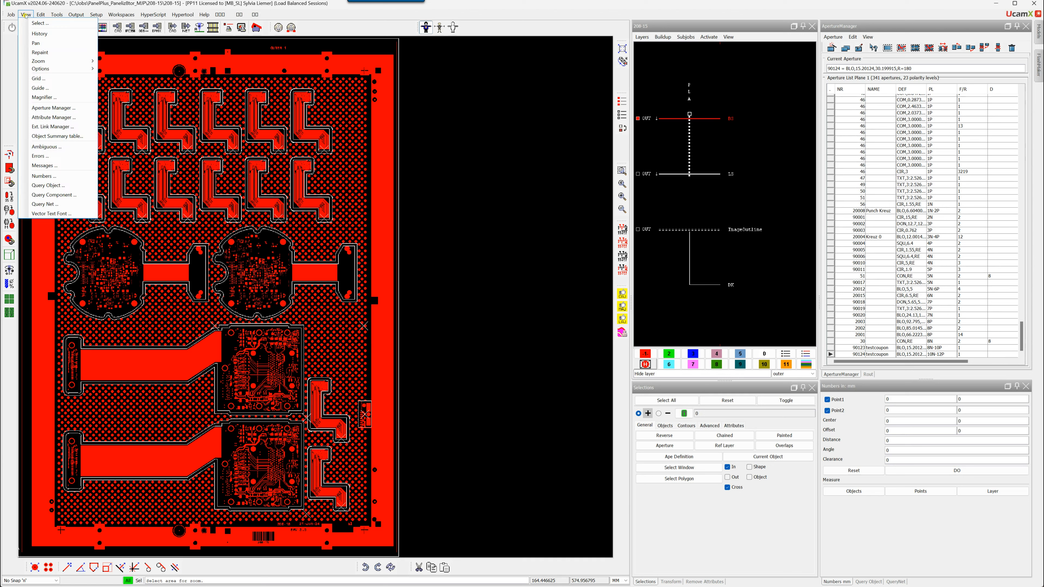
mouse_move(39, 87)
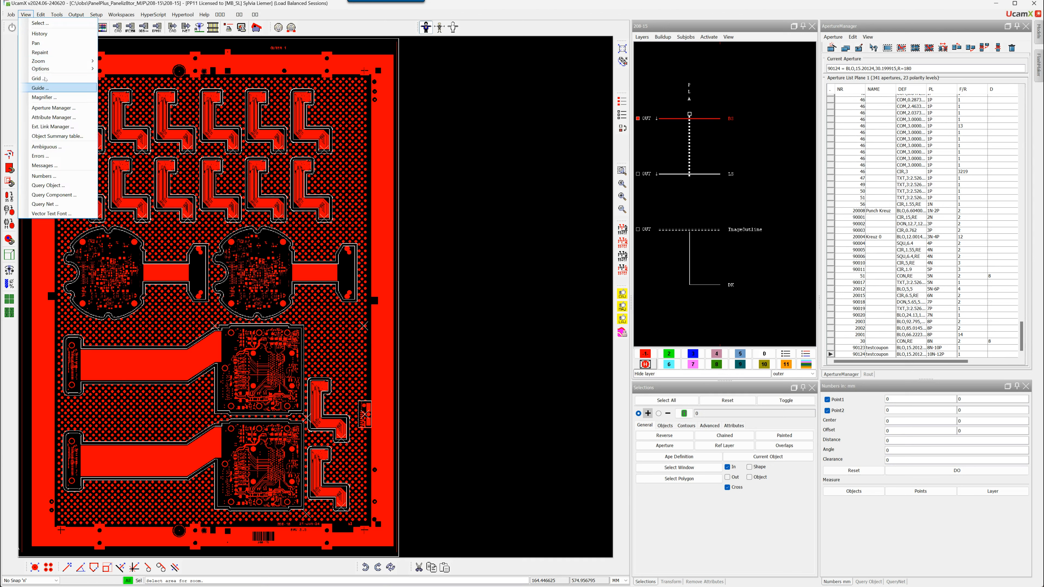
left_click(41, 68)
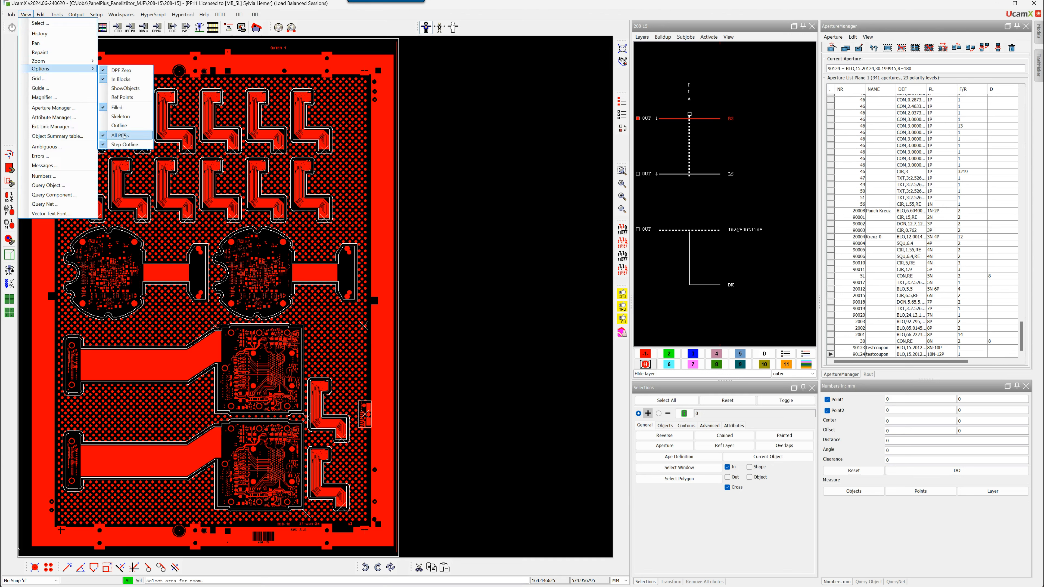
left_click(122, 135)
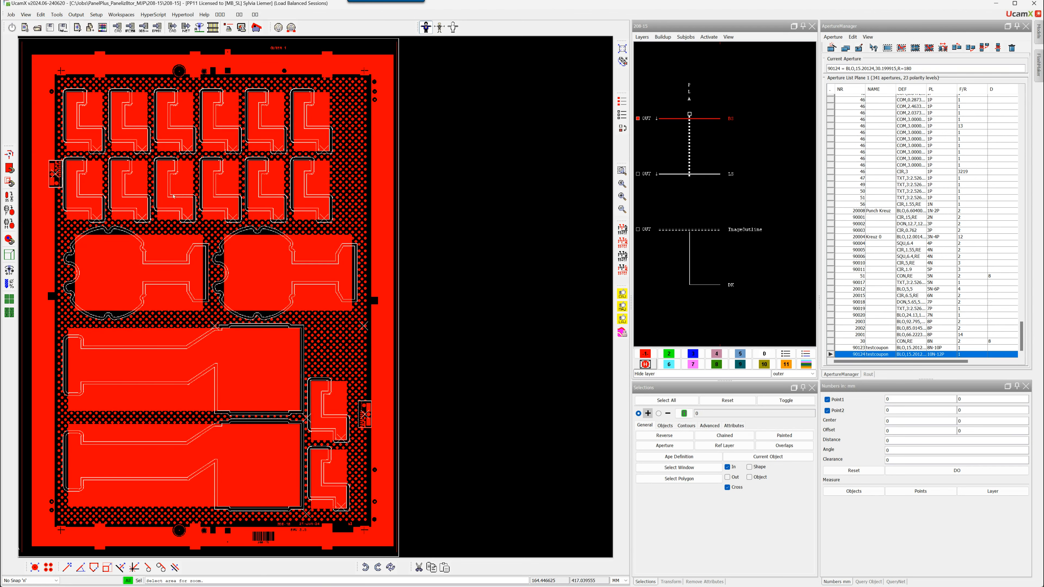
mouse_move(314, 183)
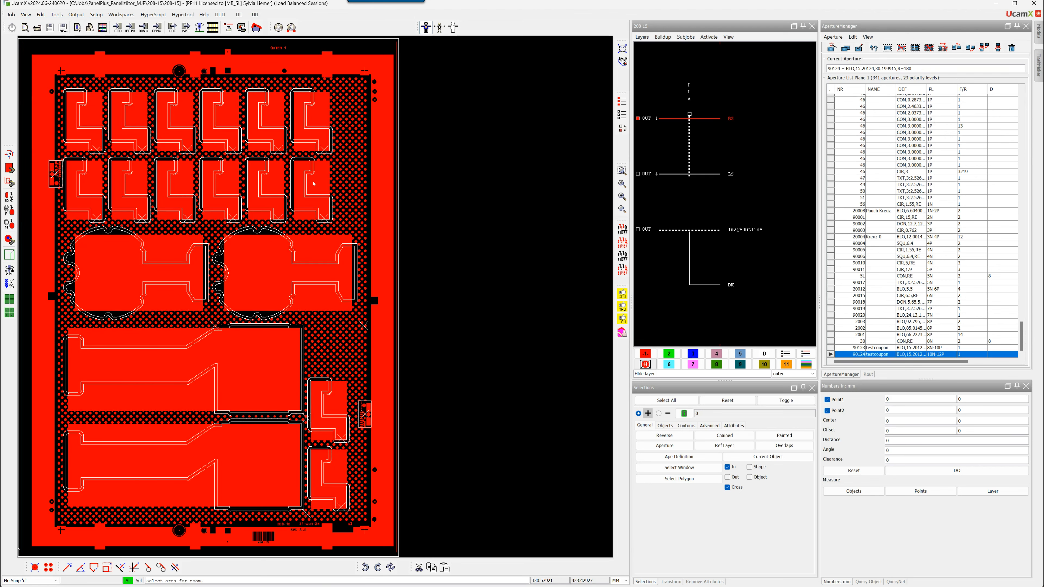
mouse_move(317, 186)
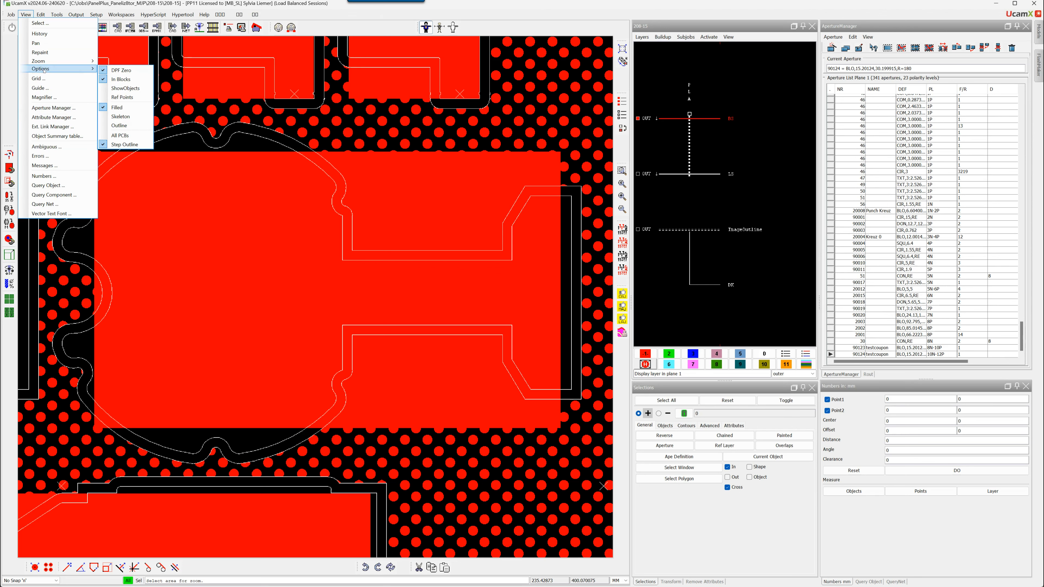
mouse_move(121, 135)
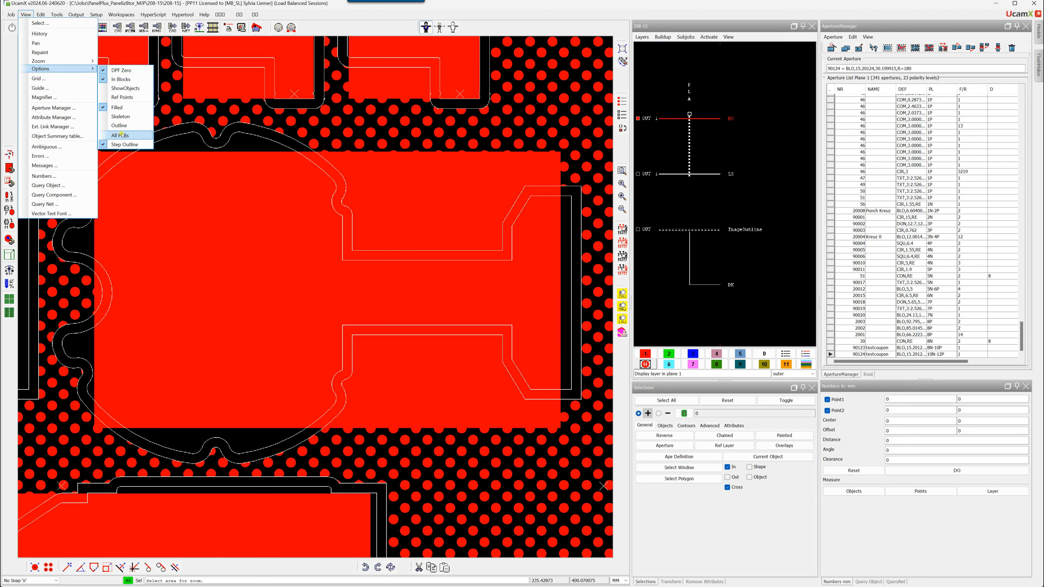
left_click(119, 135)
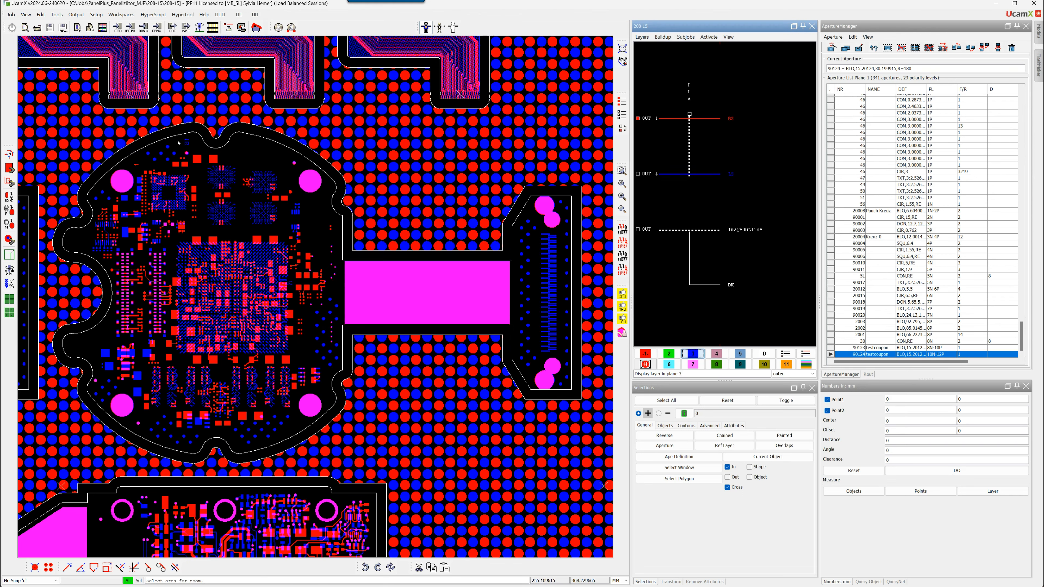
mouse_move(122, 423)
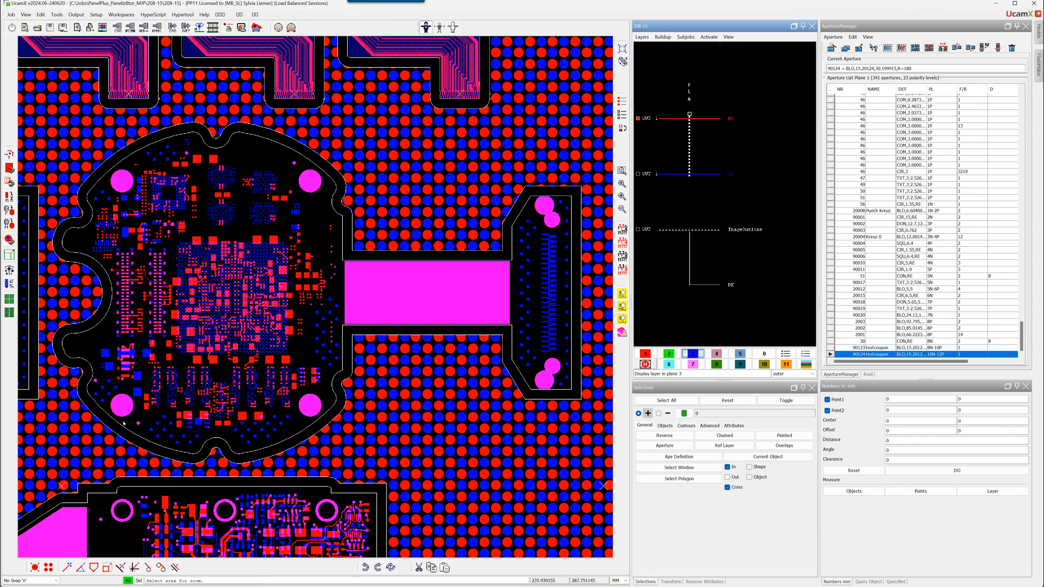
mouse_move(298, 390)
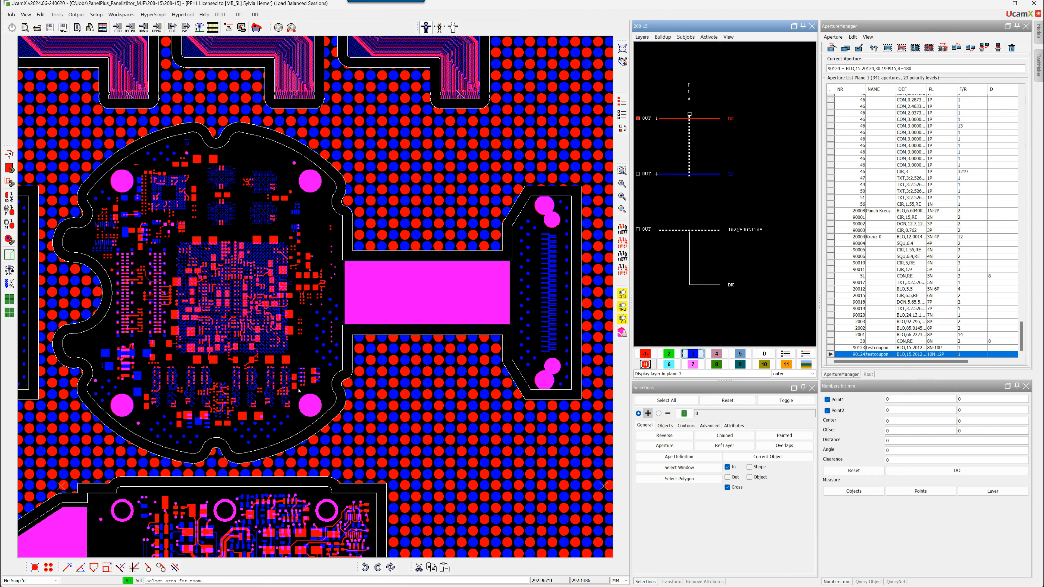
mouse_move(485, 300)
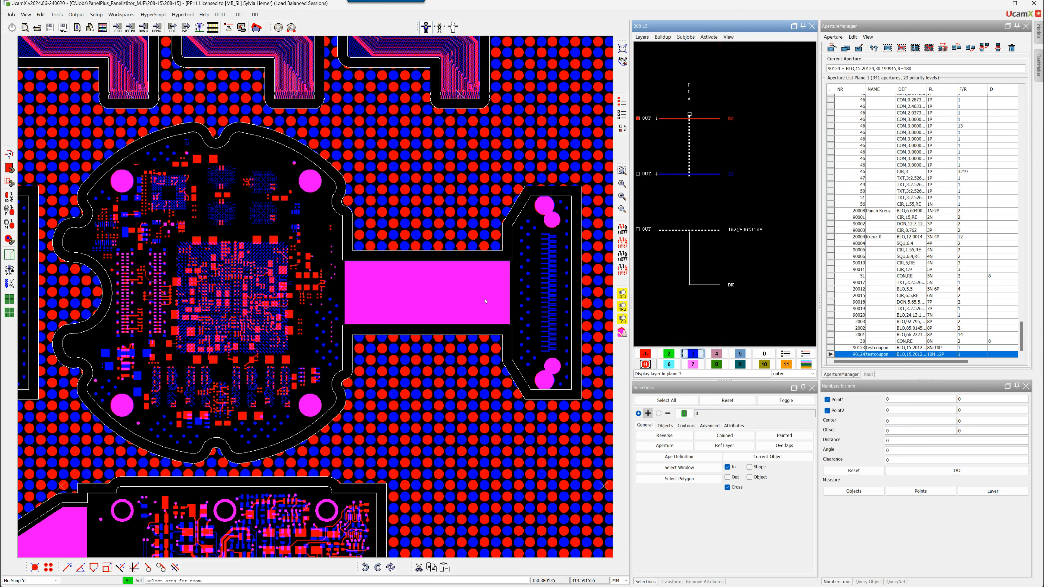
mouse_move(495, 309)
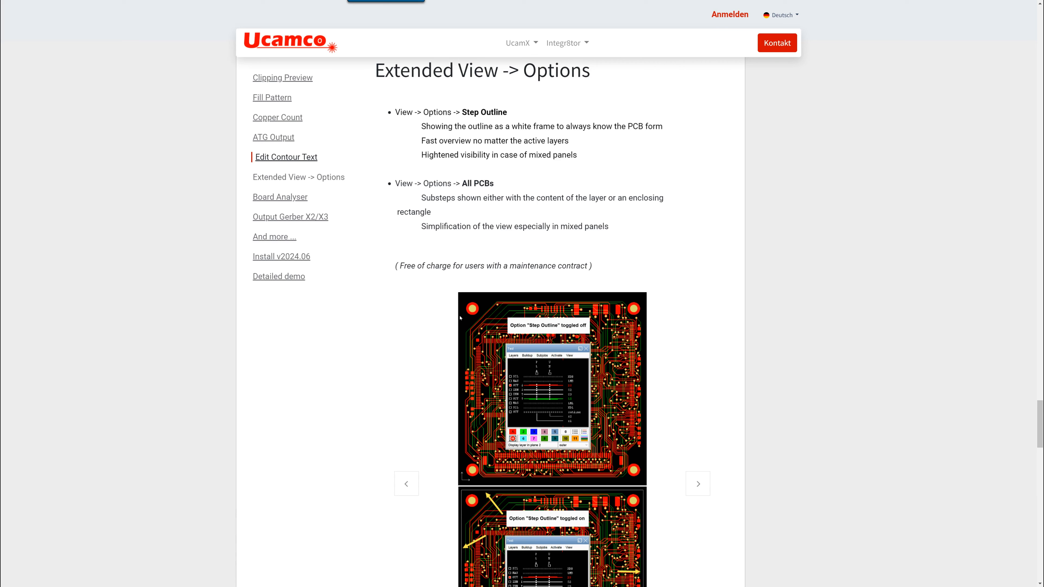
mouse_move(279, 196)
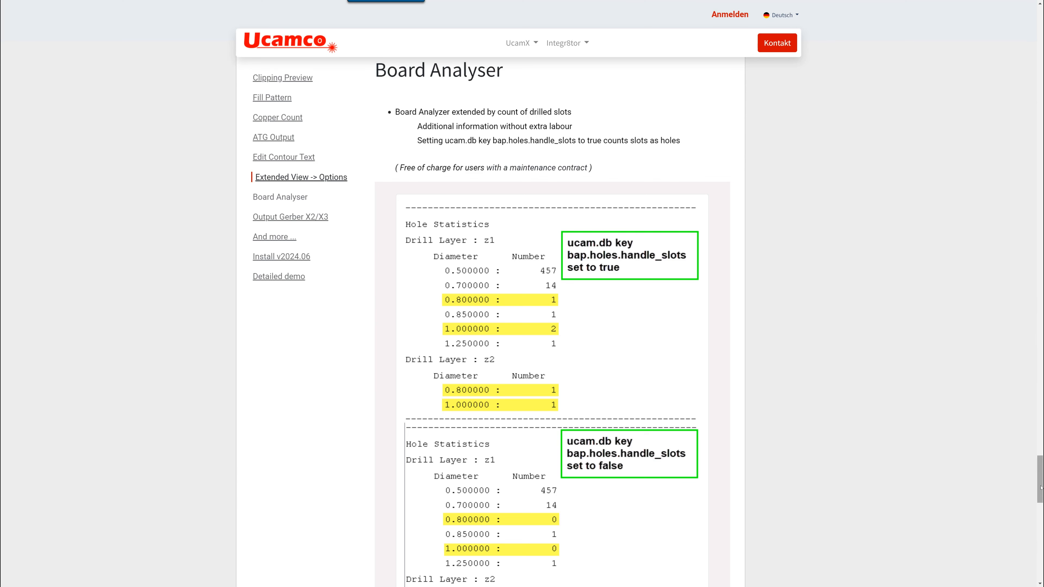
Scroll to the Board Analyser section's handle_slots true/false Hole Statistics reports
scroll("down", 3)
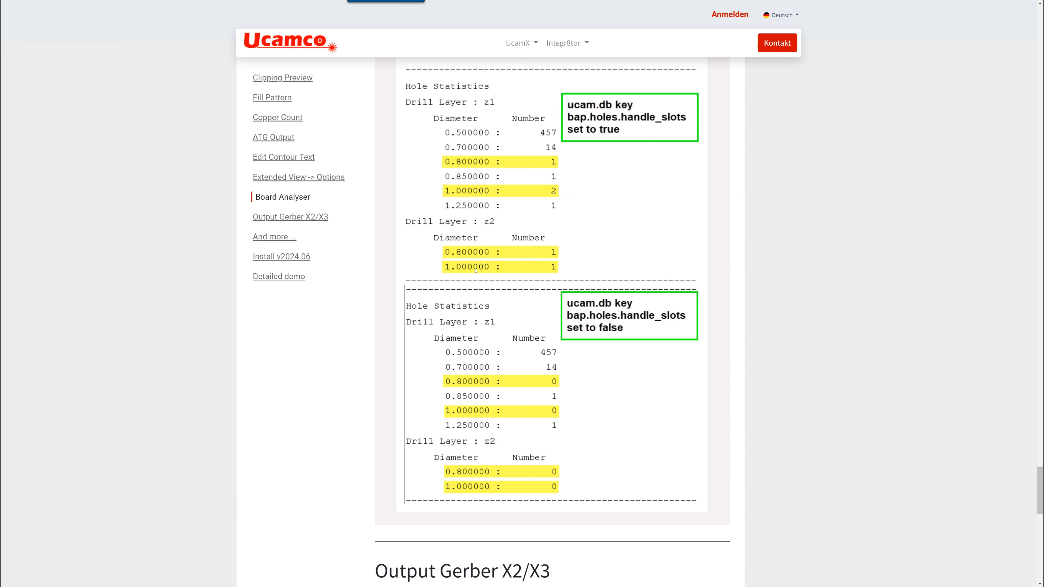
mouse_move(632, 97)
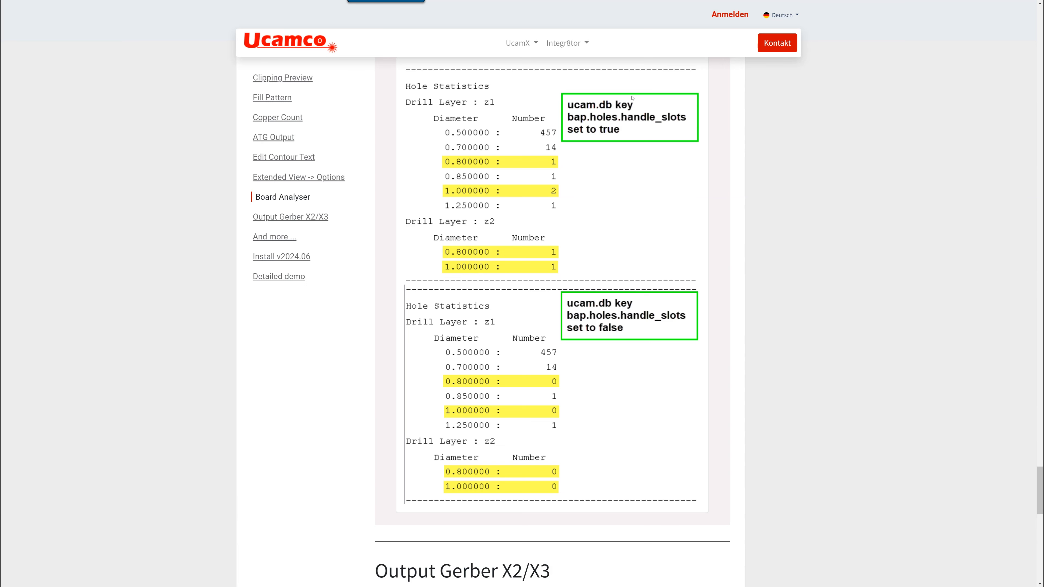
mouse_move(687, 118)
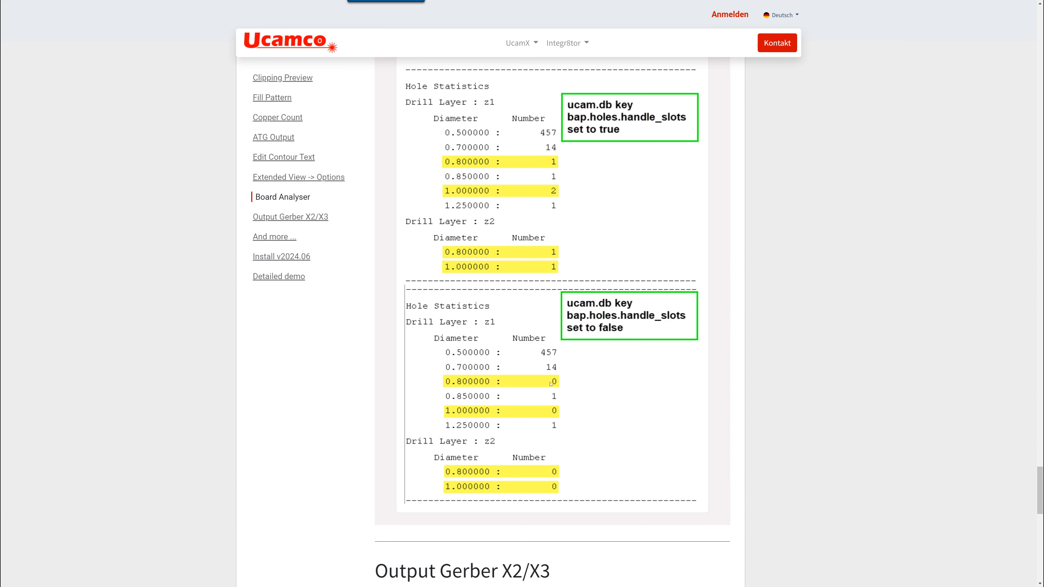
mouse_move(548, 488)
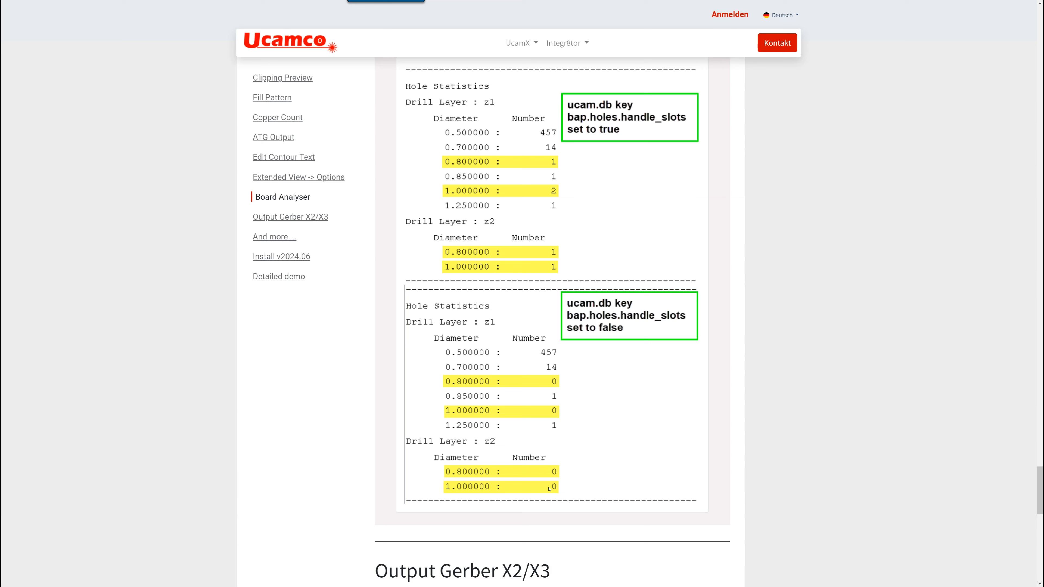
mouse_move(573, 469)
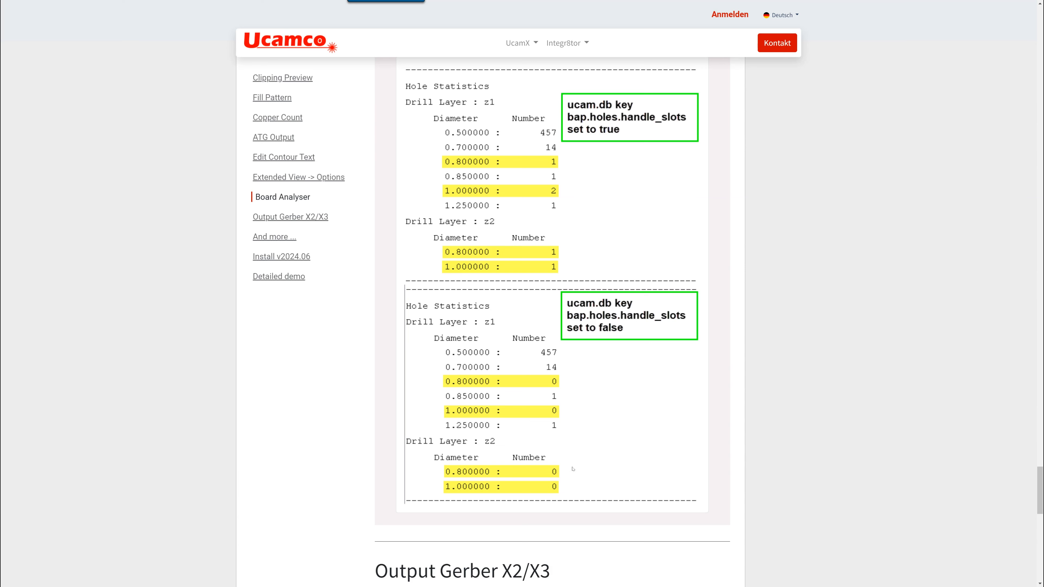
mouse_move(290, 217)
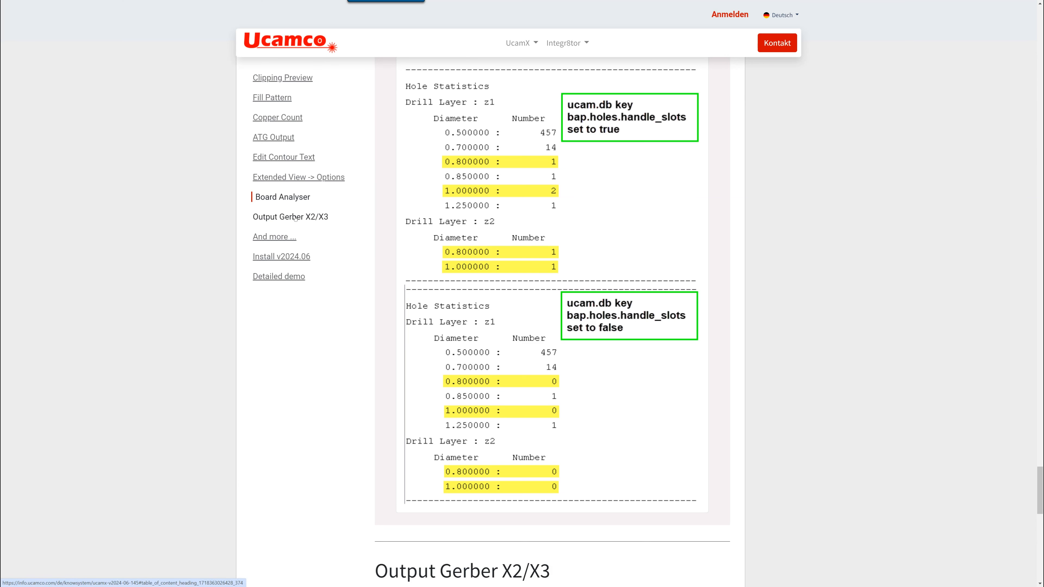
Scroll the release notes down to the Output Gerber X2/X3, And more and Install v2024.06 sections
scroll("down", 3)
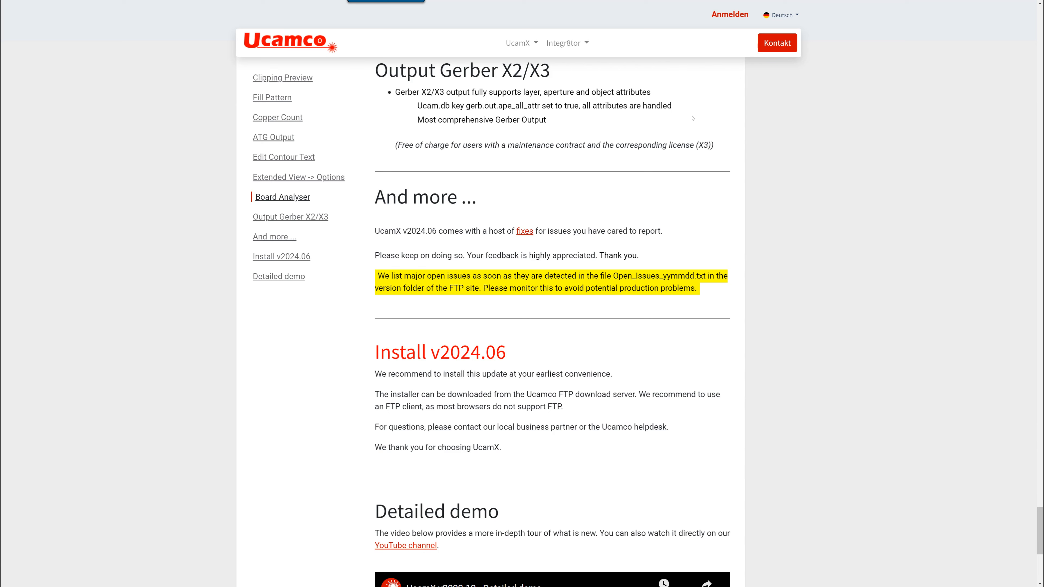
mouse_move(517, 194)
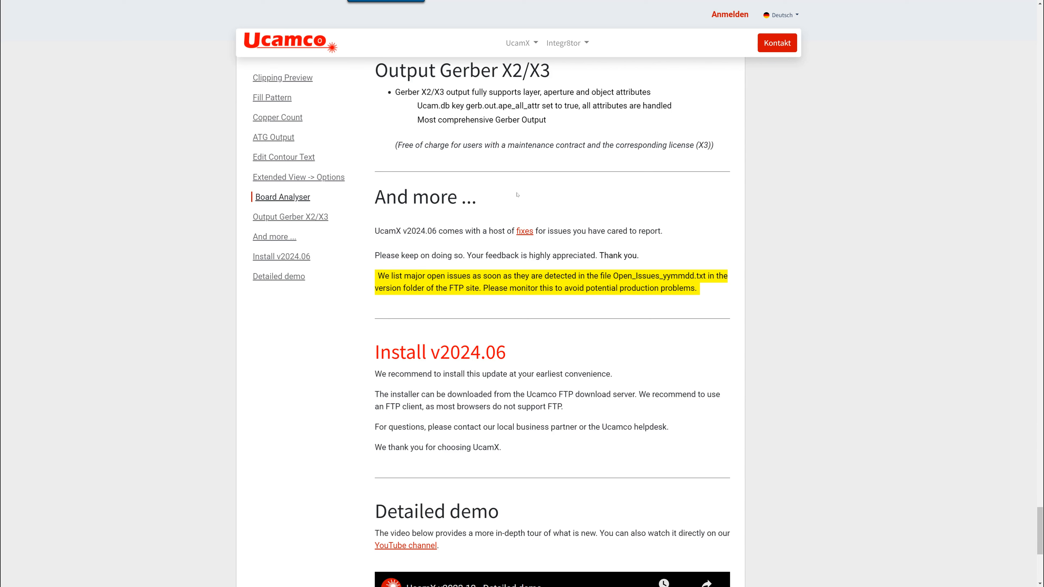